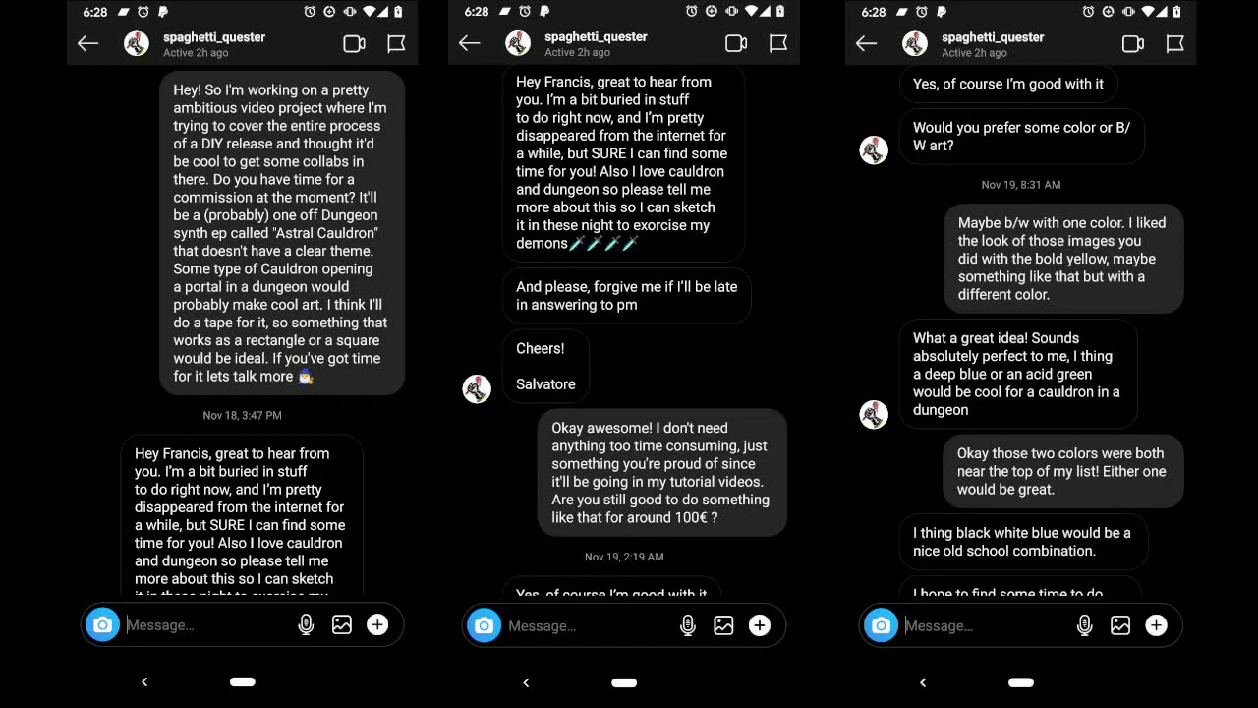
Step: Scroll to the artist's email attachments and open the Cauldron artwork
scroll("down", 3)
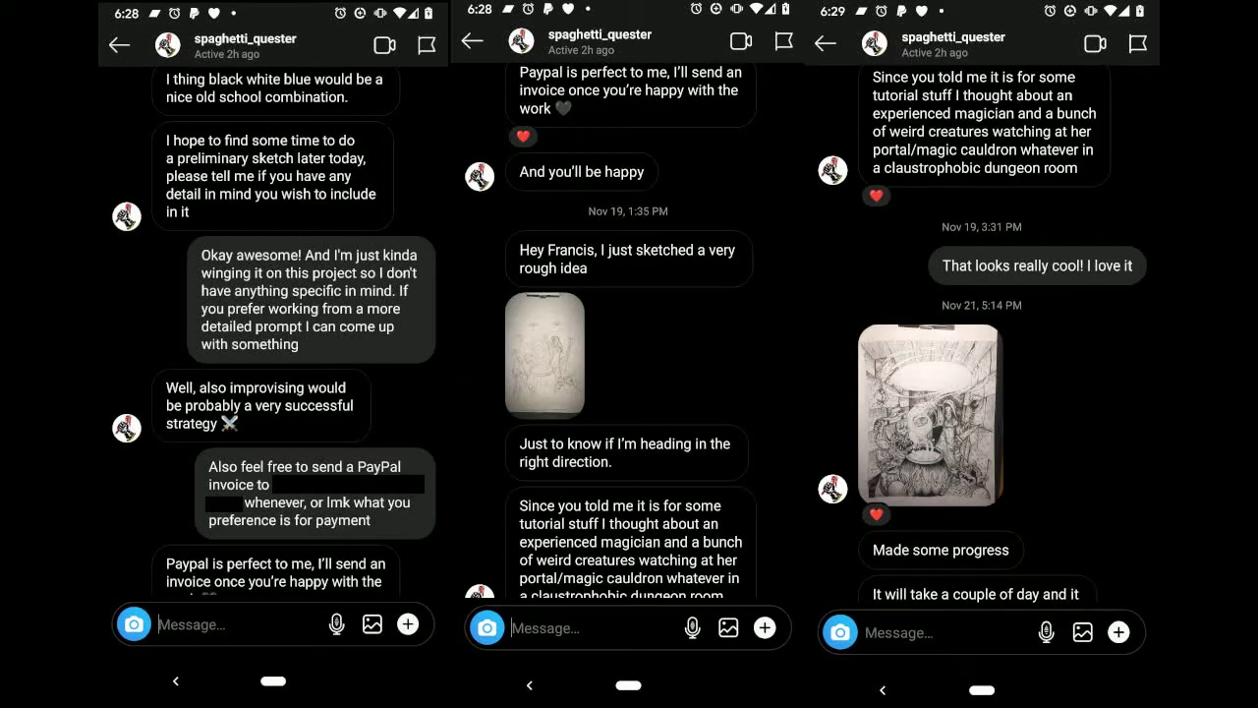
scroll("down", 3)
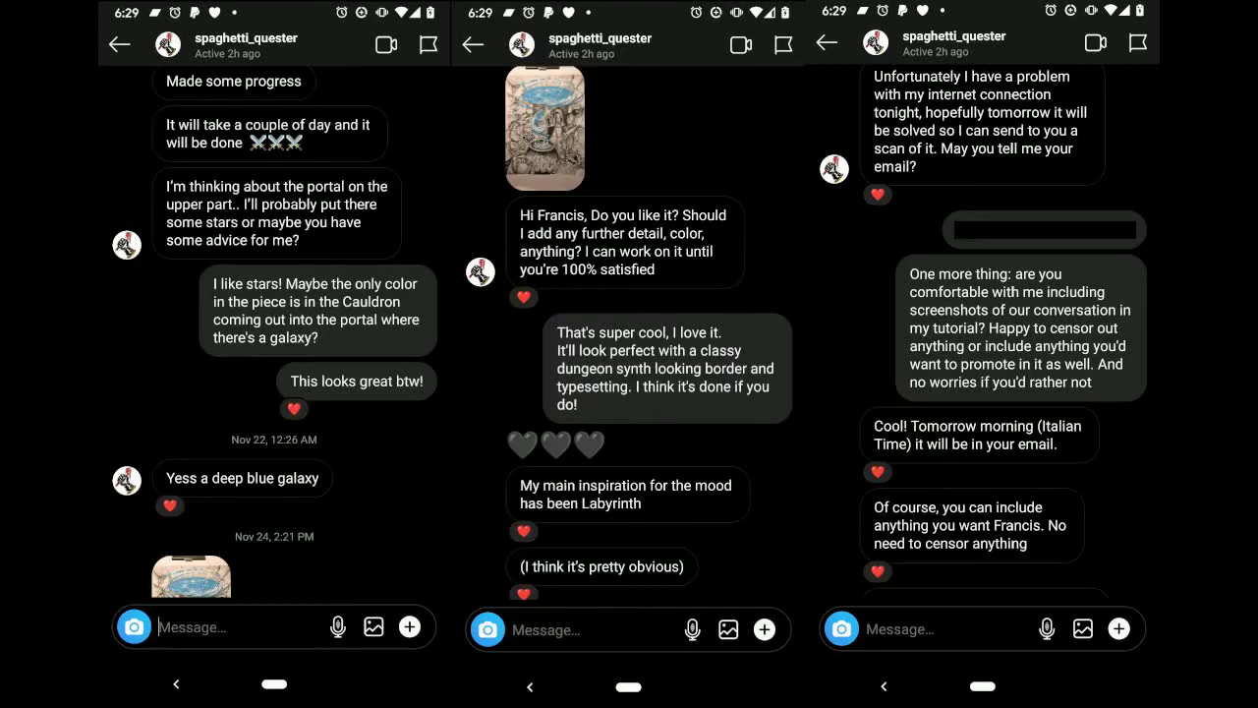
scroll("down", 3)
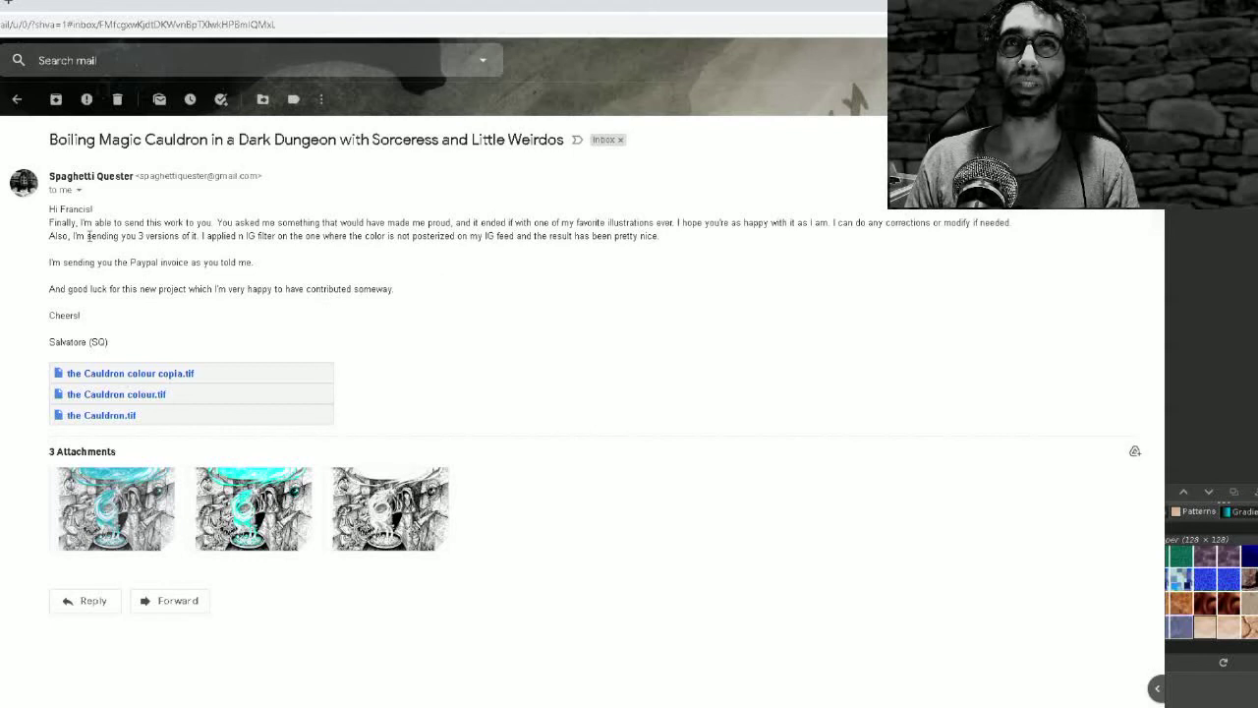
mouse_move(111, 508)
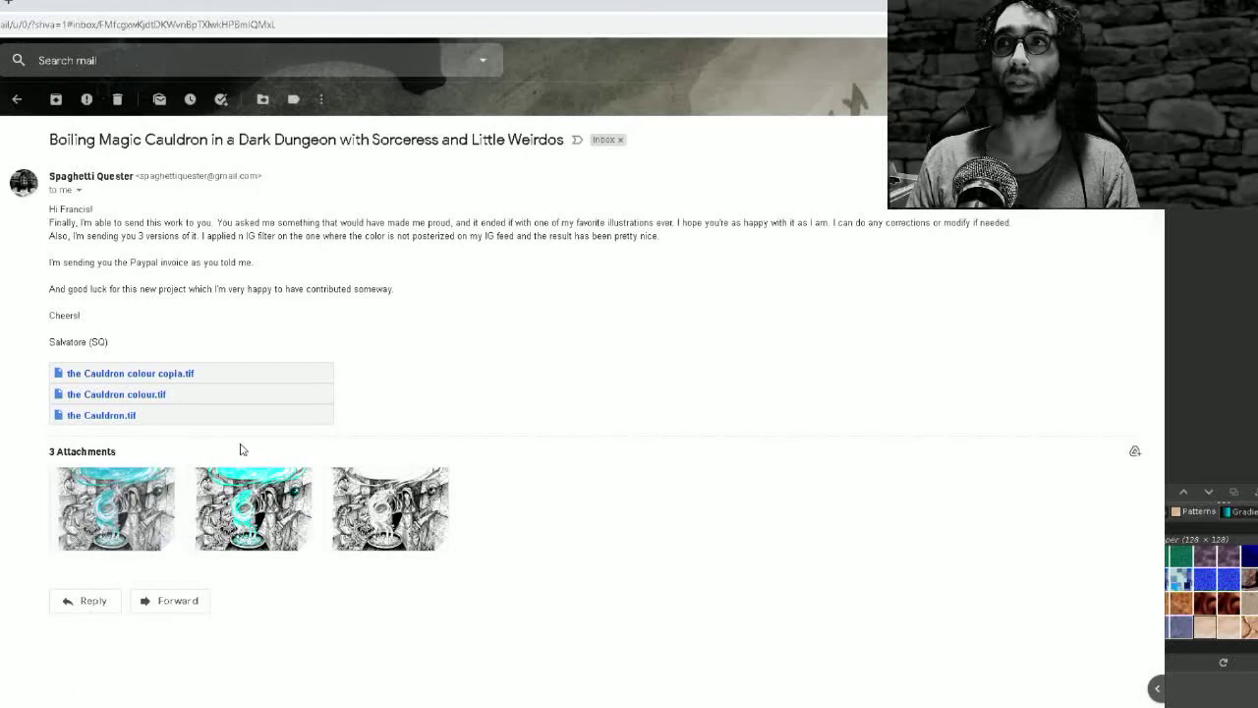
mouse_move(112, 508)
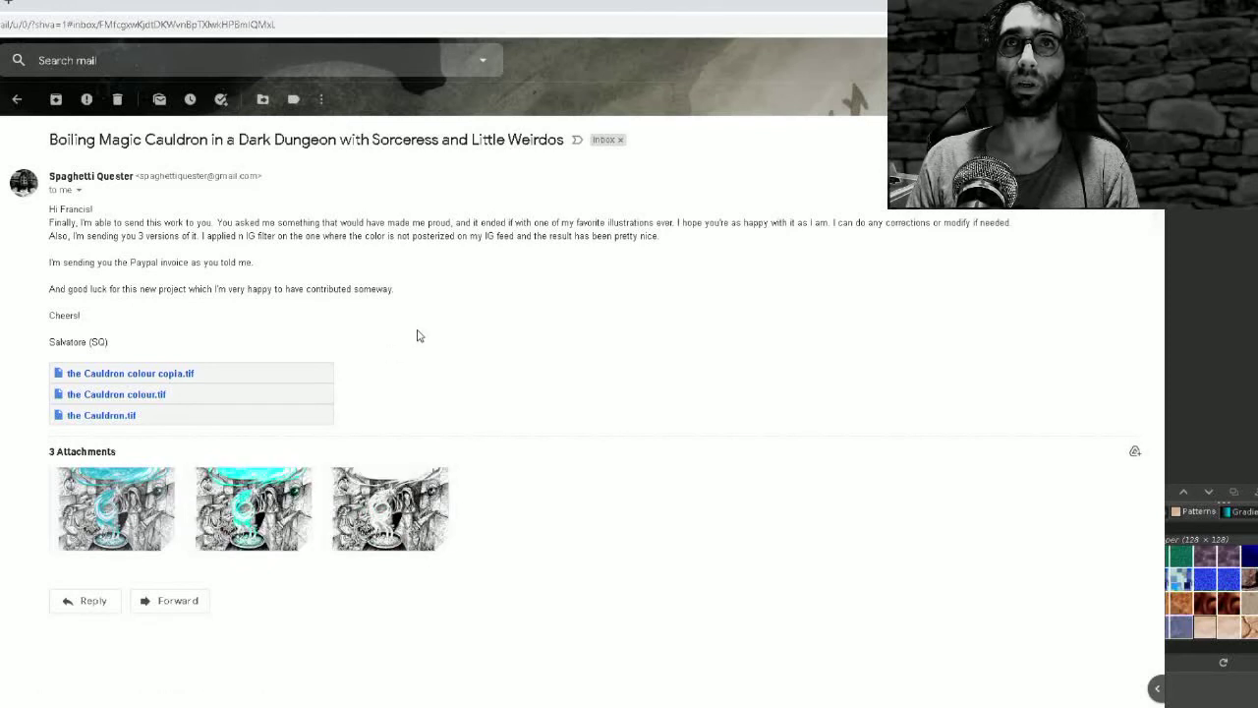
mouse_move(422, 366)
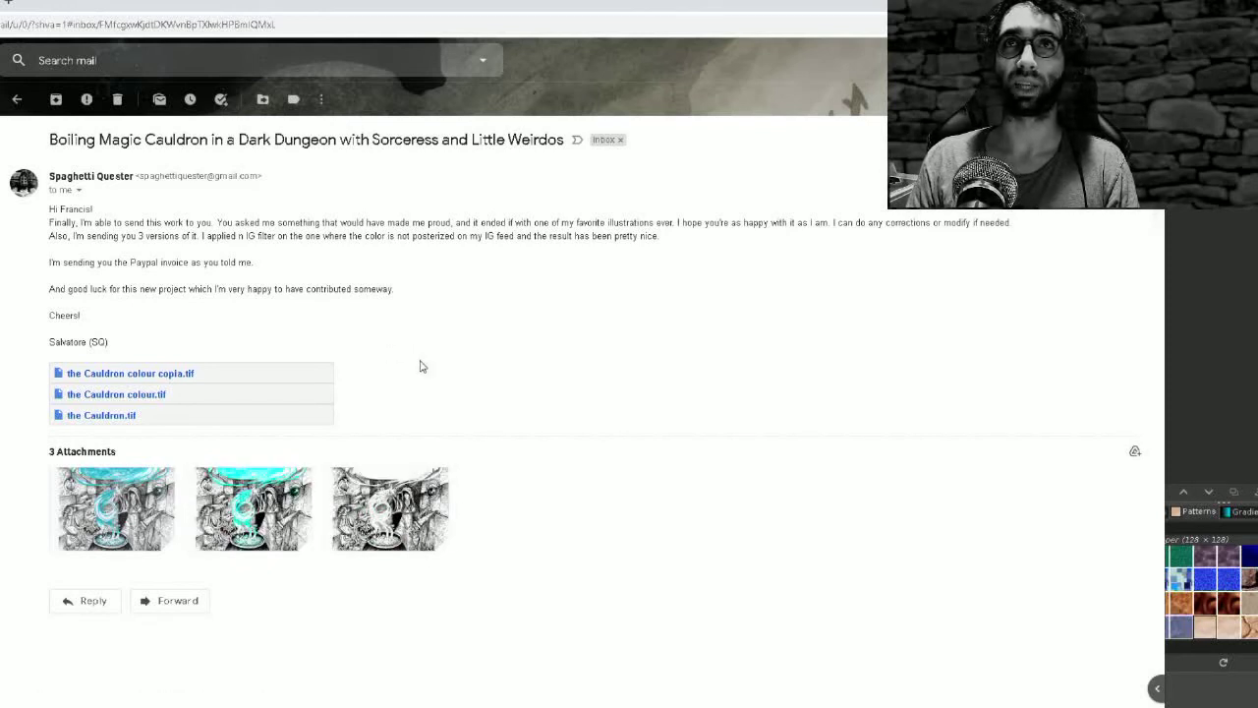
left_click(113, 508)
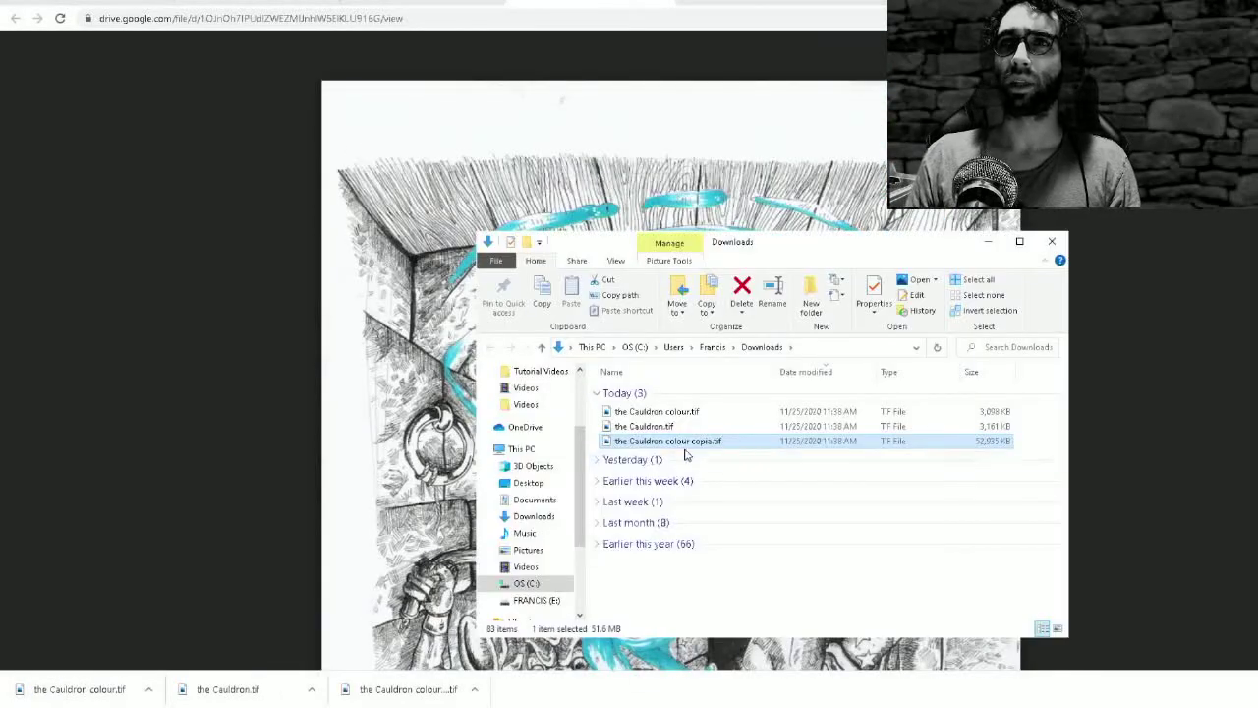
Step: Create an Album Cover folder in Astral Cauldron holding the three TIFs
left_click(644, 425)
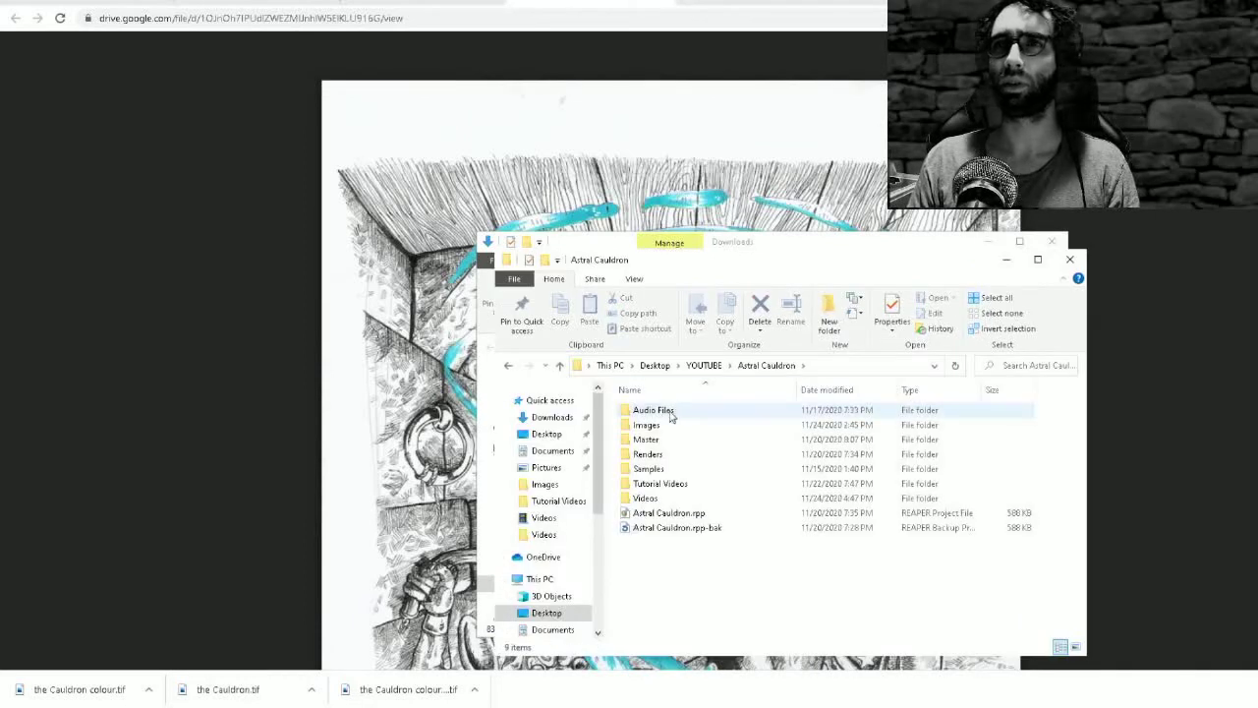
double_click(647, 425)
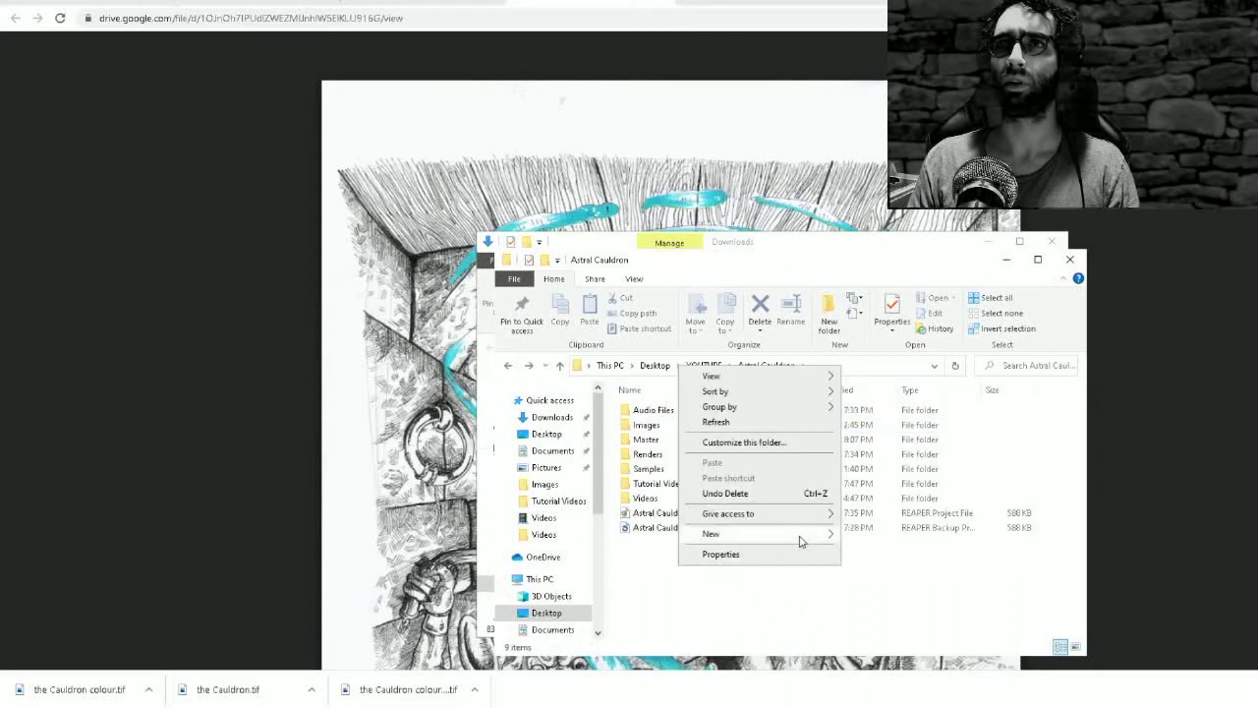
left_click(710, 533)
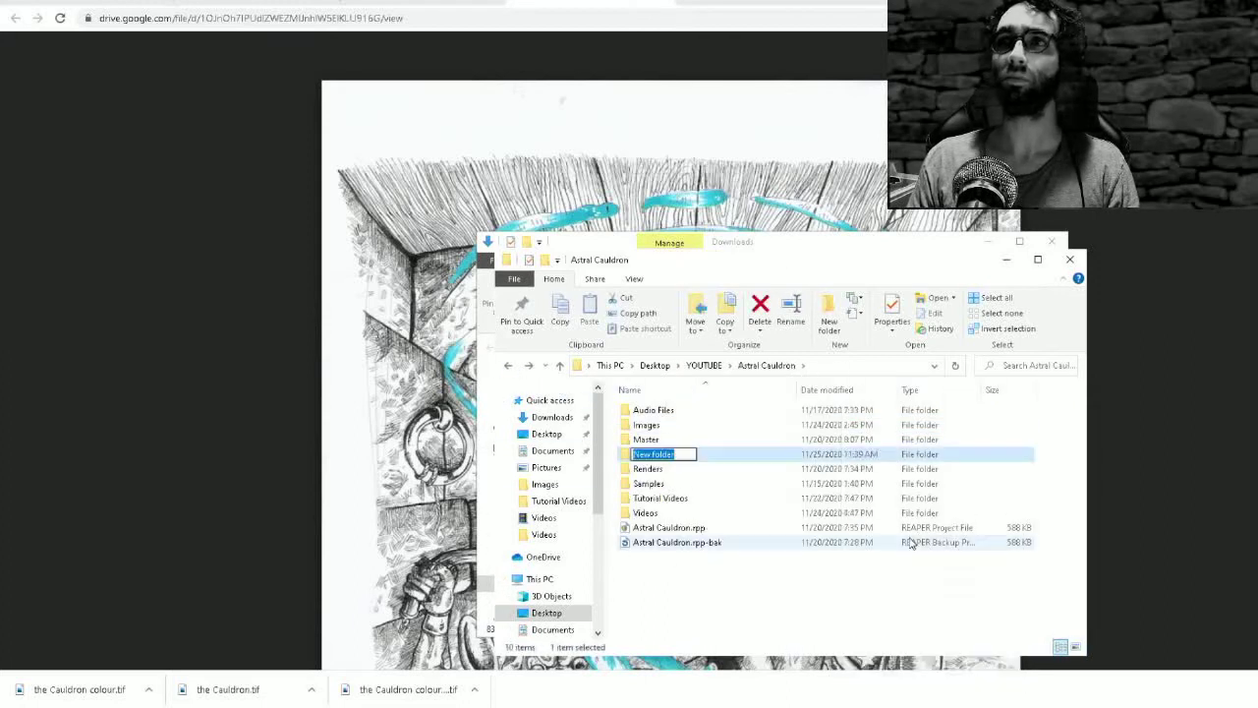
type("Album Cover")
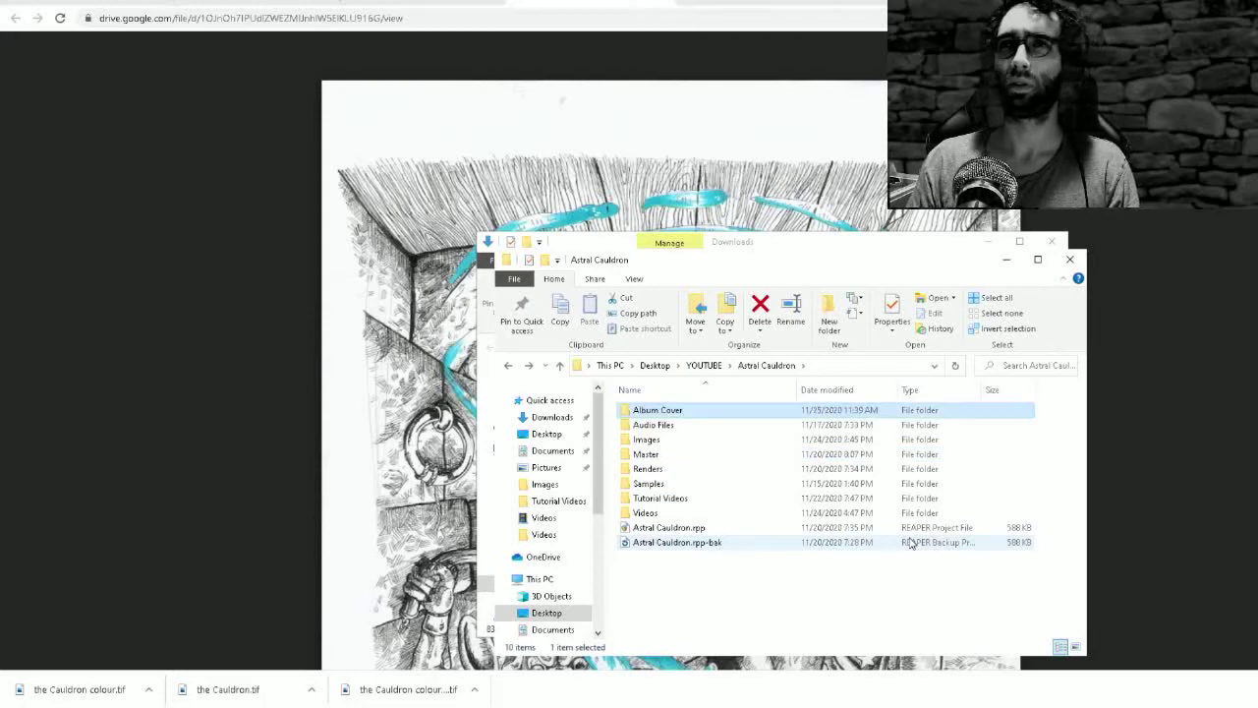
double_click(656, 409)
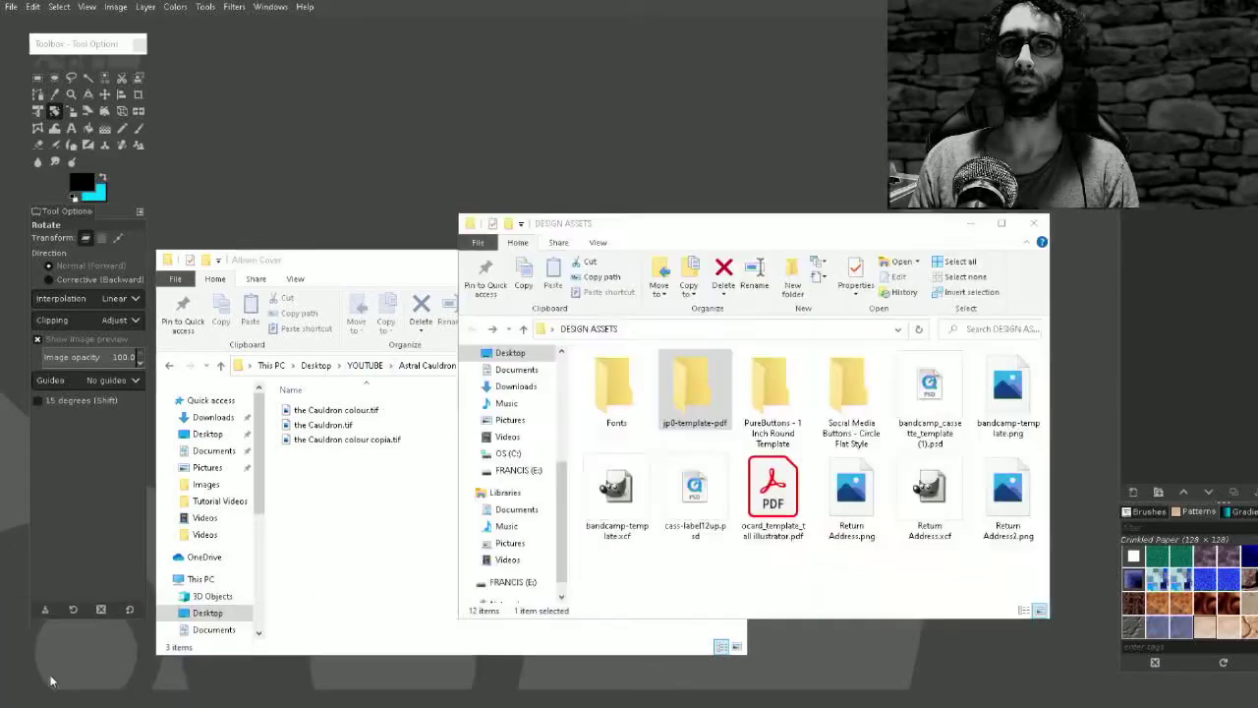
Step: Open the jp0 outside template with 125 bleed PDF from jp0-template-pdf
double_click(694, 383)
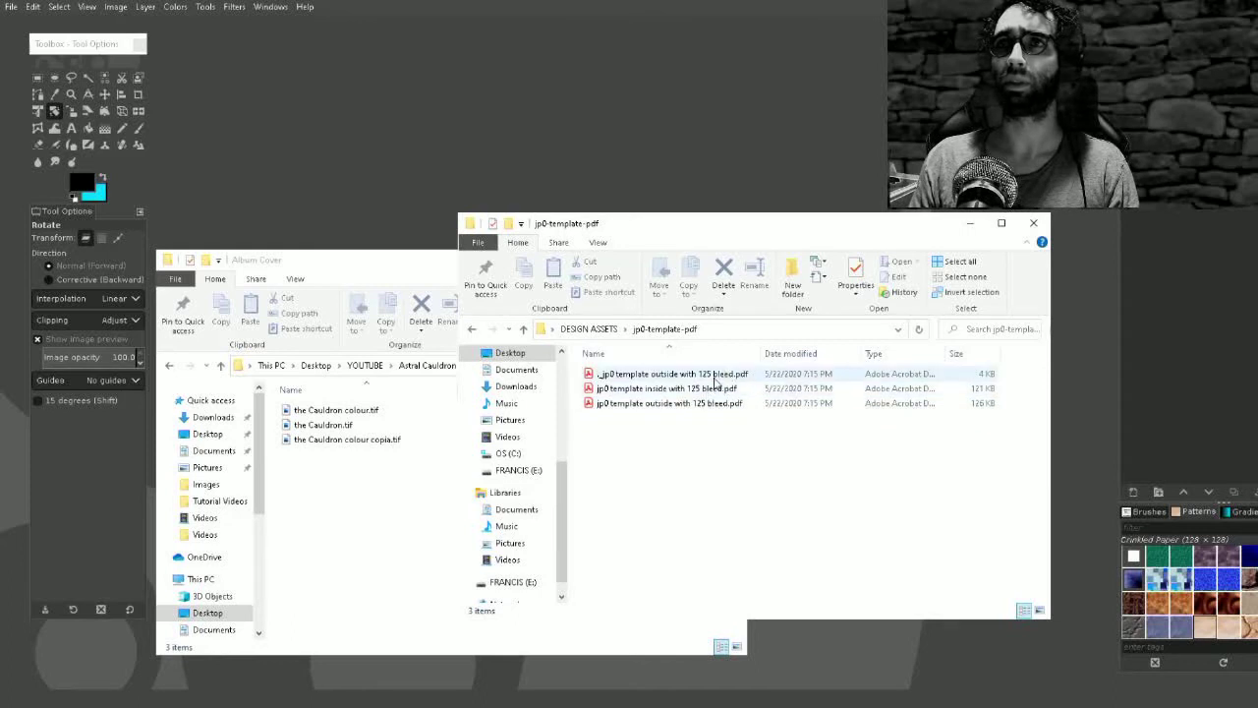
mouse_move(668, 373)
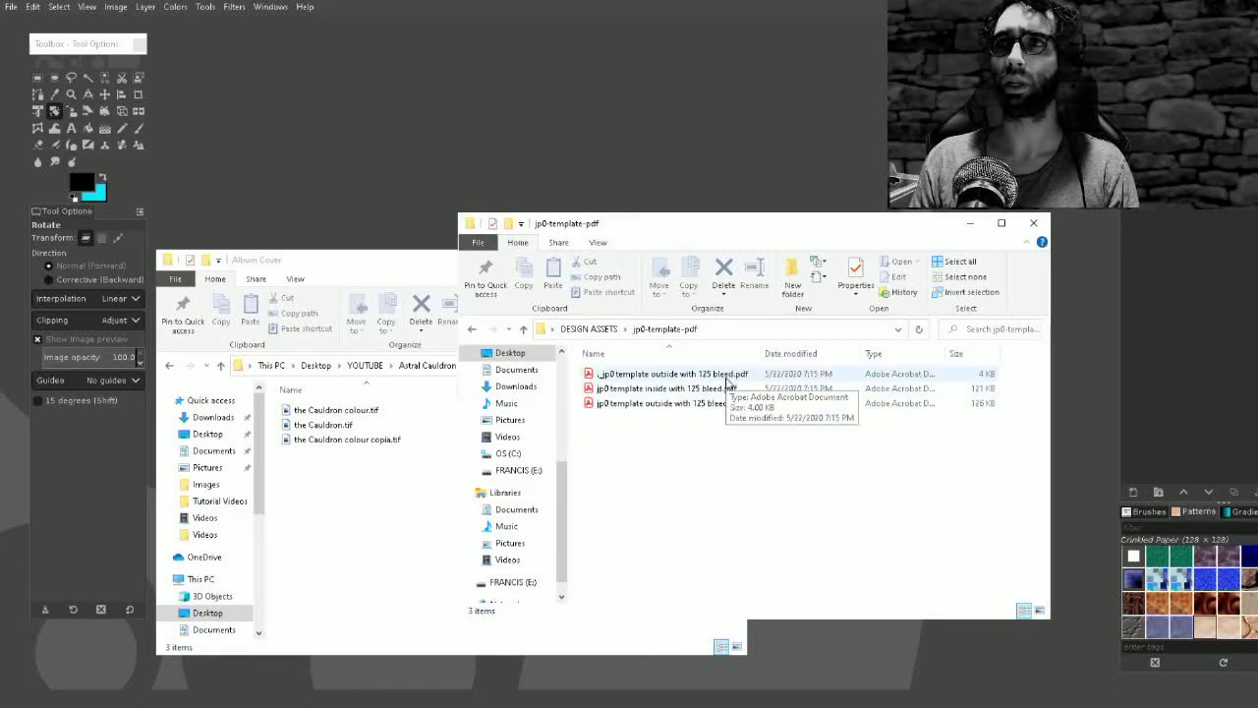
left_click(668, 403)
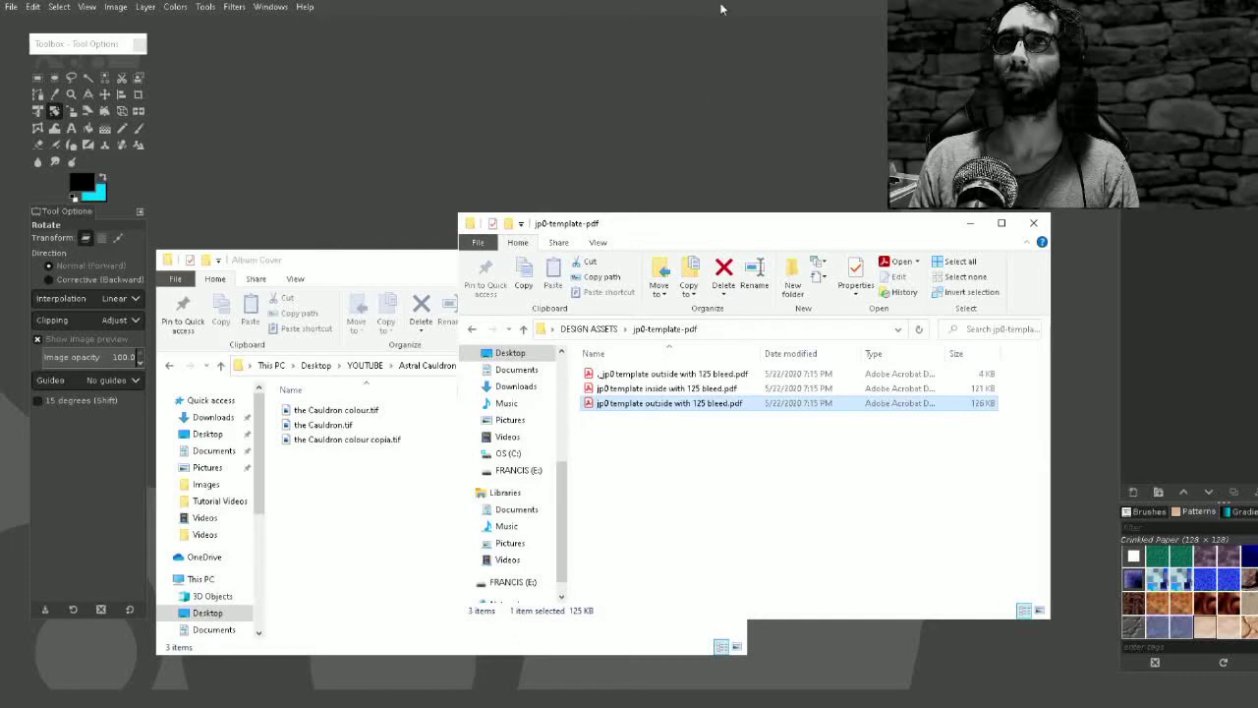
double_click(669, 403)
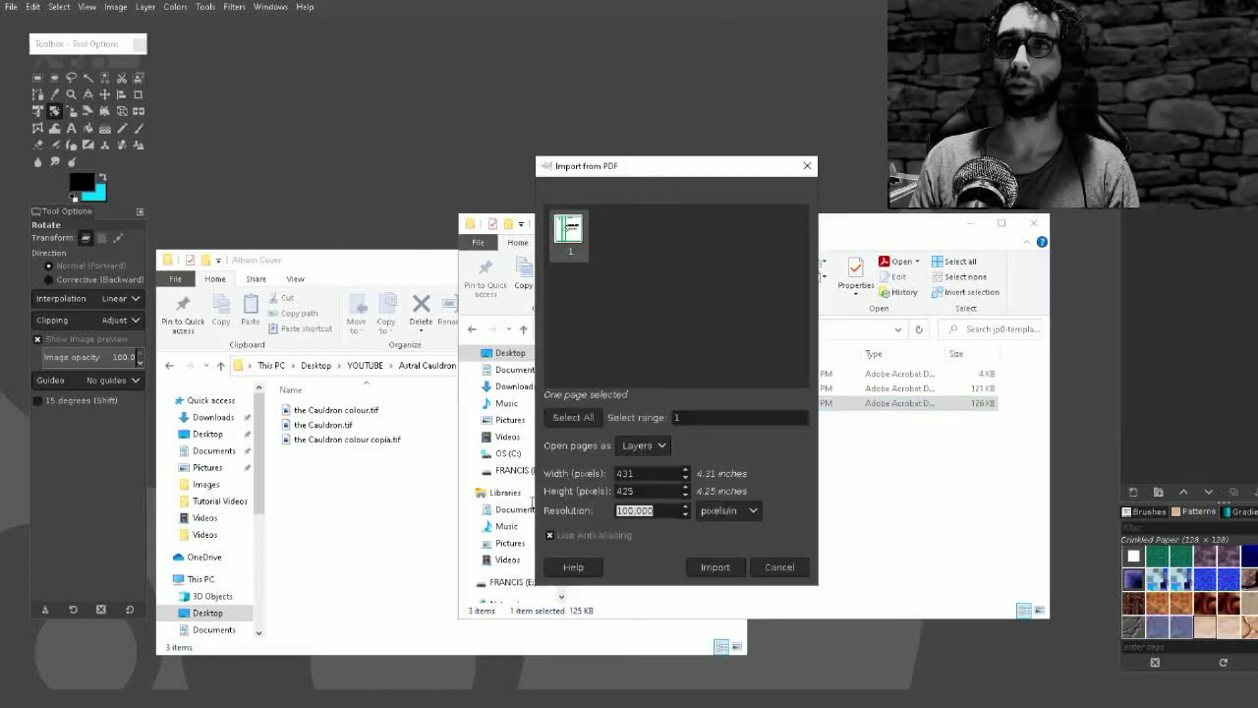
Step: Import the template PDF at a resolution of 300 pixels per inch
type("300.000")
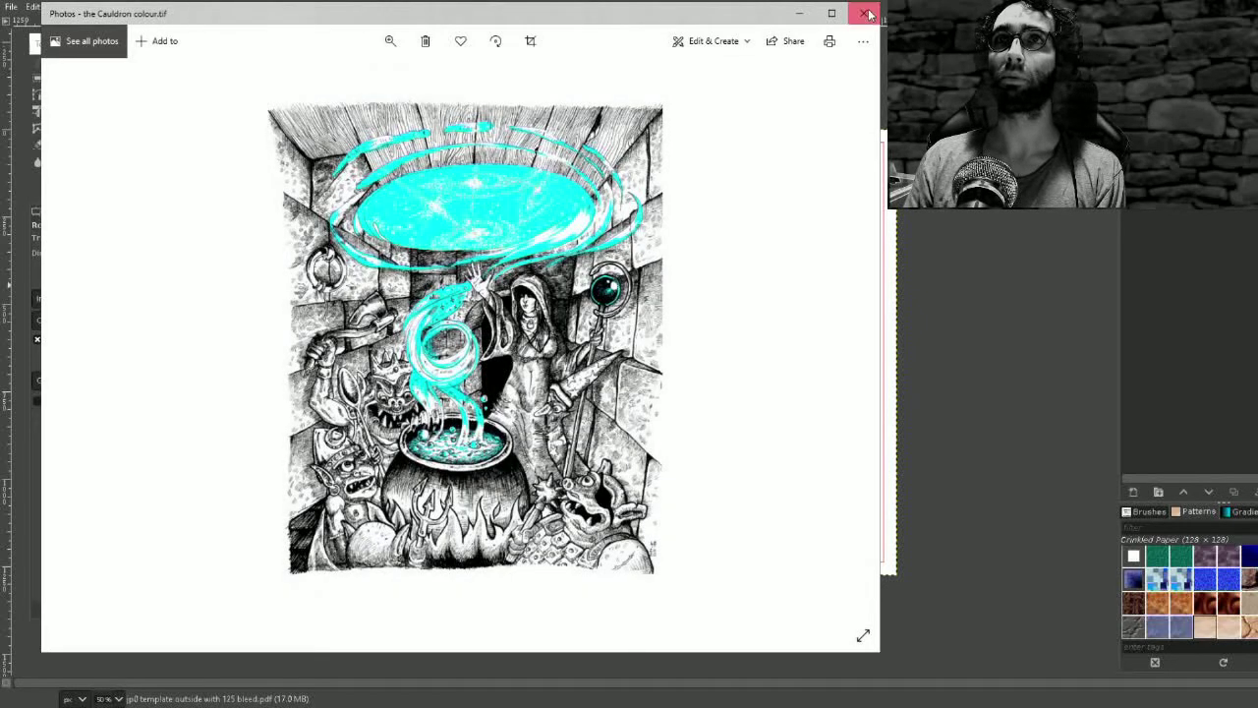
Step: Close the Photos preview of the colour Cauldron artwork
left_click(868, 13)
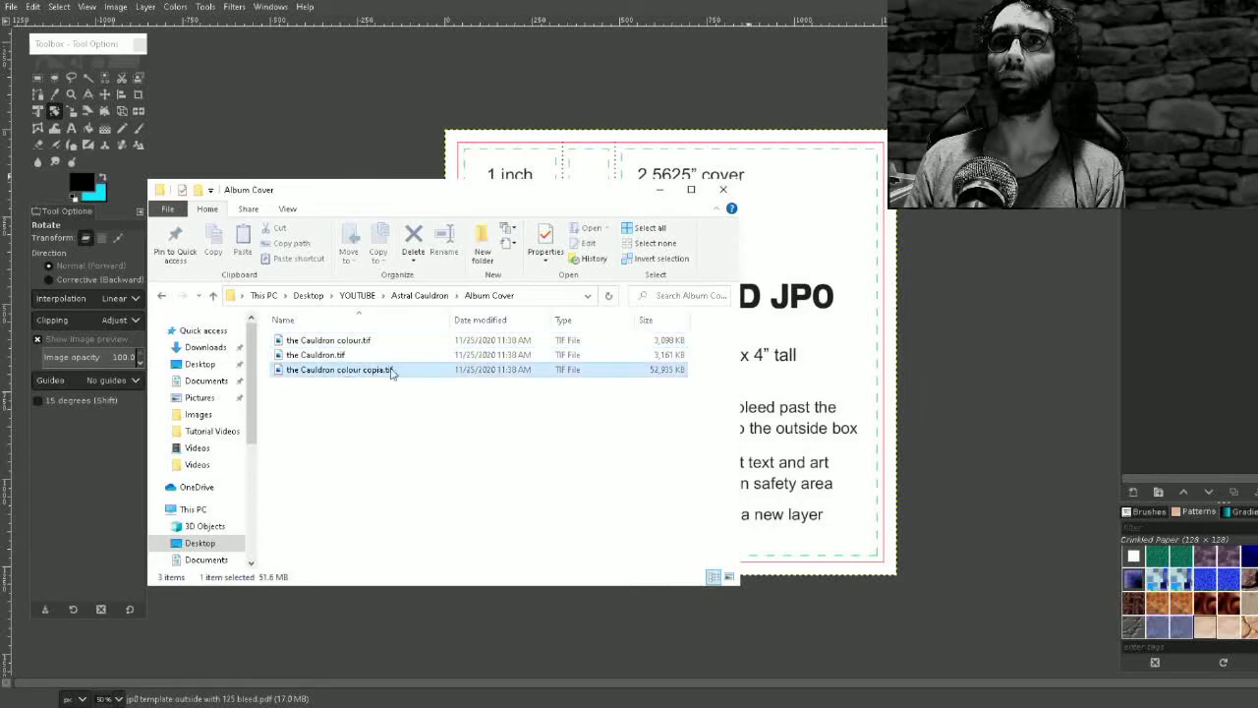
Step: Bring the Cauldron colour copia TIF into the template as a layer
double_click(338, 370)
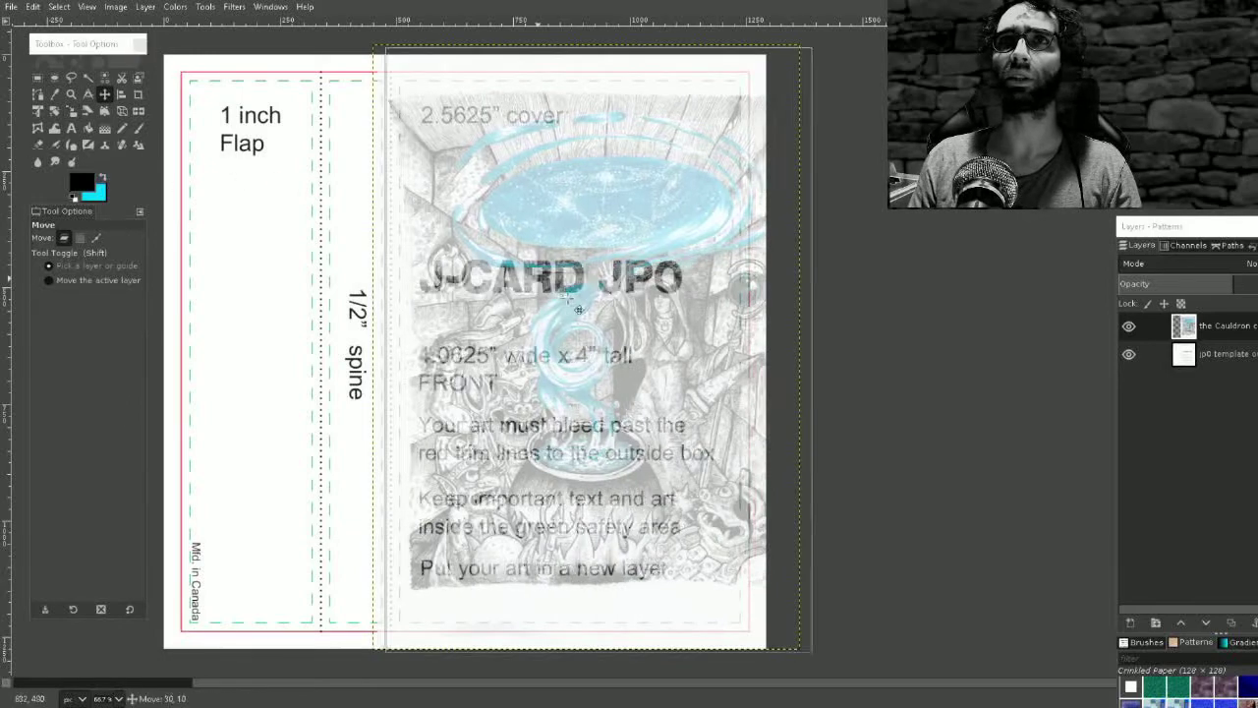
Step: Position the artwork over the cover panel and scale it down to fit
left_click_drag(580, 310, 555, 304)
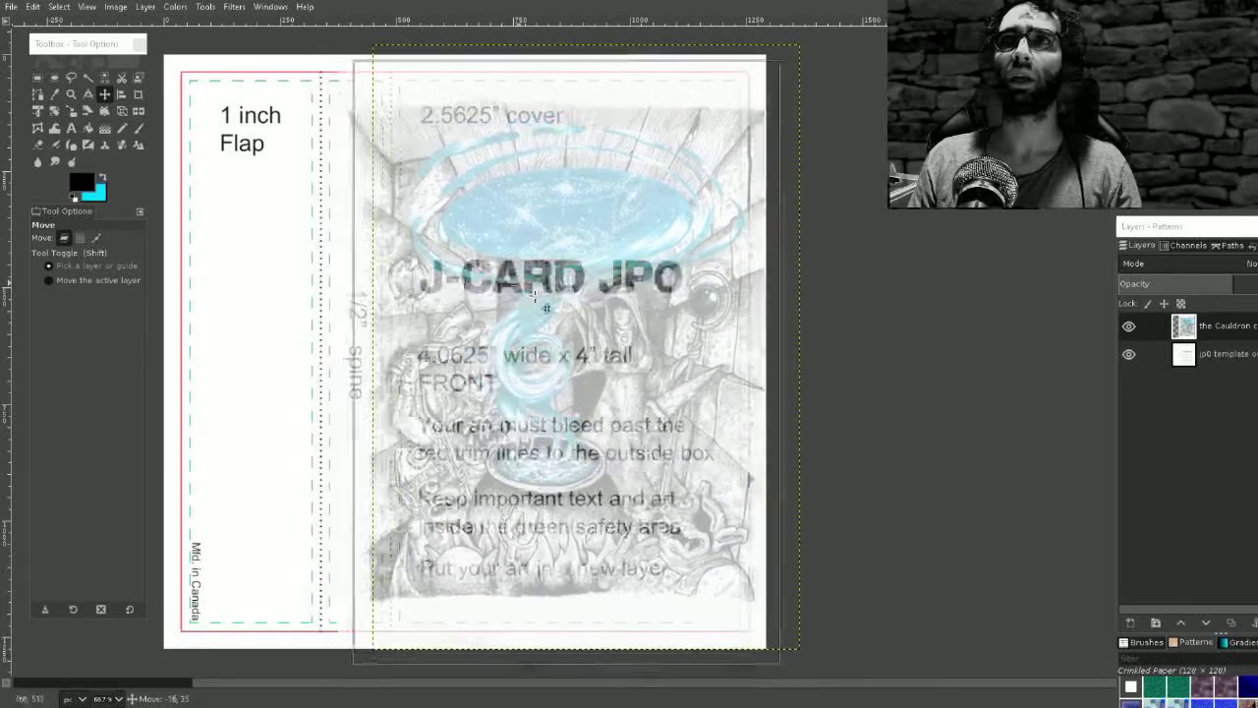
left_click_drag(535, 295, 567, 310)
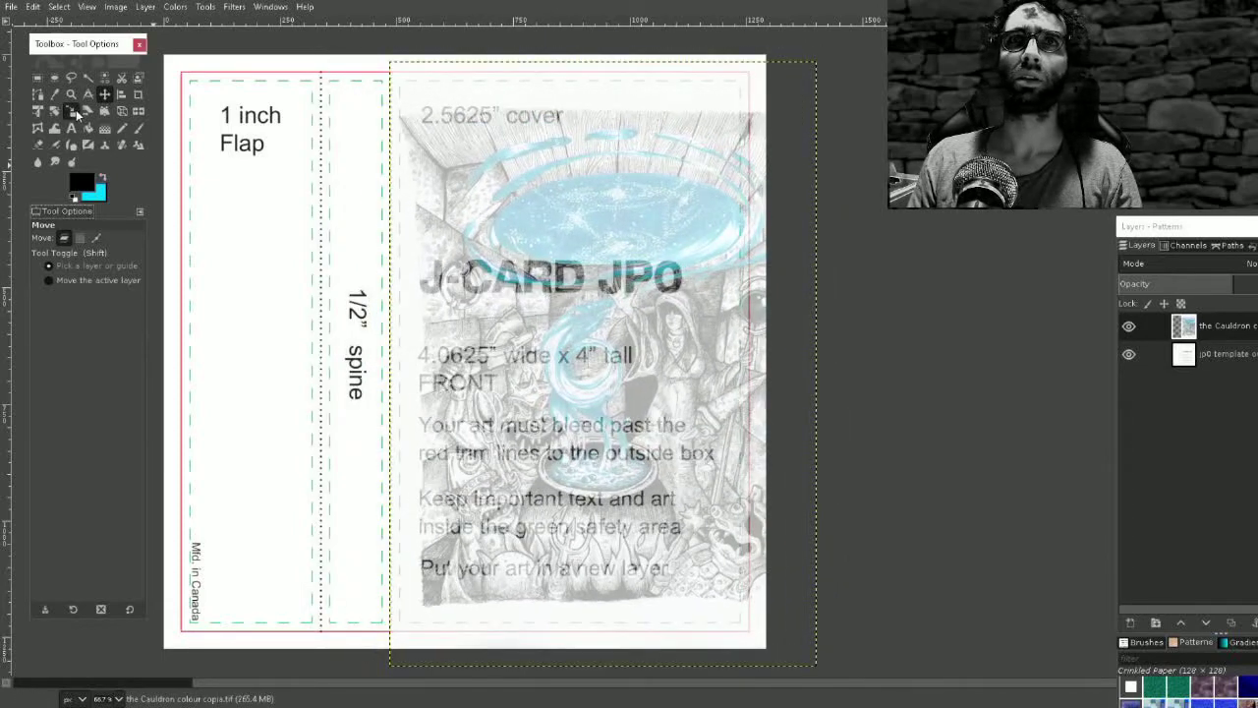
left_click(55, 111)
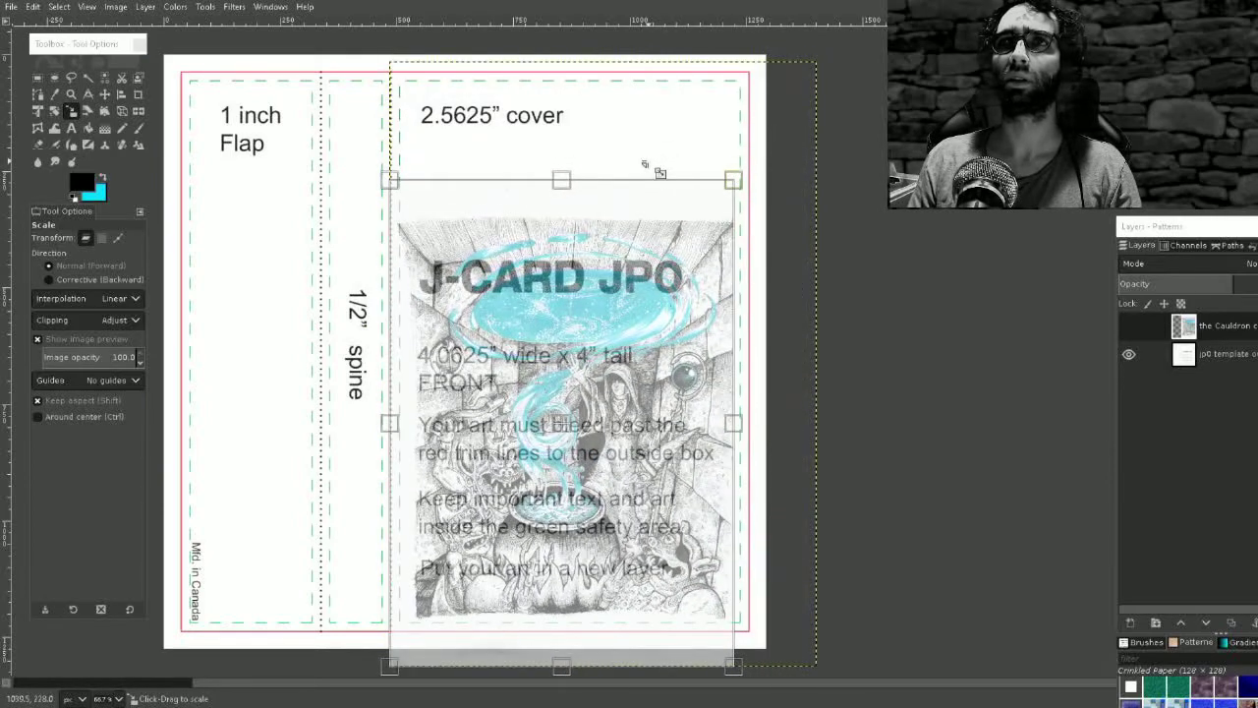
left_click_drag(733, 180, 730, 183)
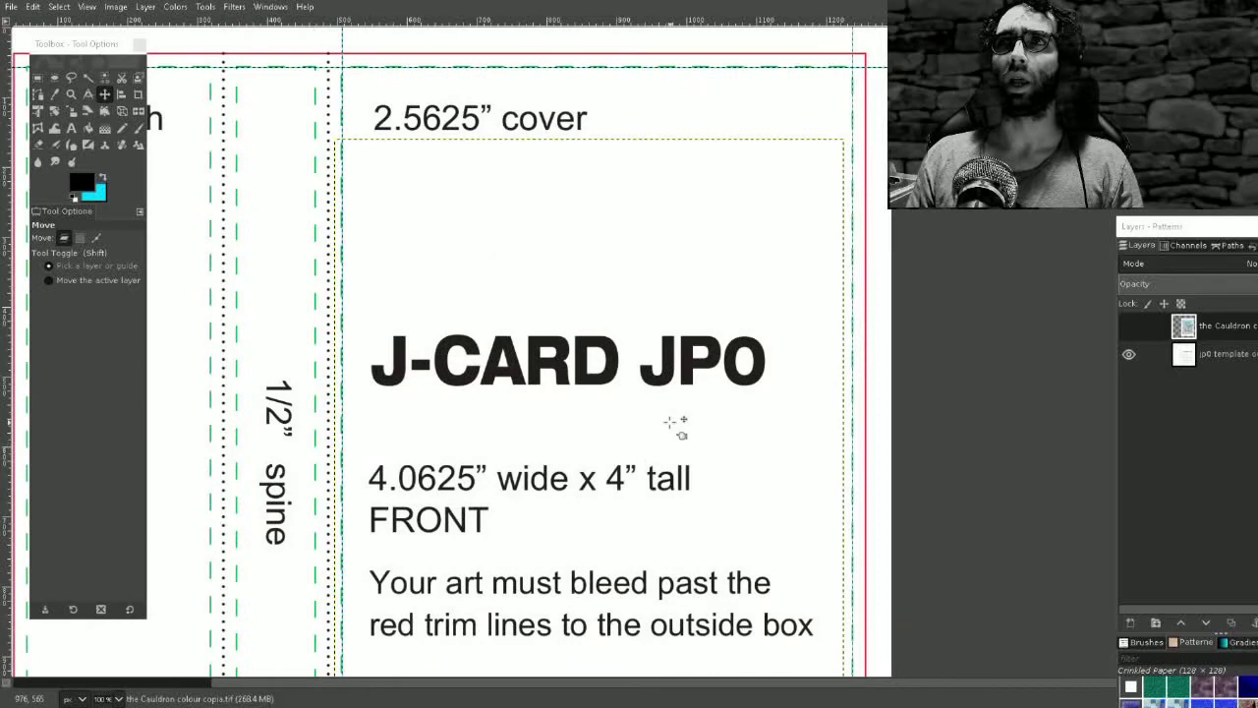
mouse_move(491, 221)
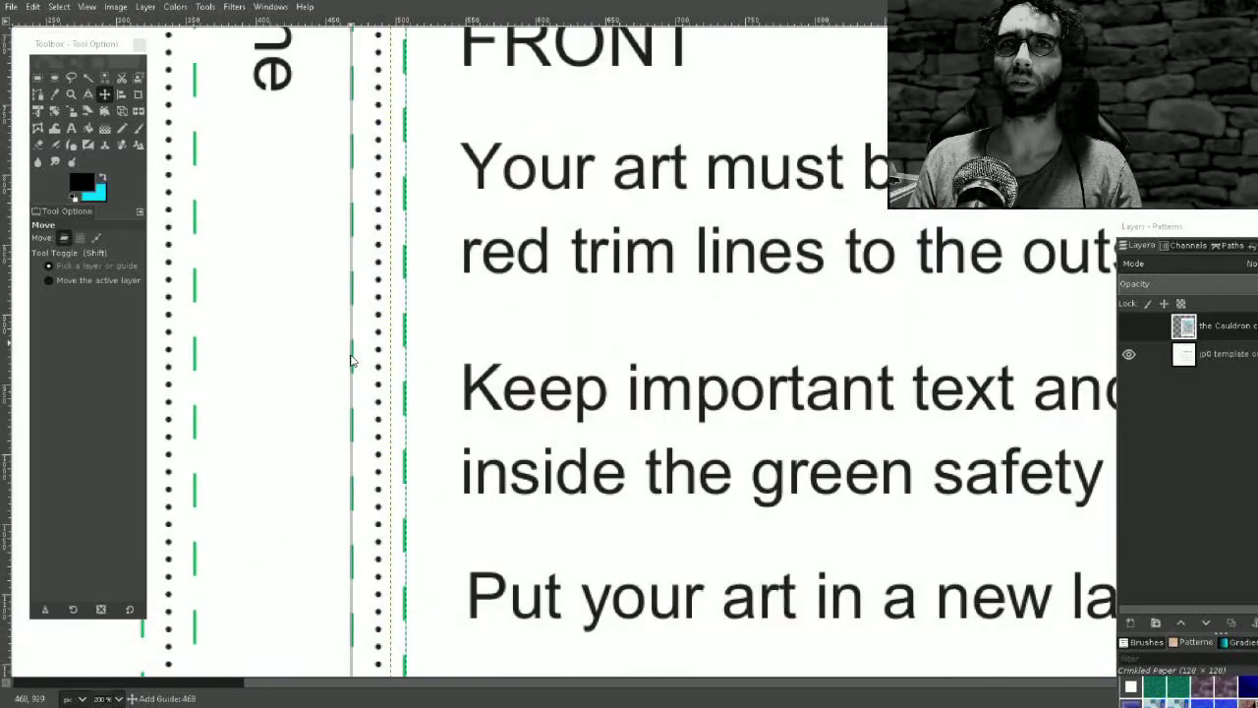
Step: Add vertical guides on the spine-cover fold and the spine's edge line
left_click_drag(350, 359, 199, 358)
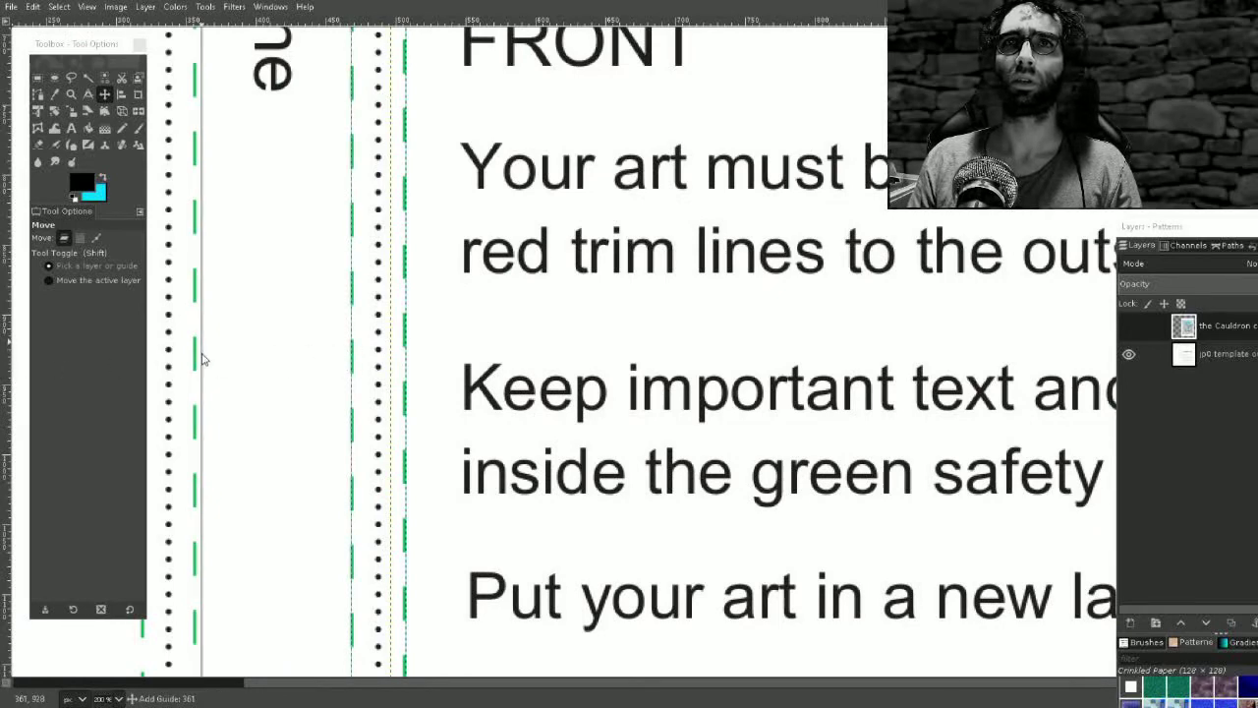
left_click_drag(197, 359, 193, 359)
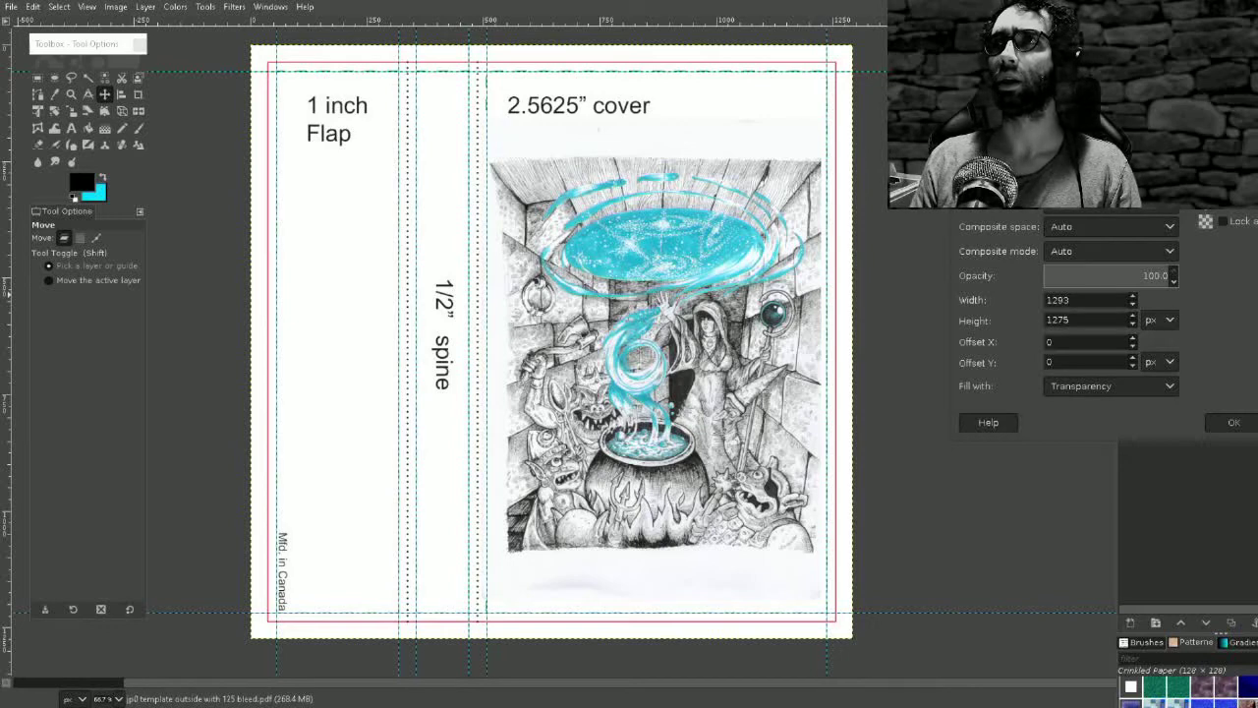
Step: Add a 1293 × 1275 layer filled with the foreground colour
left_click(1110, 385)
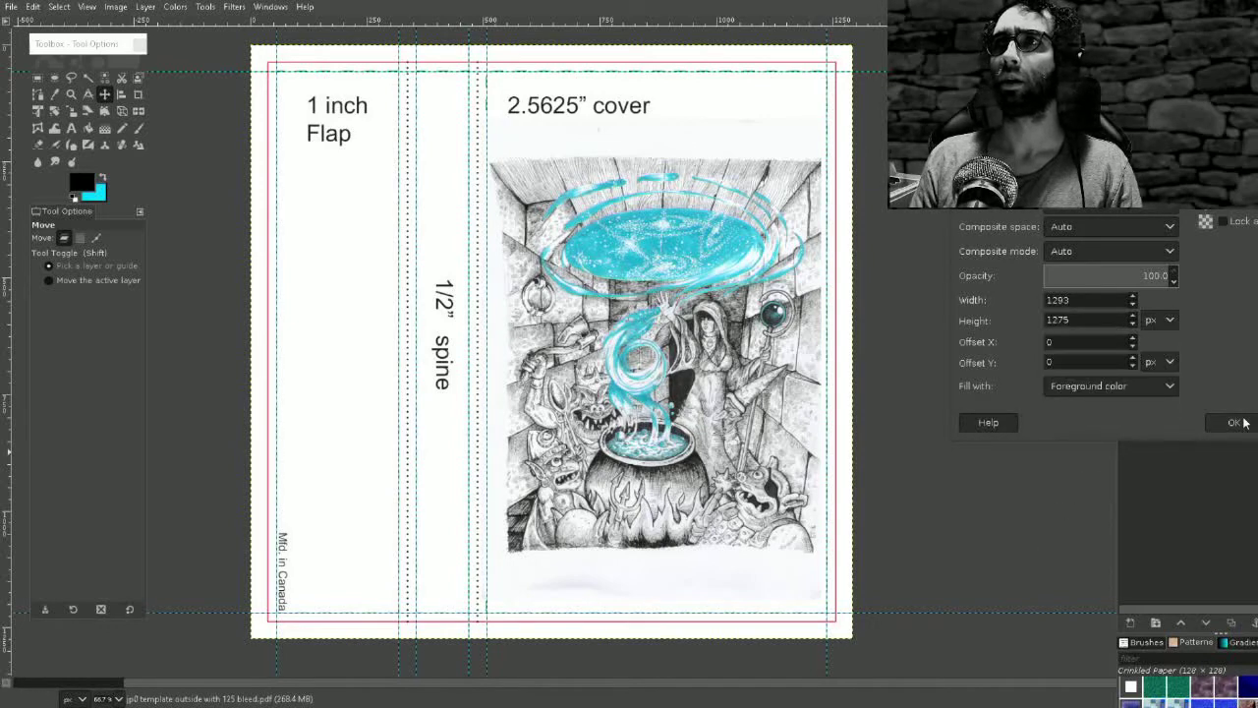
left_click(1233, 422)
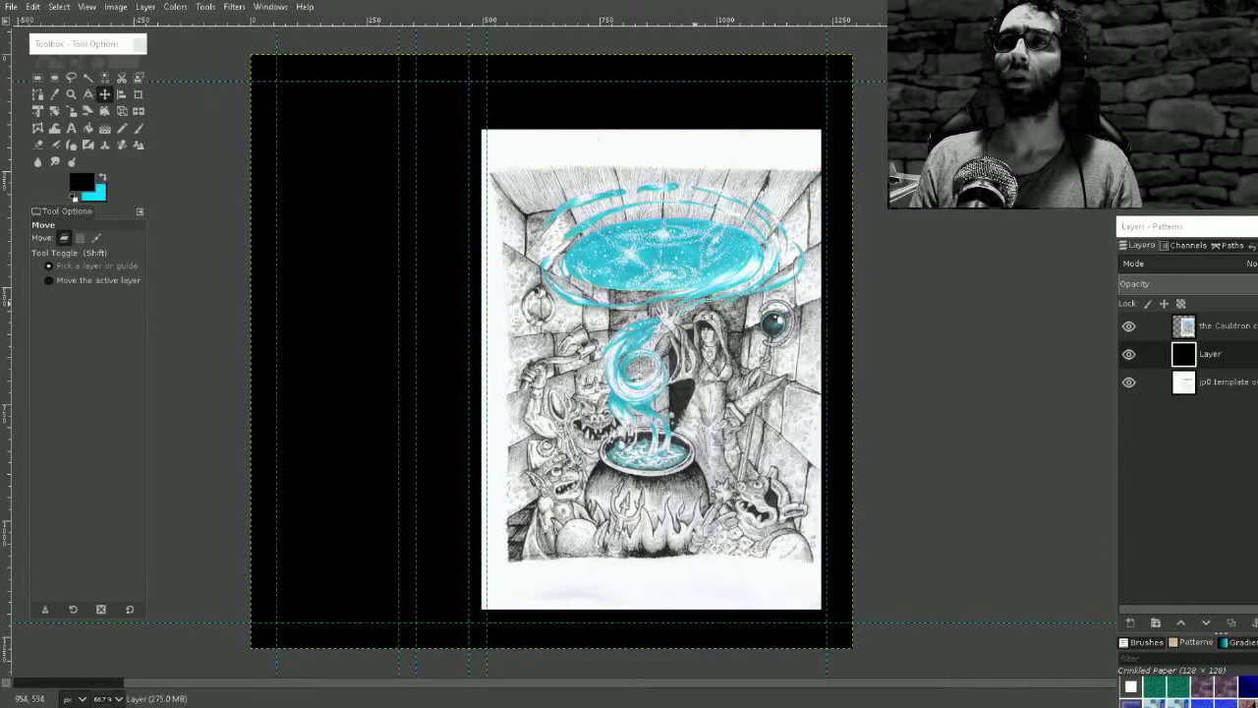
Step: Select the Rectangle Select tool for the artwork's bottom margin
left_click(1128, 382)
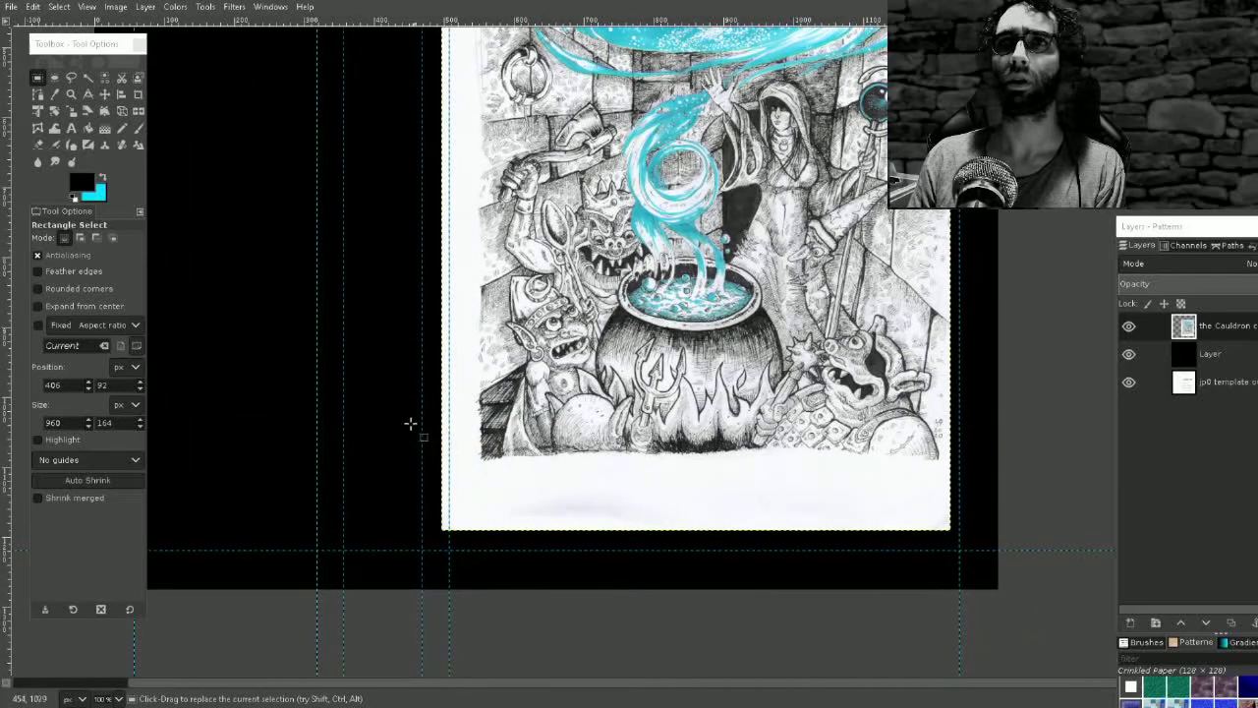
Step: Select the white paper strip below the Cauldron artwork for removal
left_click_drag(410, 425, 1061, 466)
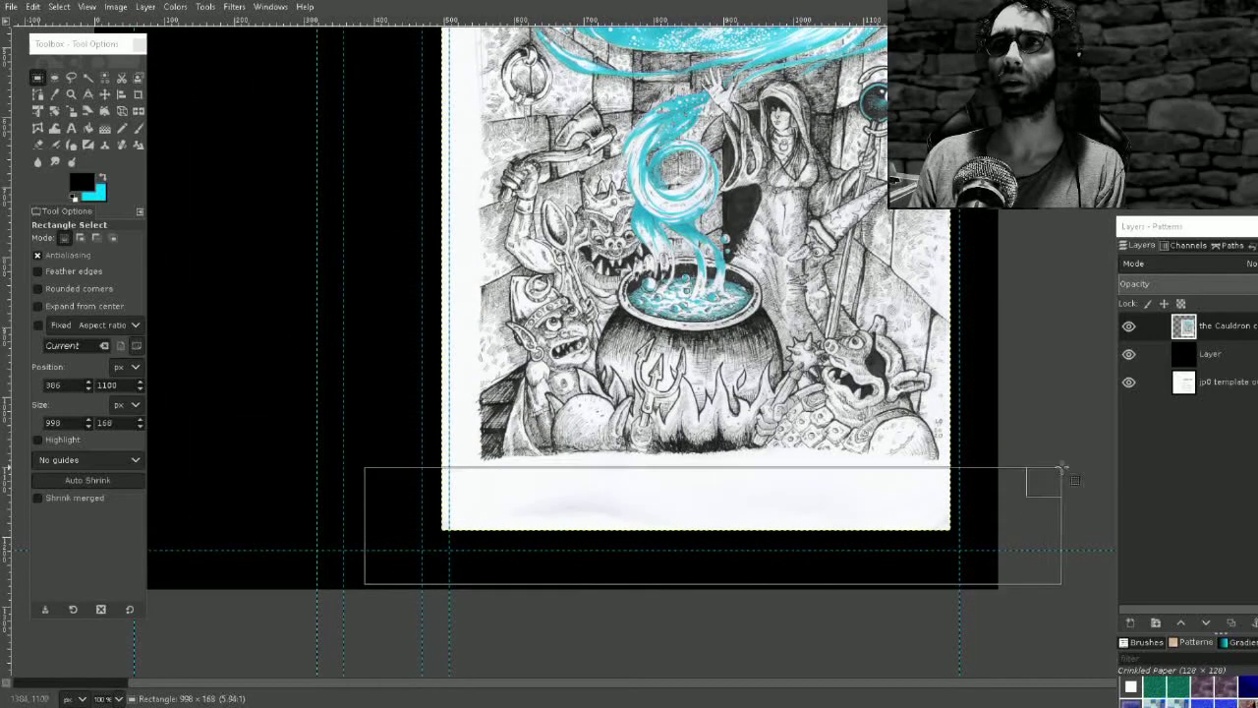
left_click_drag(1064, 467, 1074, 444)
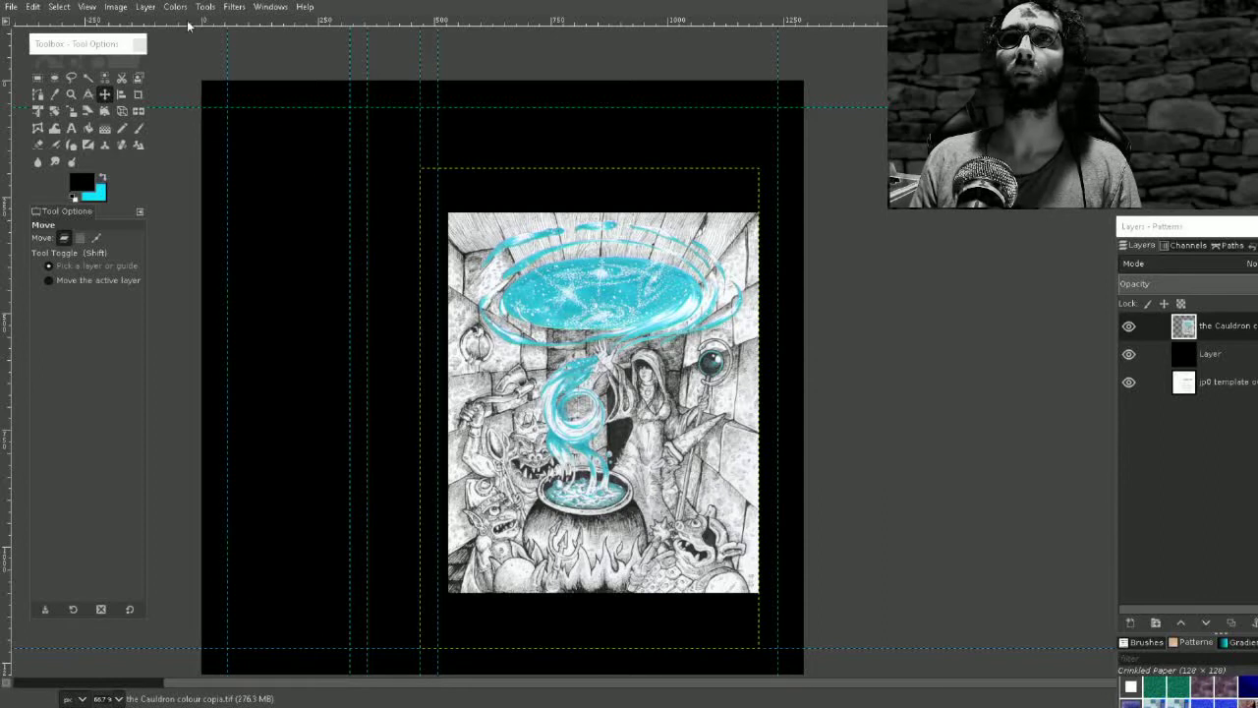
Step: Open the Layer menu and close it again without choosing a command
left_click(144, 7)
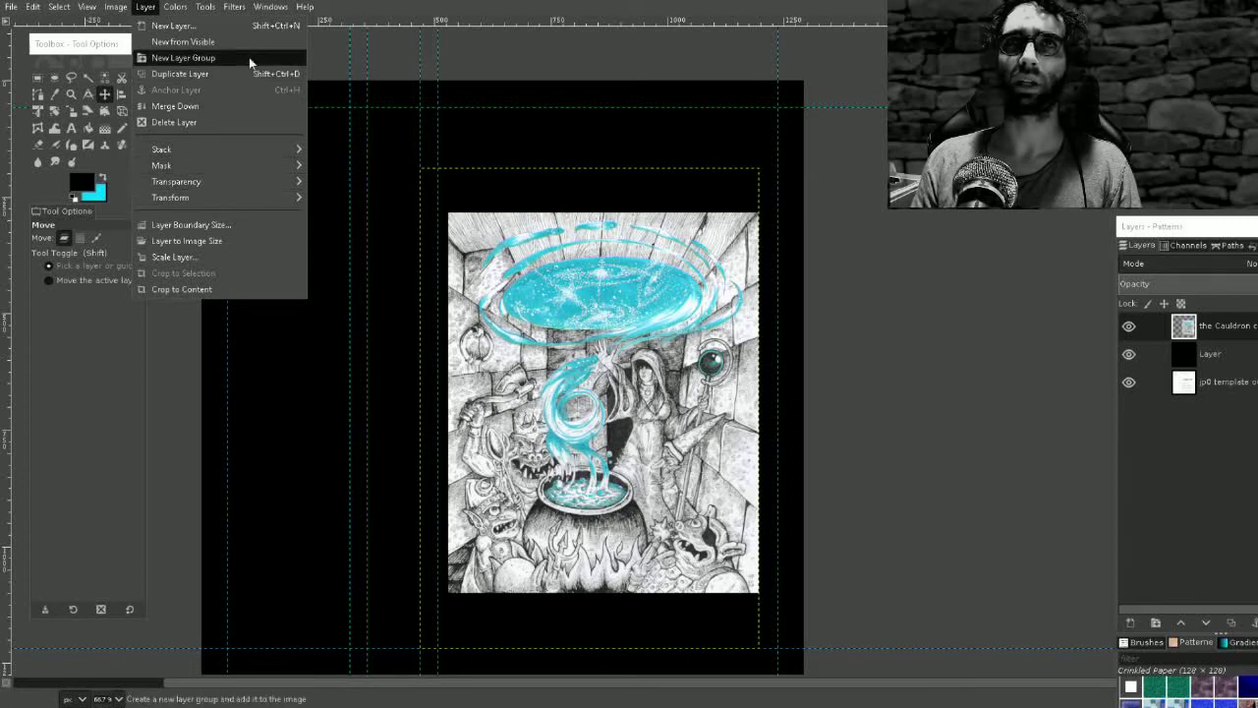
mouse_move(179, 181)
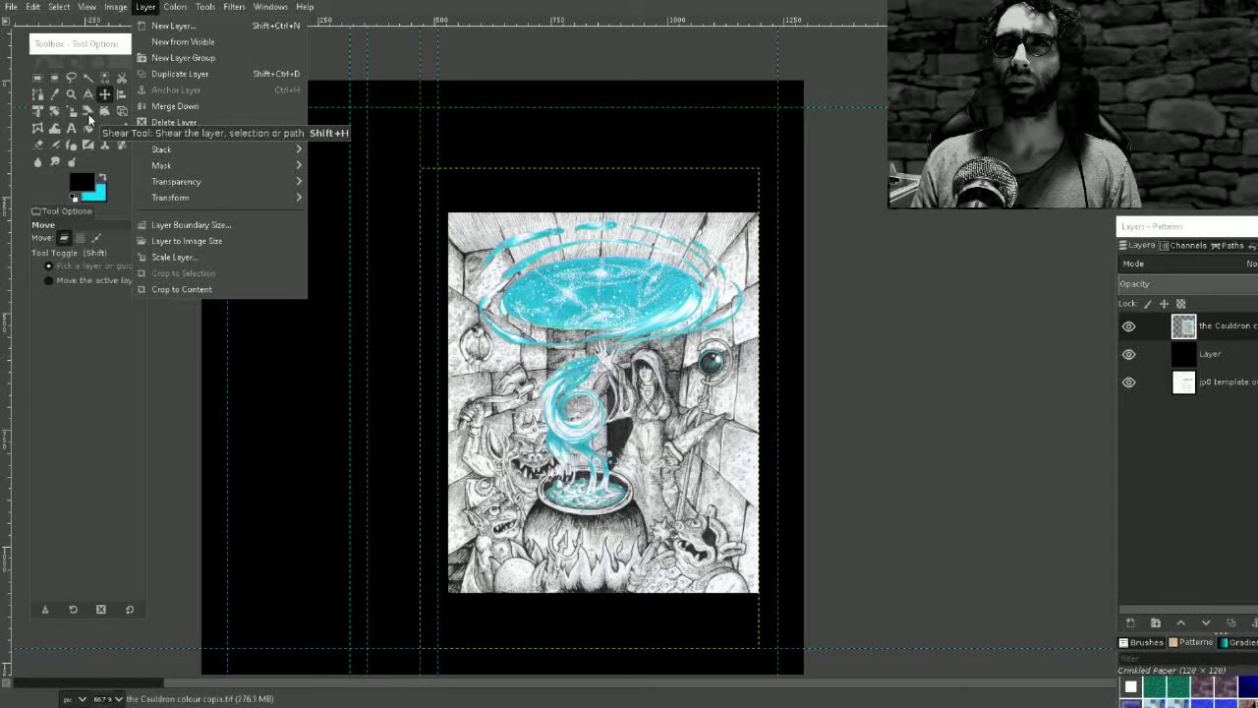
left_click(115, 7)
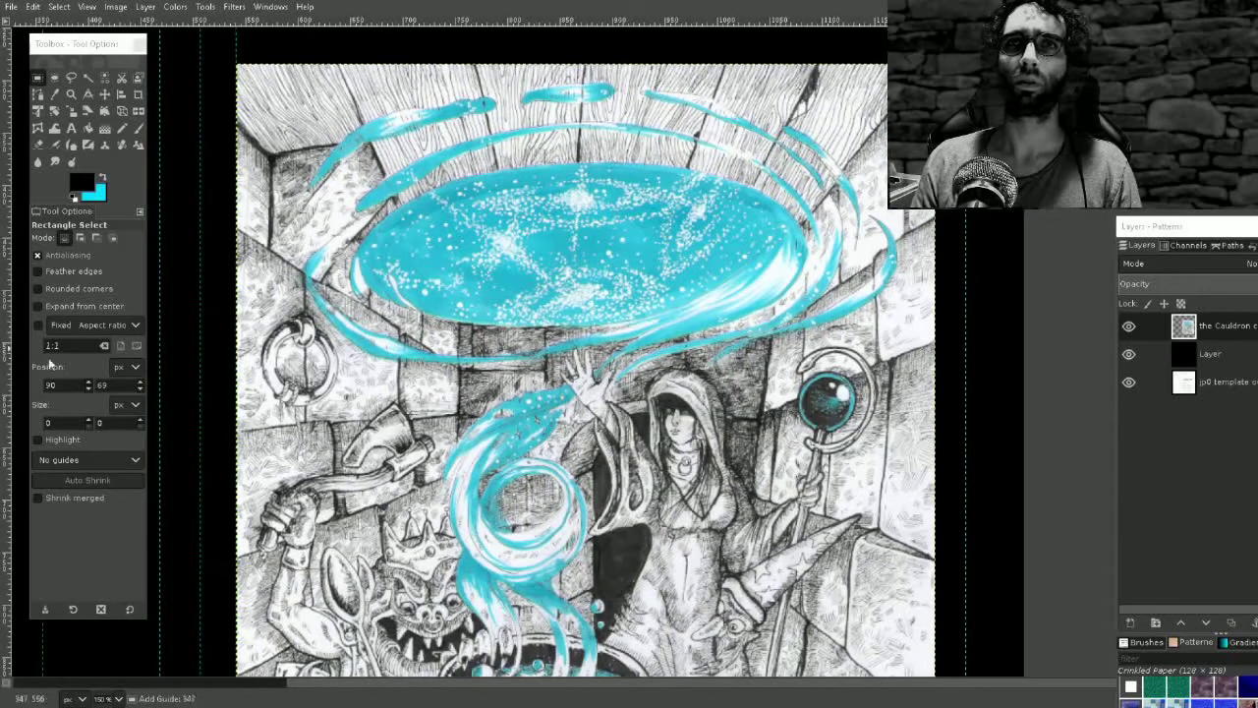
mouse_move(936, 357)
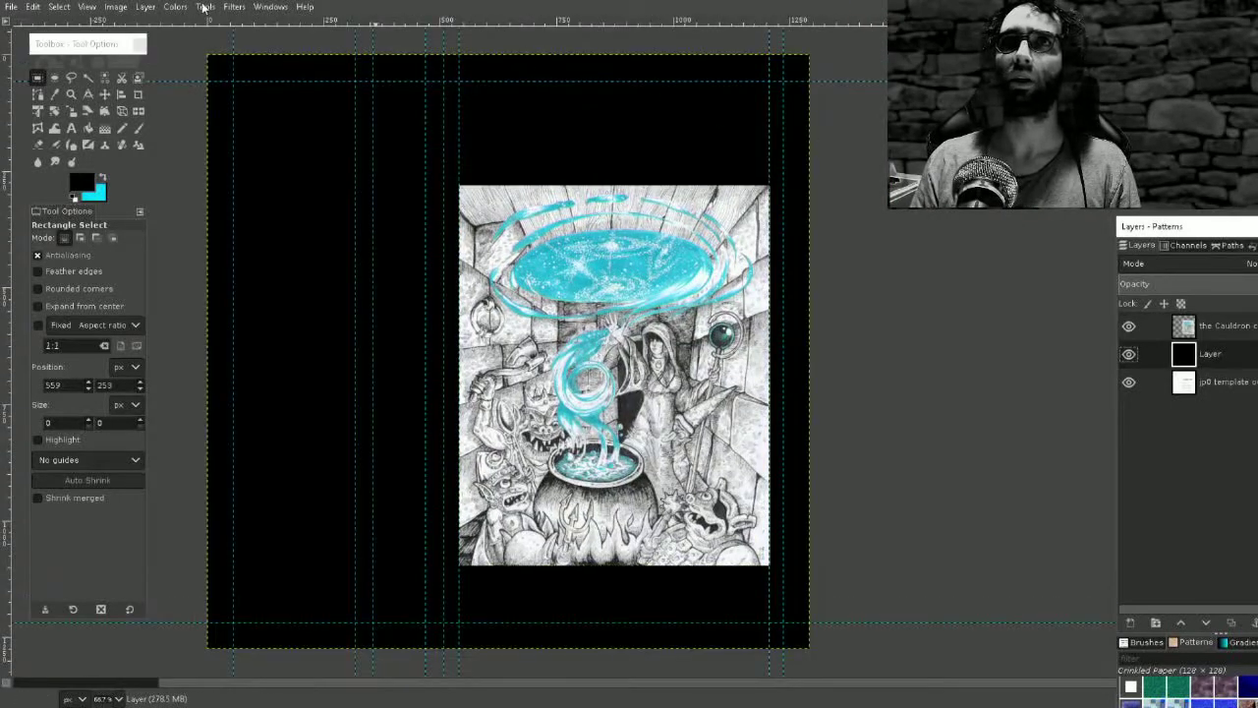
left_click(205, 7)
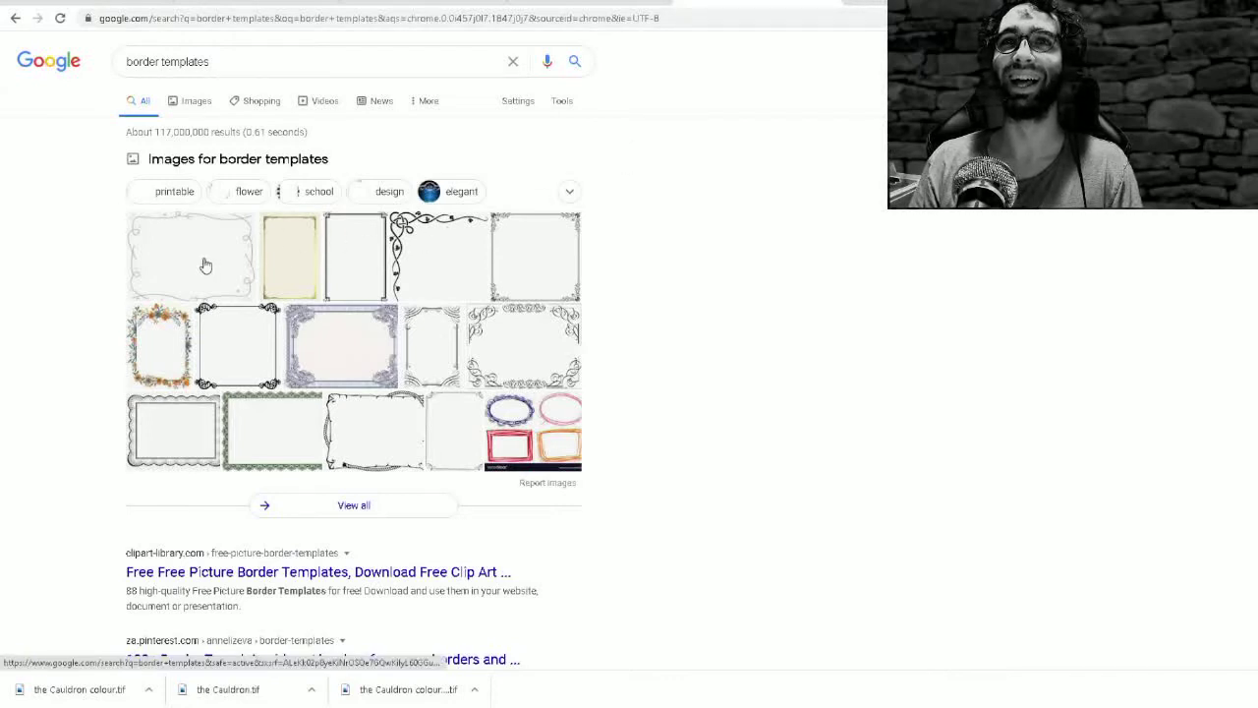
Step: Search images for 'gothic border template' limited to Creative Commons licenses
triple_click(167, 61)
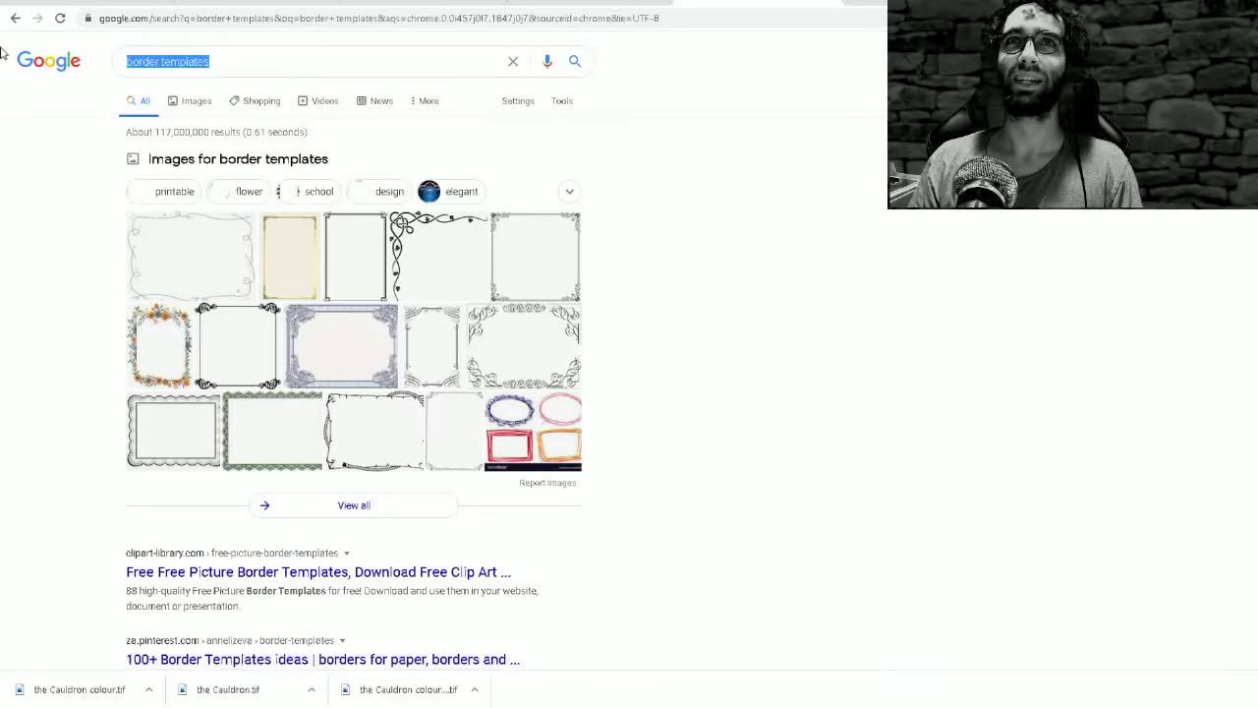
type("gothic bord")
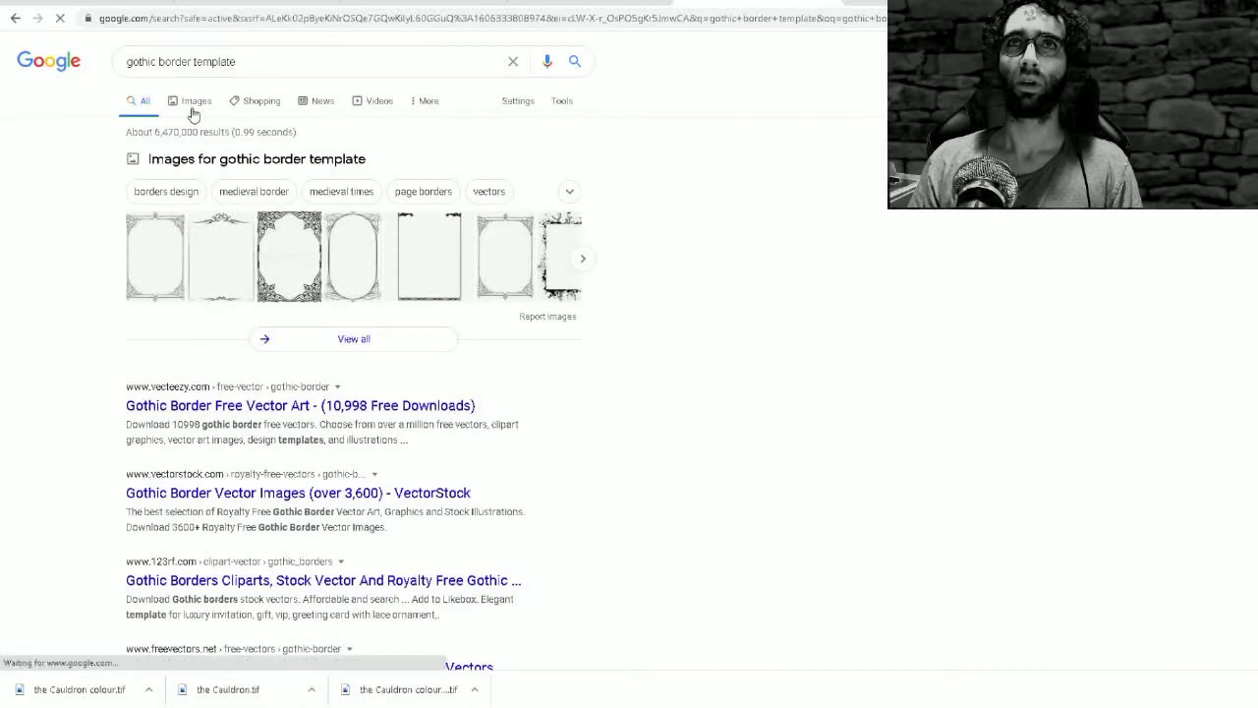
left_click(195, 101)
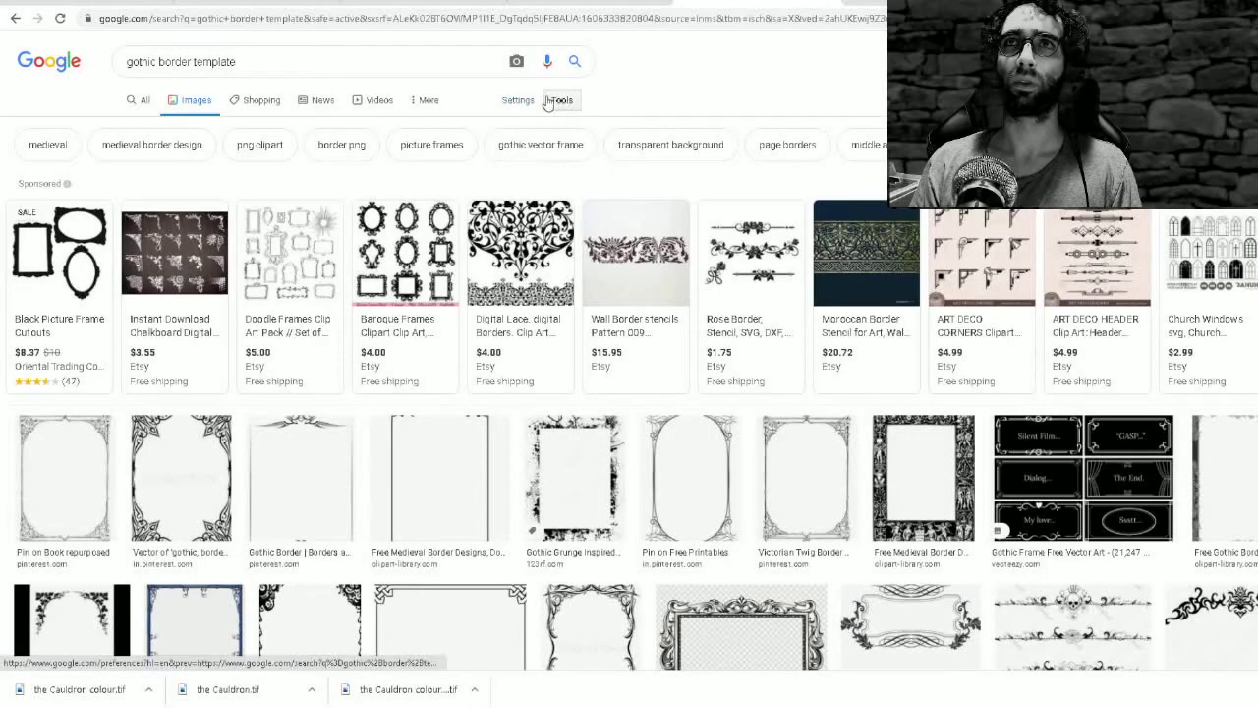
left_click(561, 99)
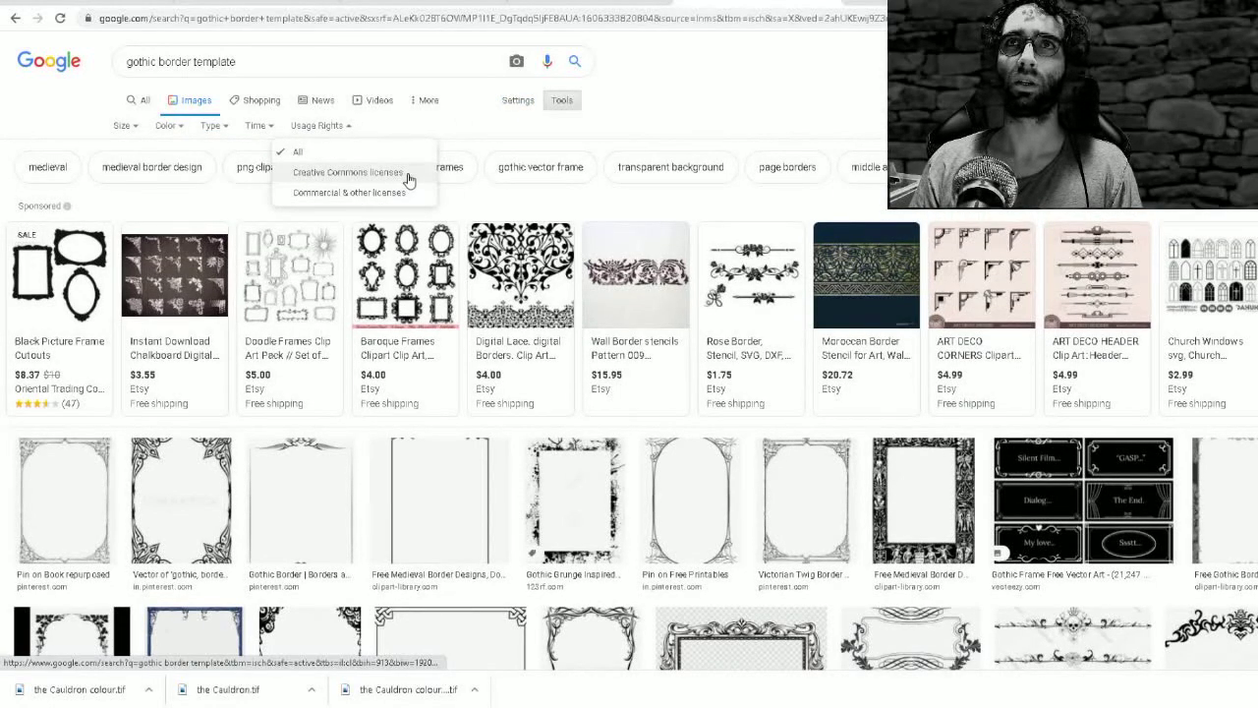
left_click(348, 172)
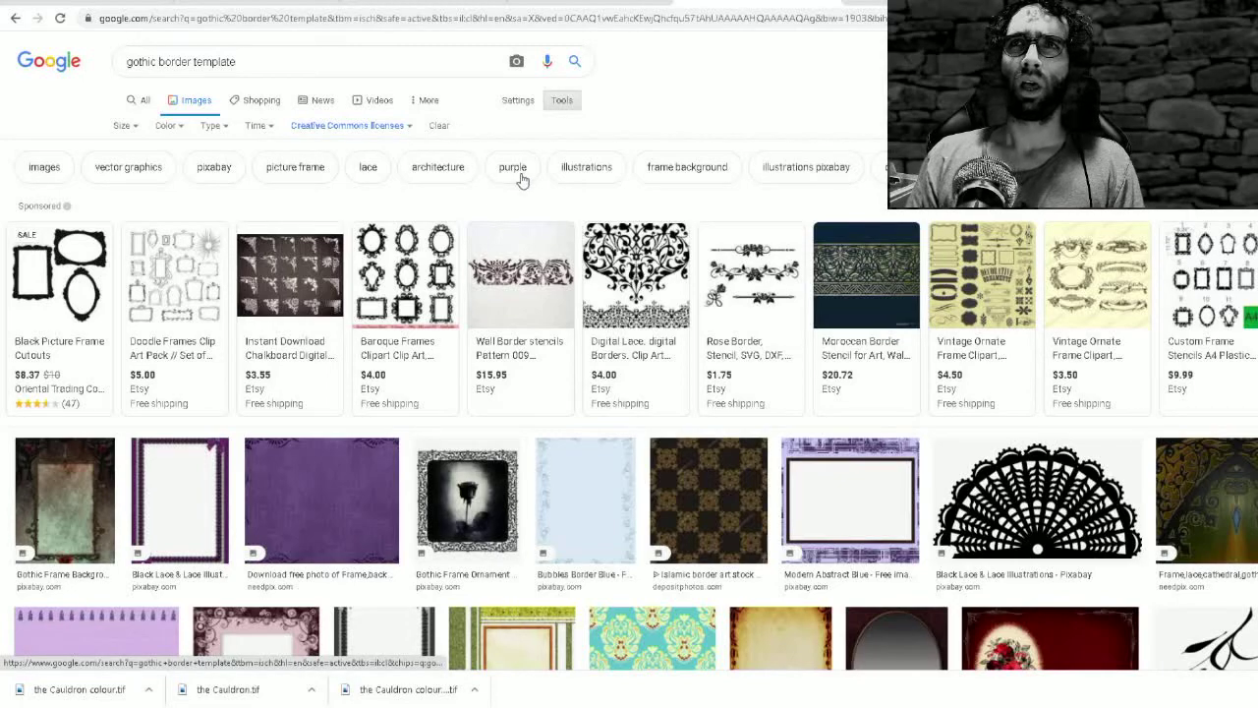
mouse_move(373, 491)
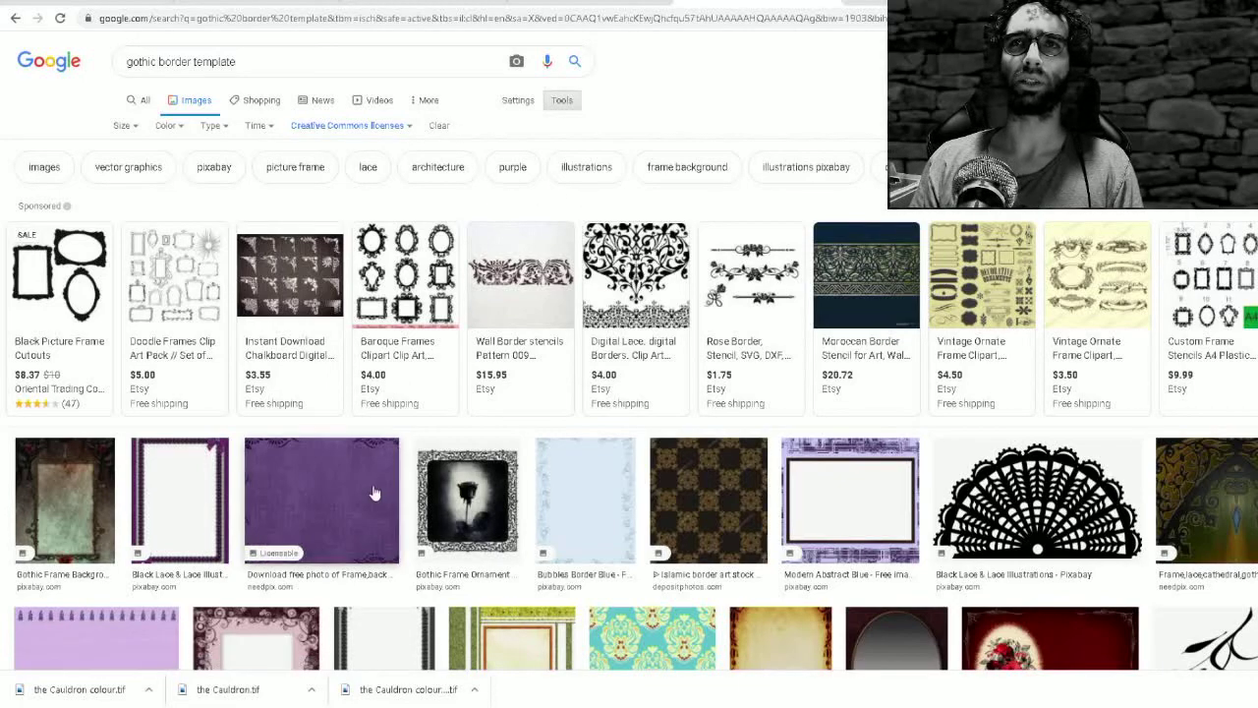
Step: Browse the results, then search for 'evil border template' instead
scroll("down", 3)
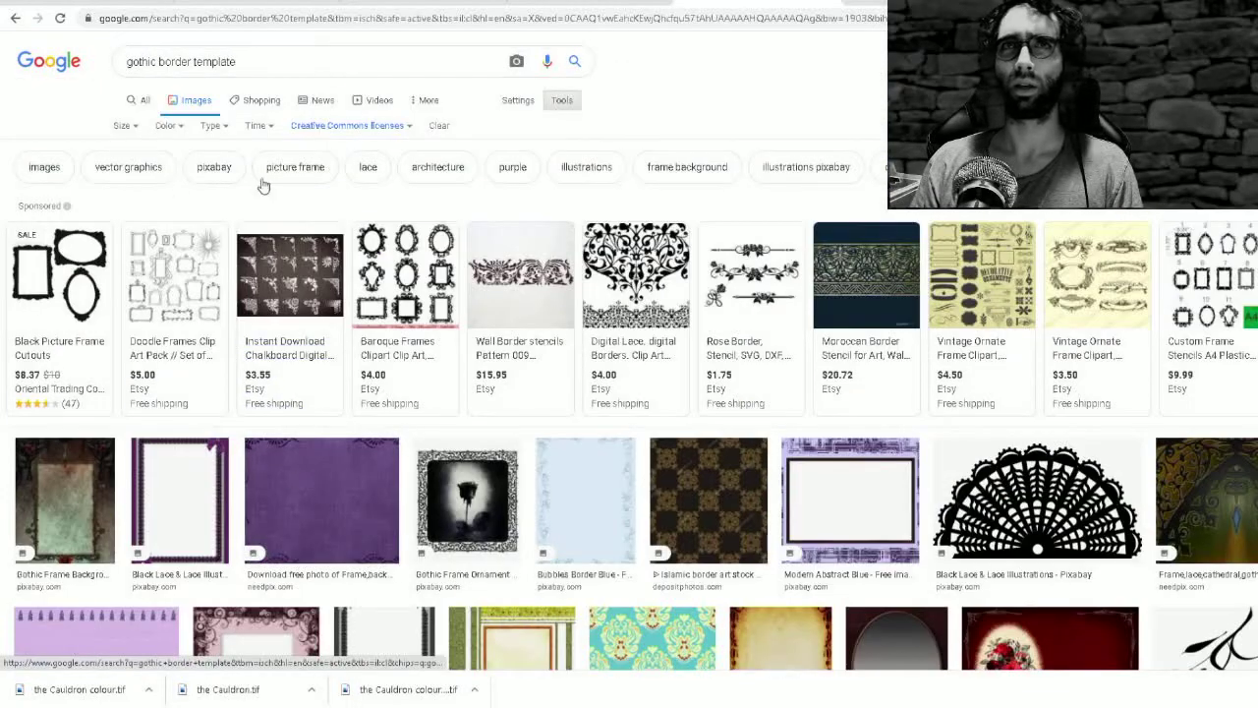
scroll("down", 3)
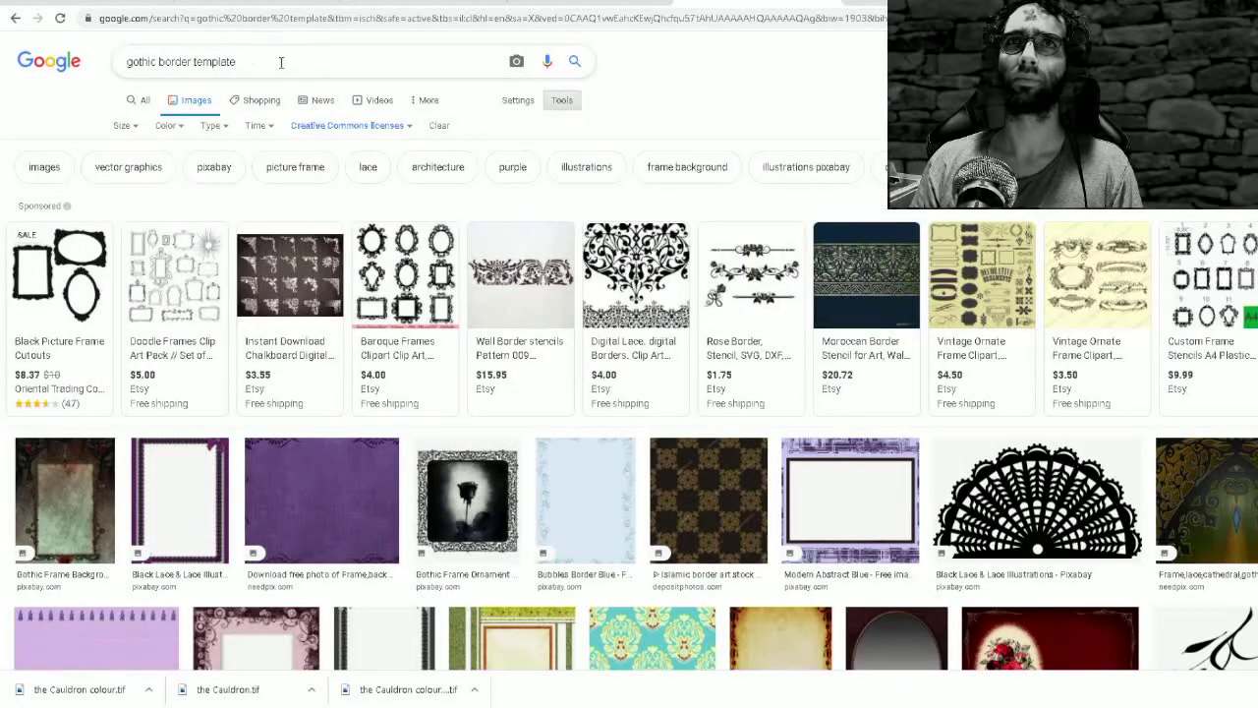
type("e")
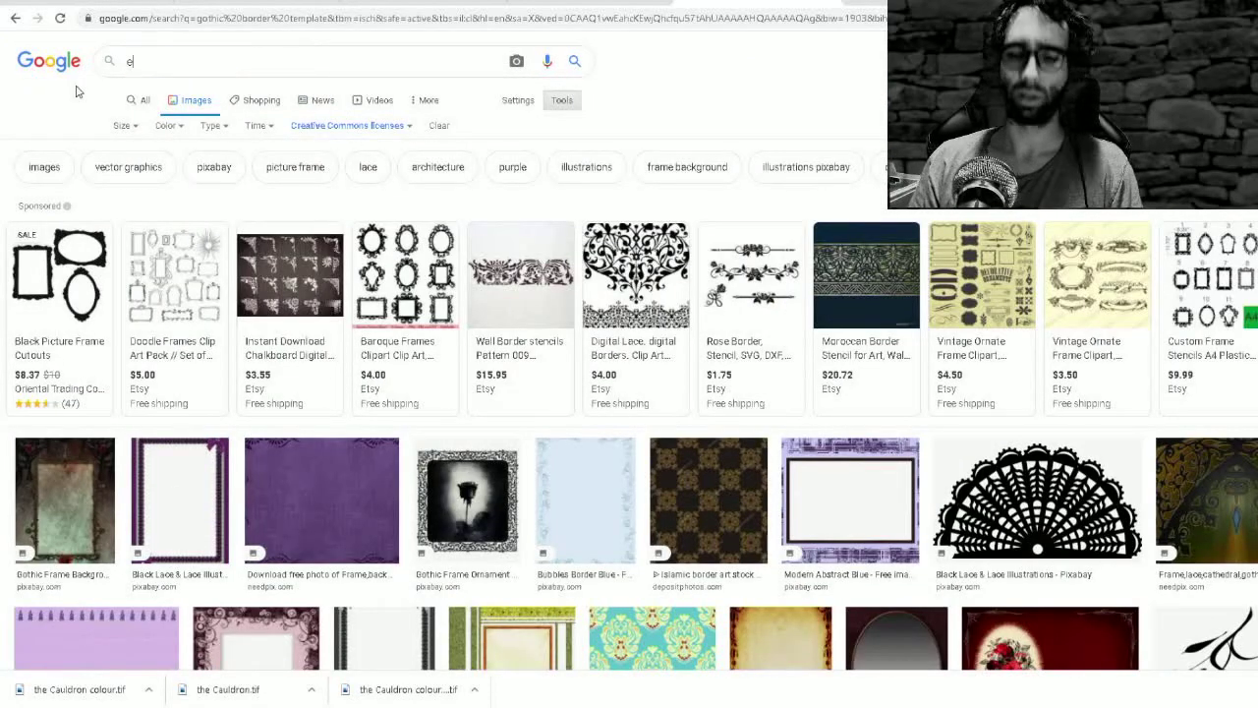
type("evil border template")
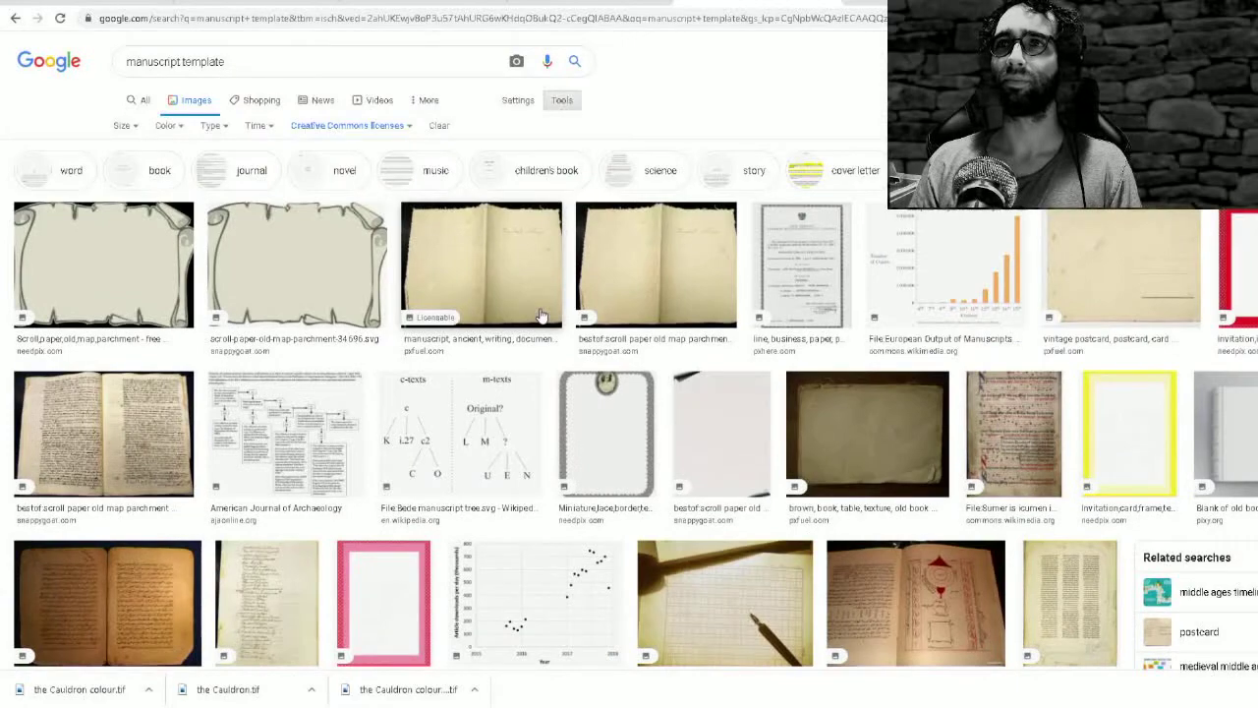
Step: Preview the blank old manuscript page image and open its save options
scroll("down", 3)
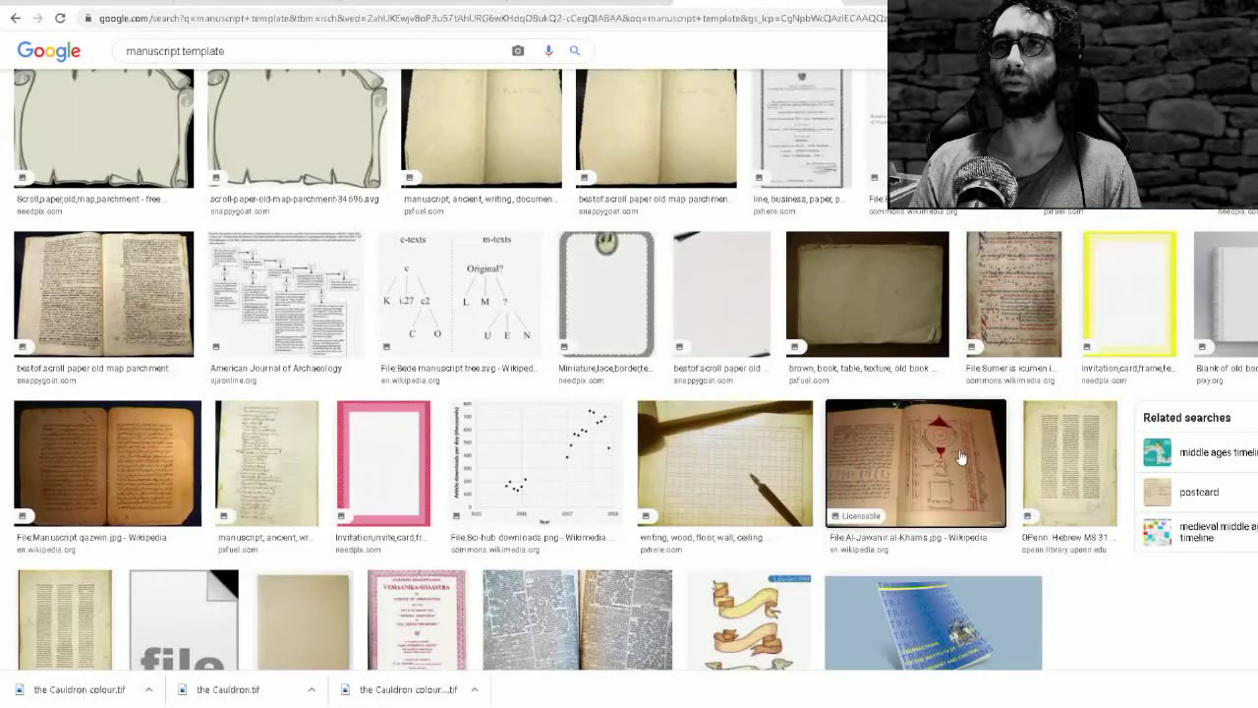
left_click(913, 461)
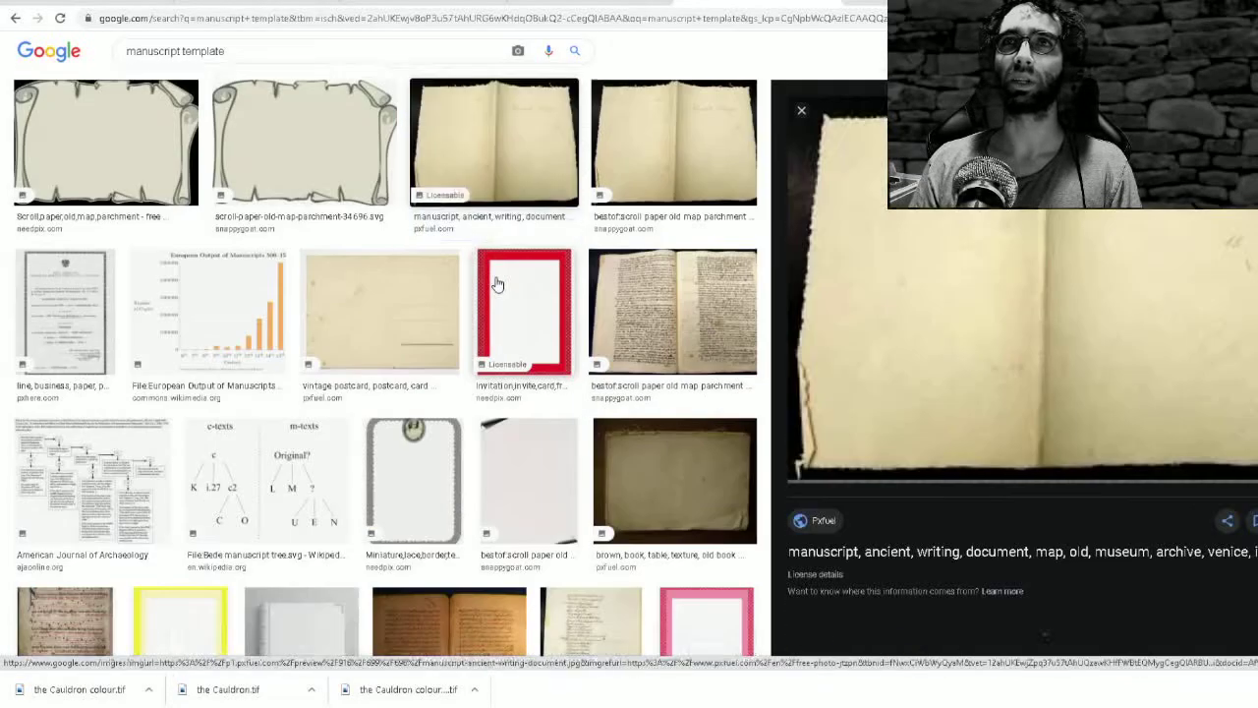
right_click(982, 383)
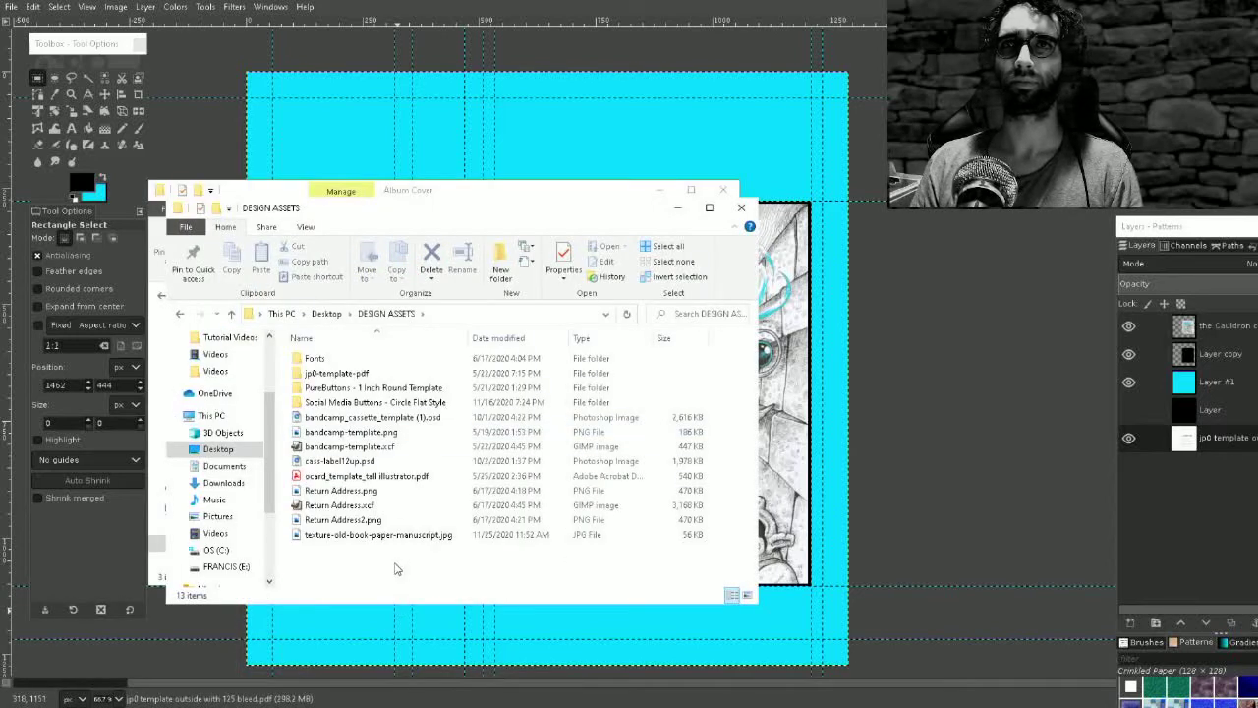
Step: Add texture-old-book-paper-manuscript.jpg to the cover and select its layer
left_click(378, 534)
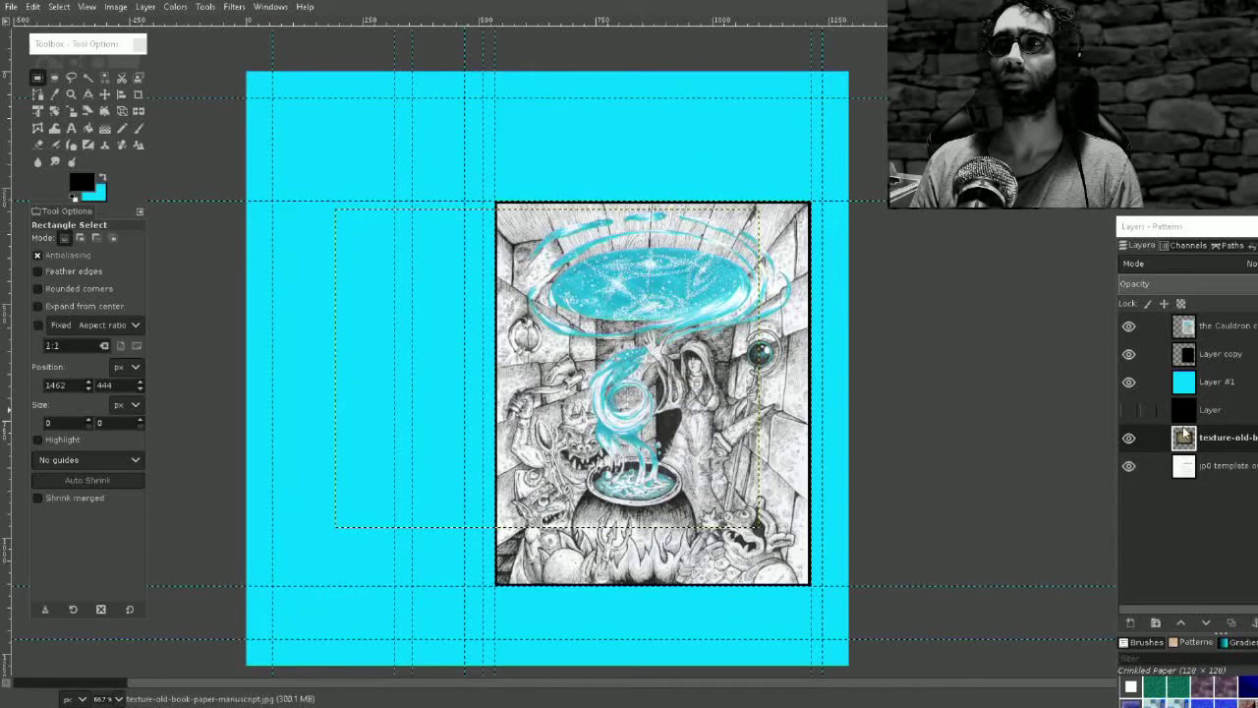
left_click(1128, 381)
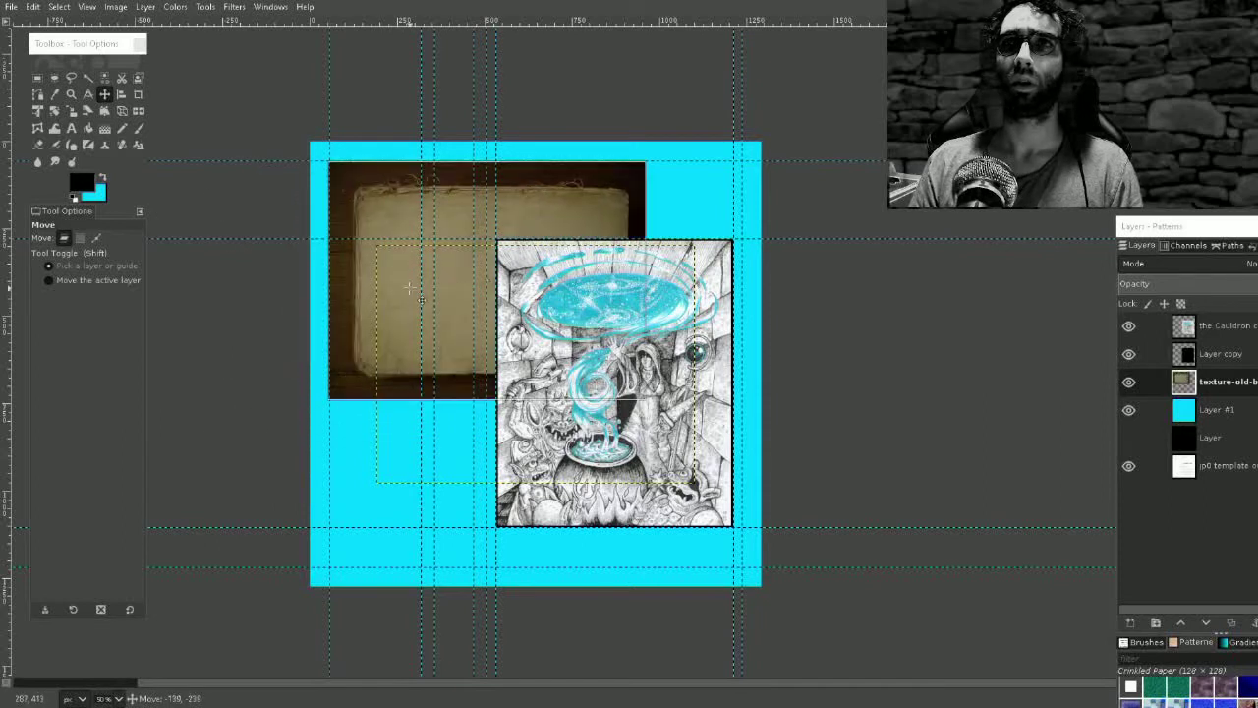
Step: Drag the manuscript texture into position over the cover
left_click_drag(407, 285, 450, 358)
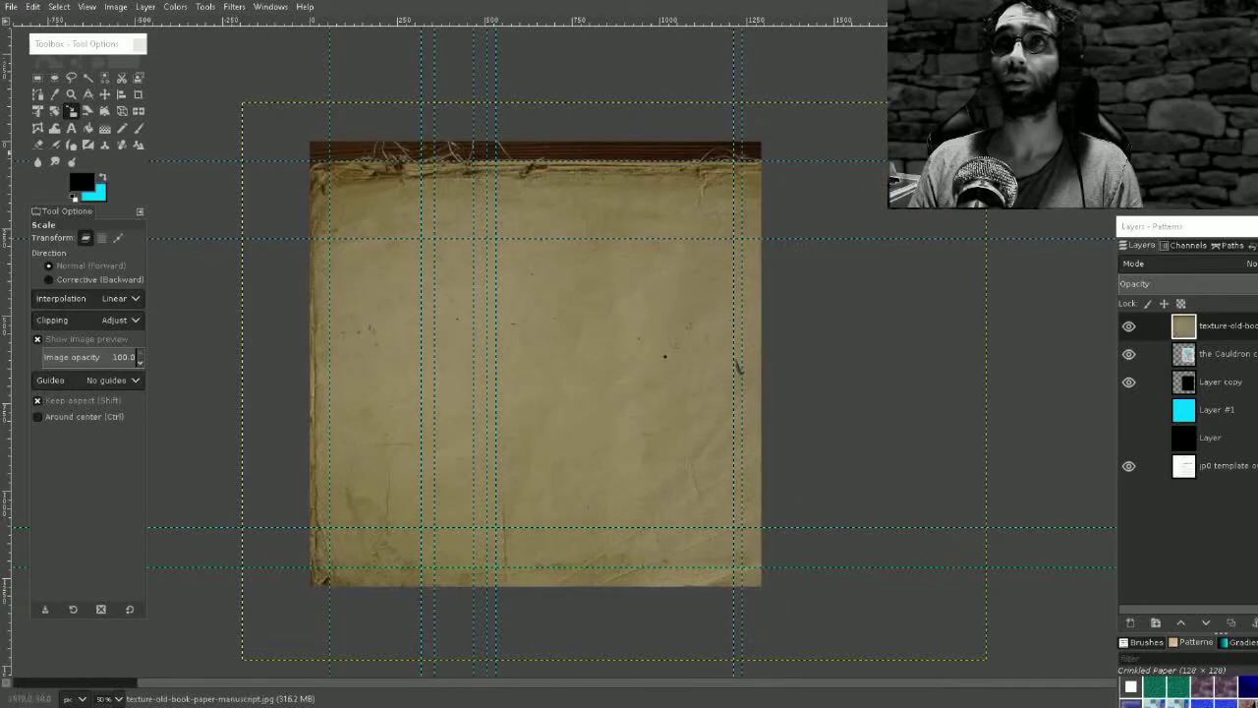
Step: Scale the manuscript texture up to cover the whole J-card
left_click(105, 94)
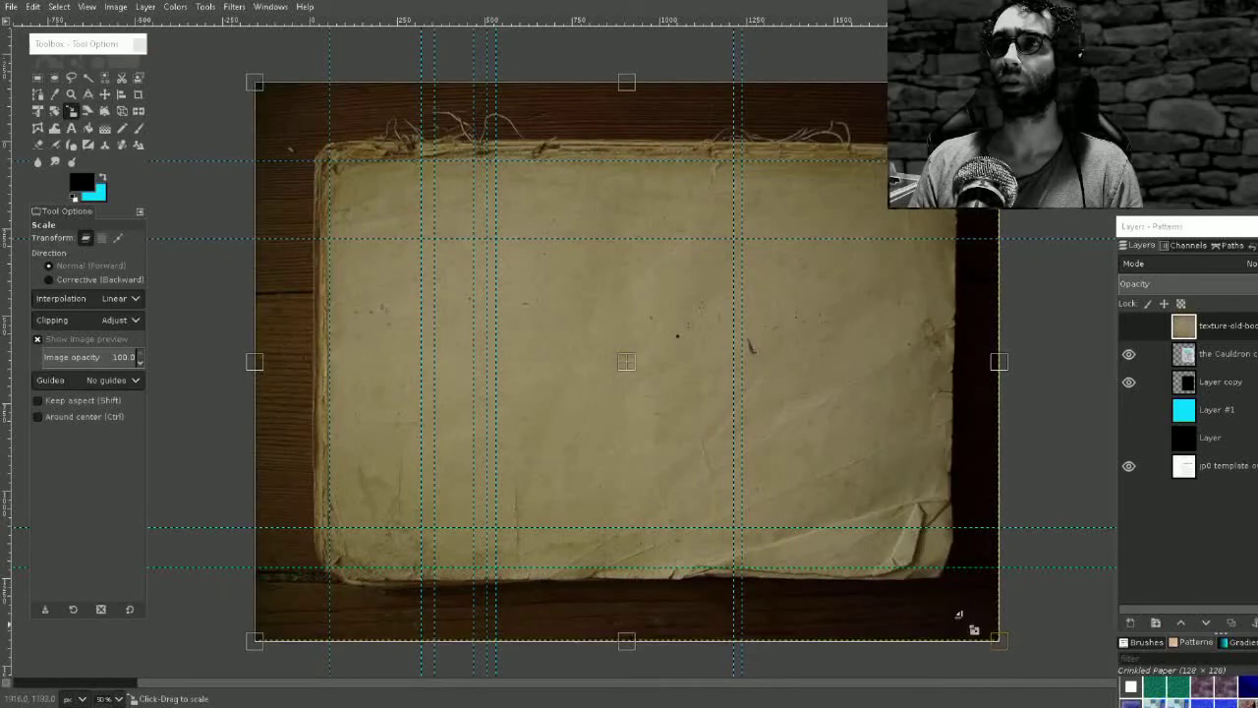
left_click_drag(999, 361, 774, 353)
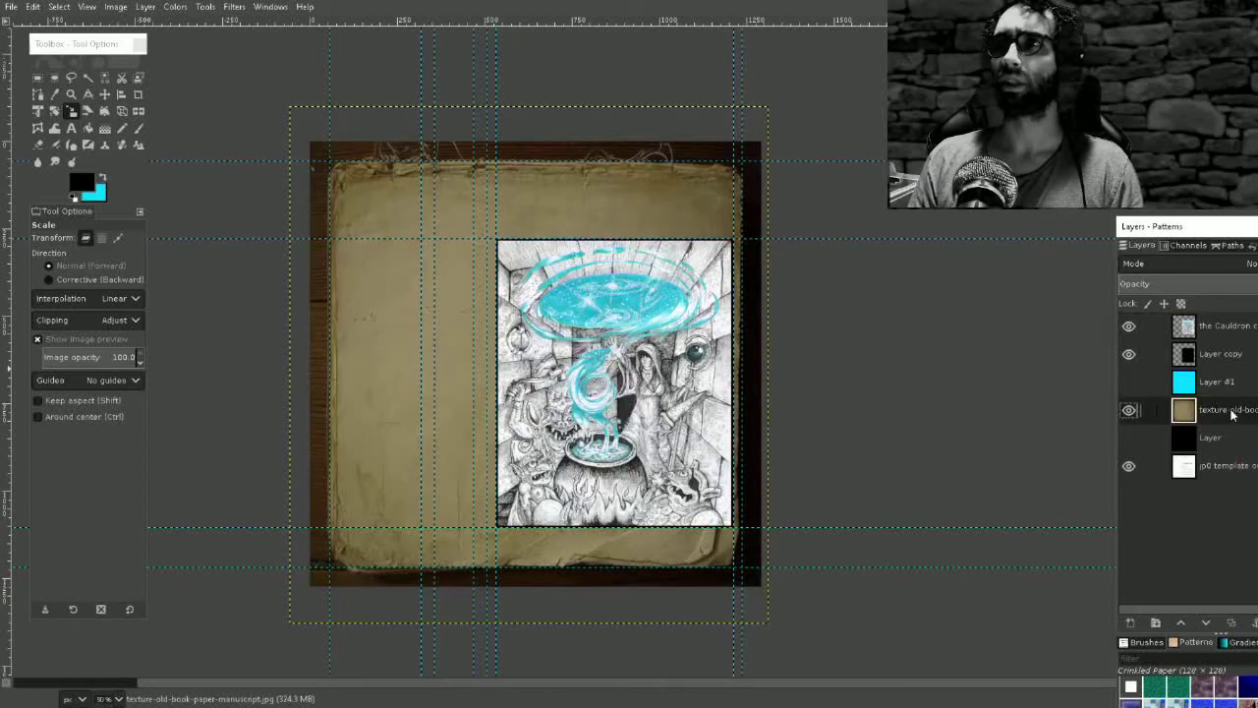
Step: Toggle the cyan Layer #1 back on in the Layers panel
left_click(1218, 381)
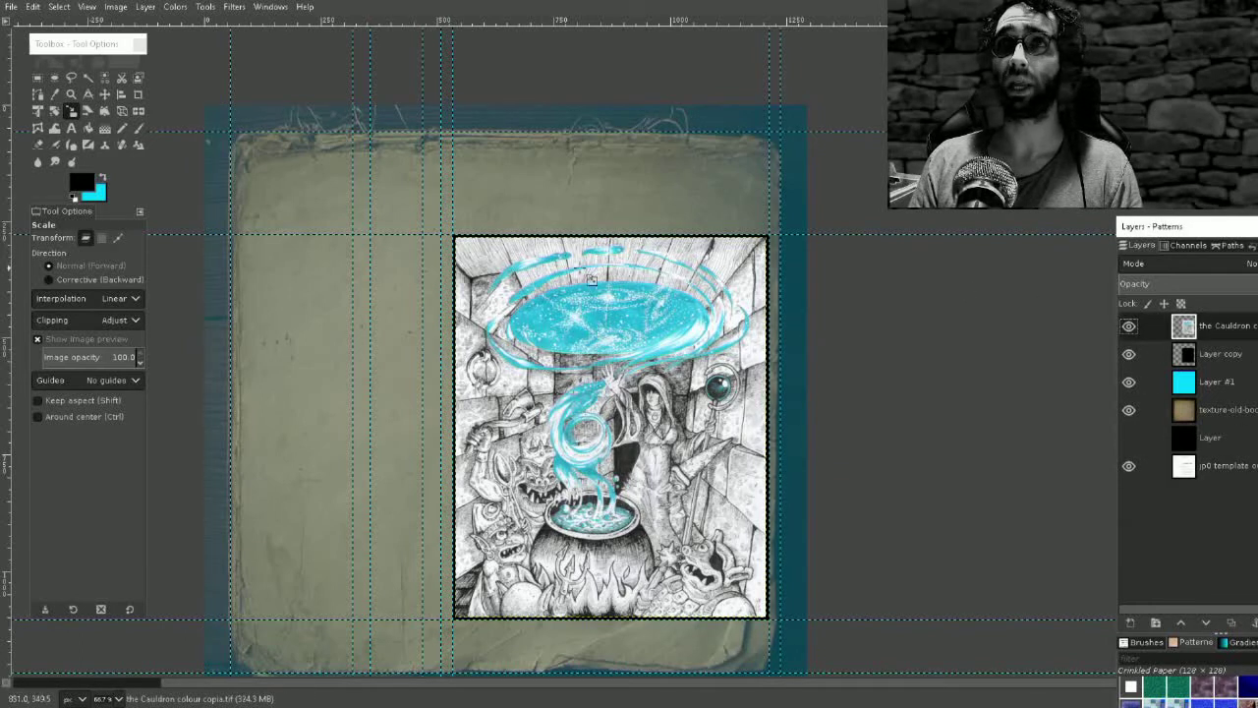
mouse_move(672, 342)
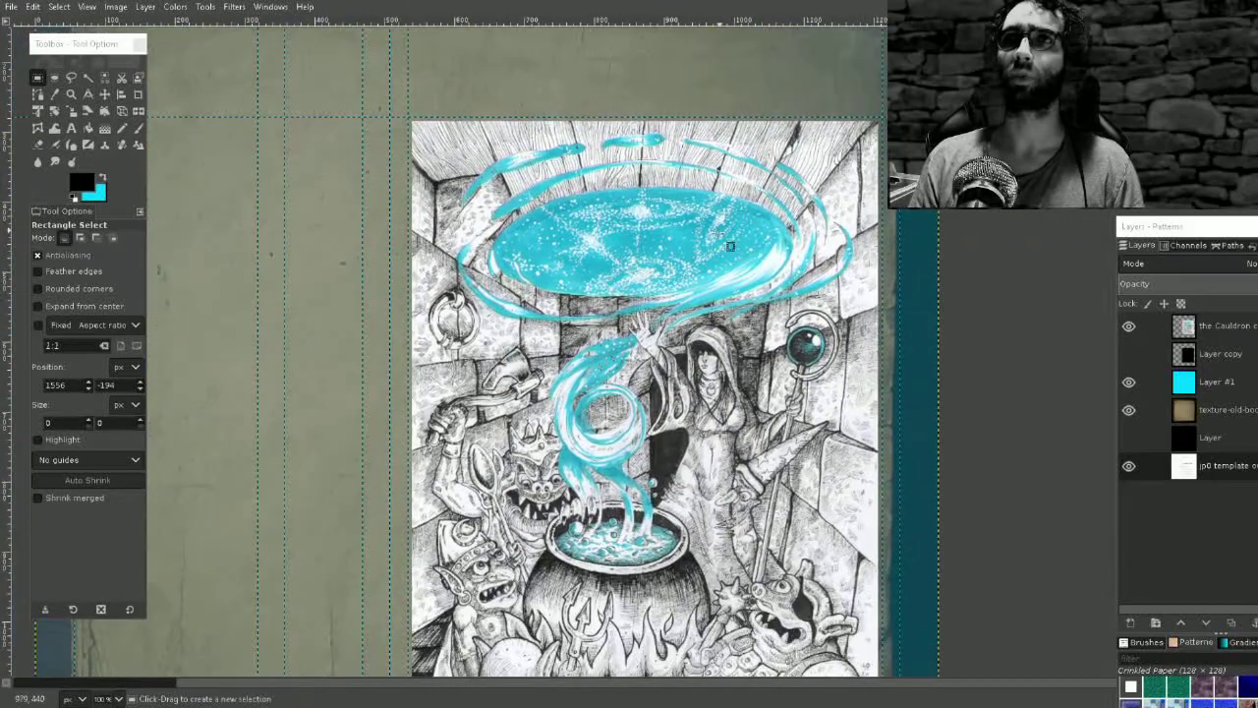
Step: Select the old book paper texture layer and open the Colors menu
left_click(1128, 382)
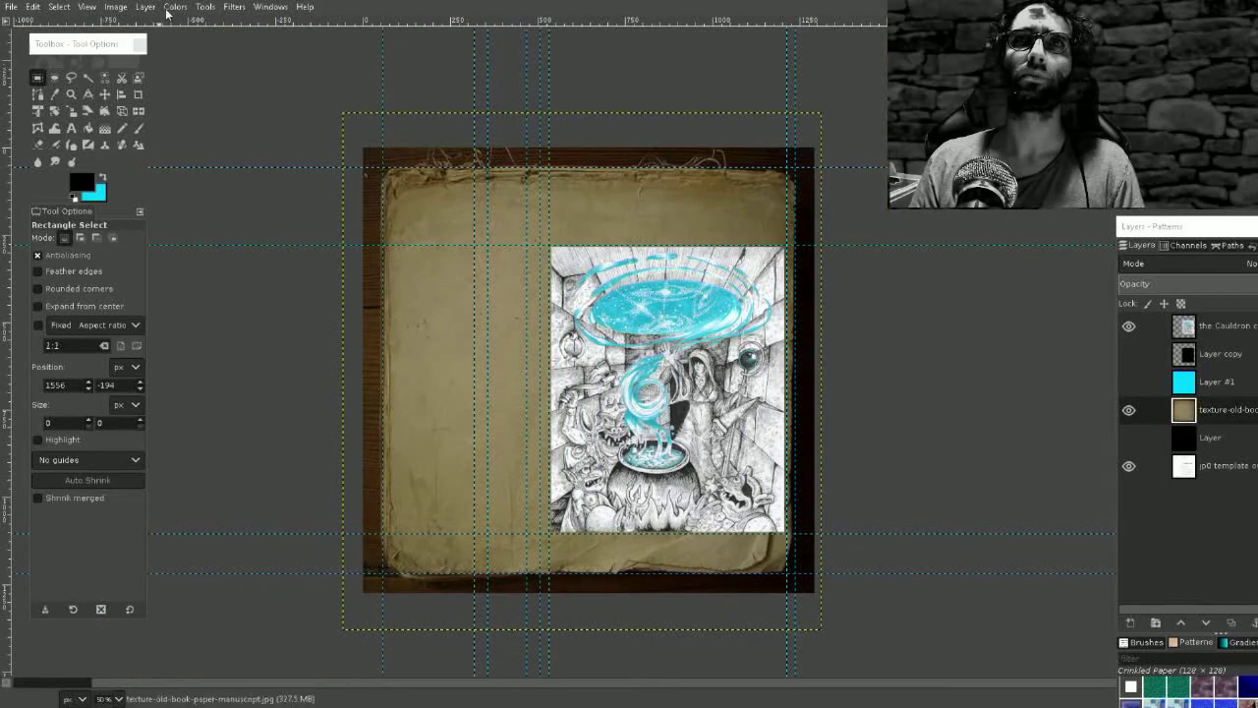
left_click(174, 7)
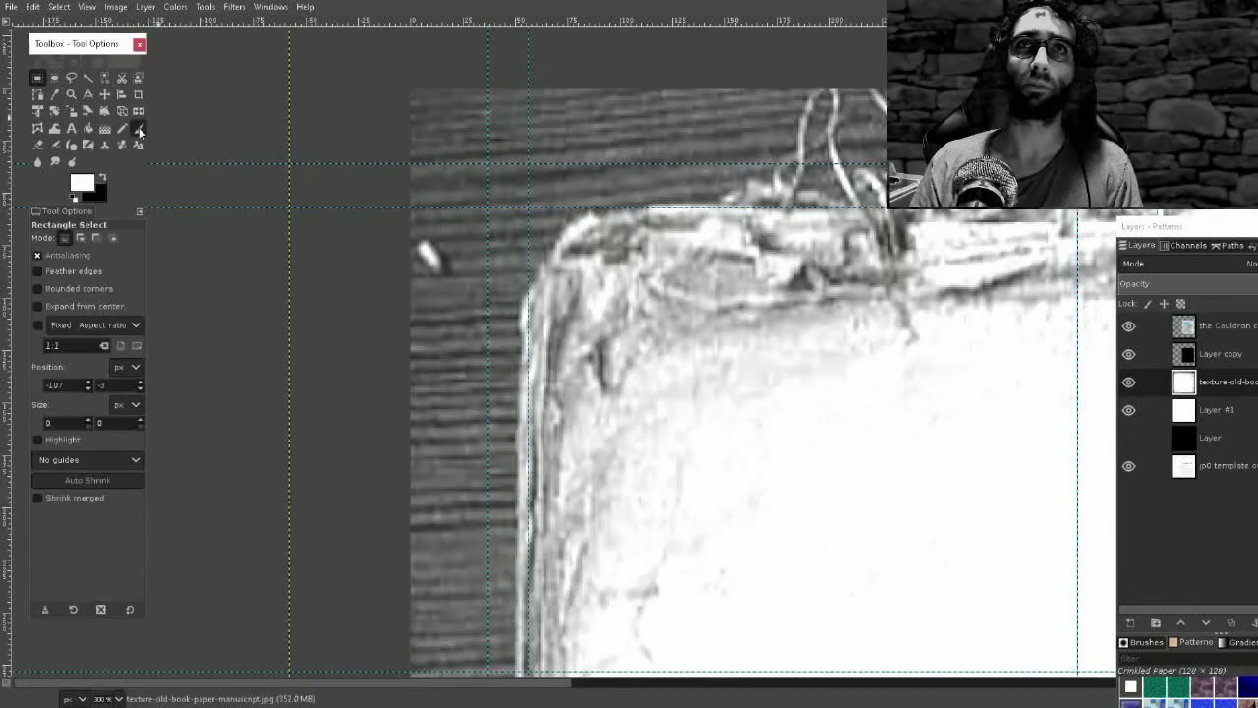
Step: Paint black with the Paintbrush over the wood around the paper corner
left_click(138, 128)
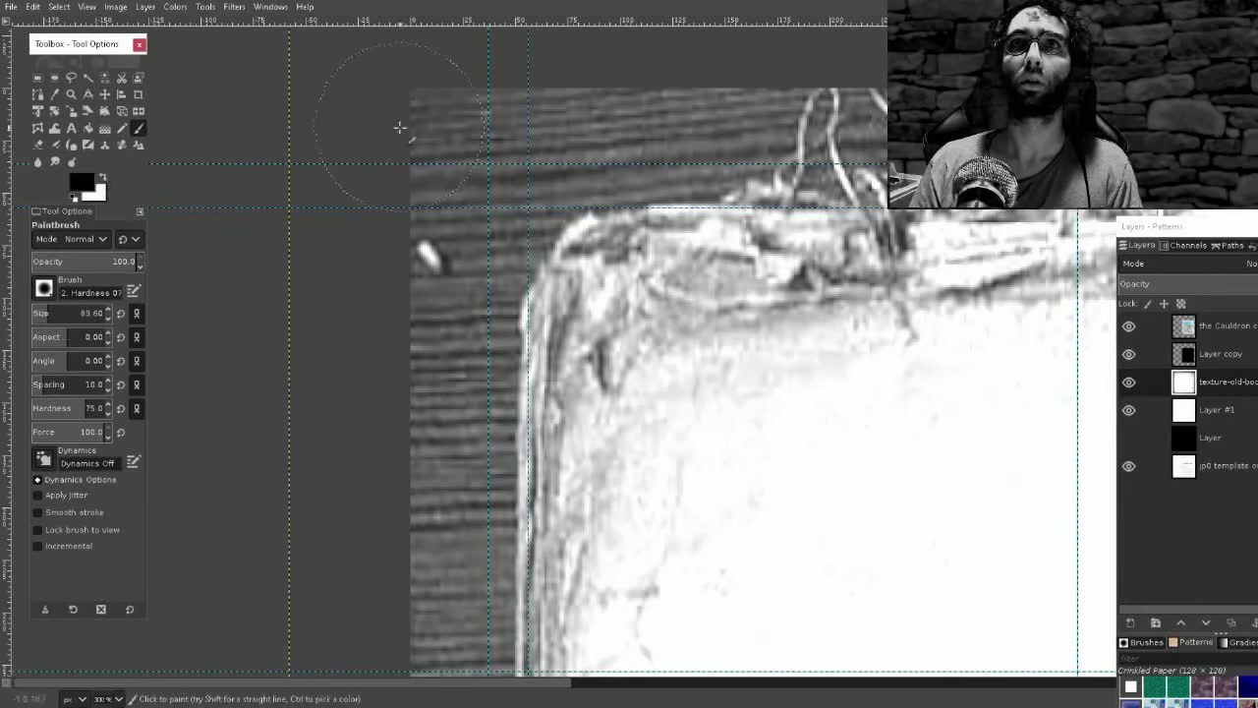
left_click_drag(400, 128, 663, 133)
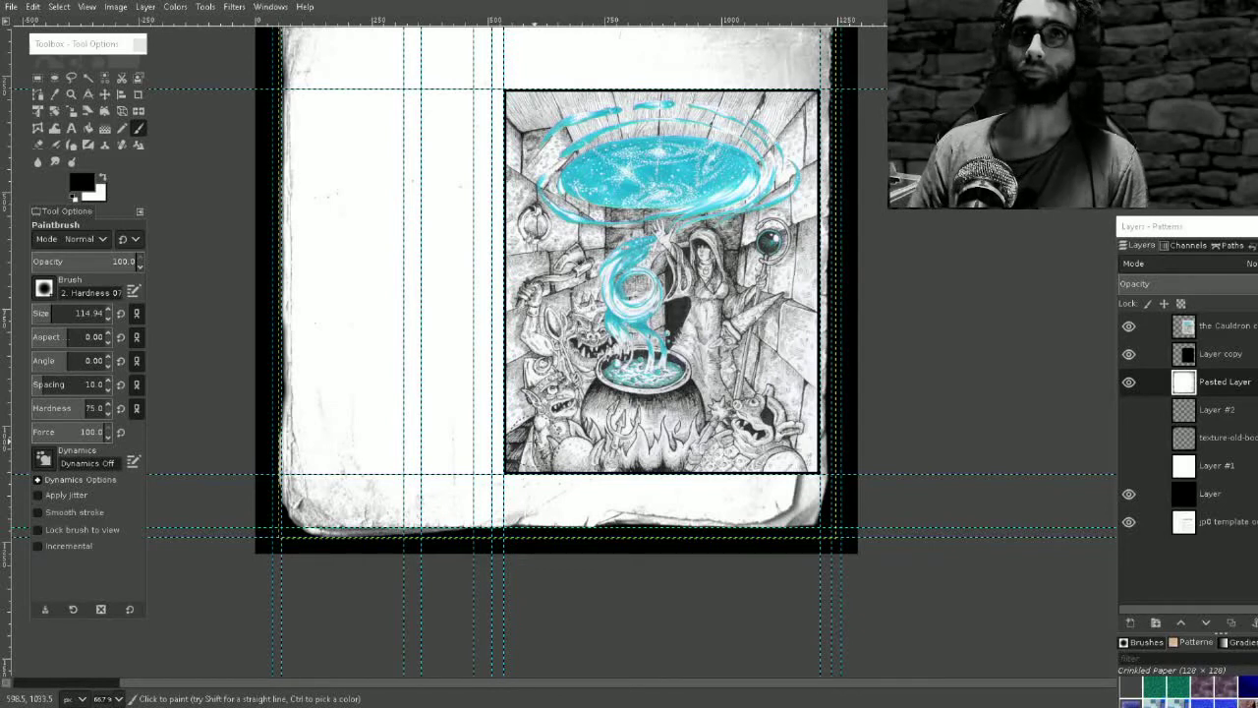
mouse_move(988, 430)
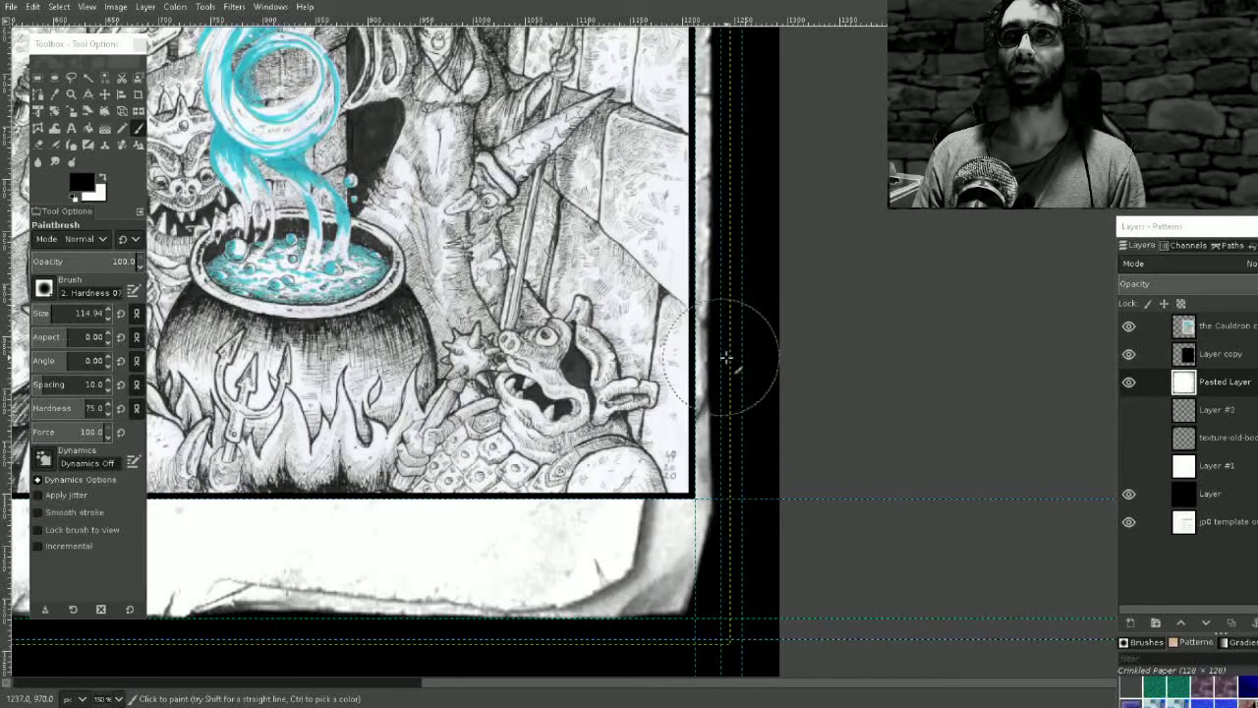
mouse_move(759, 423)
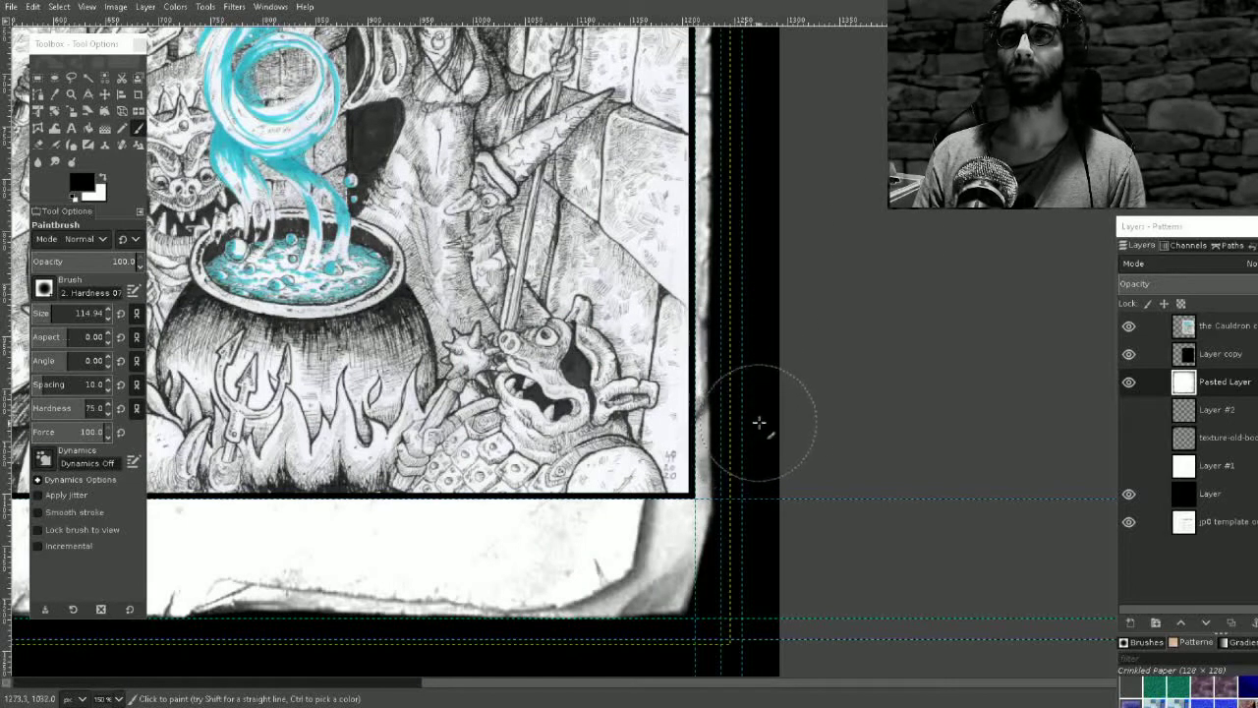
mouse_move(762, 420)
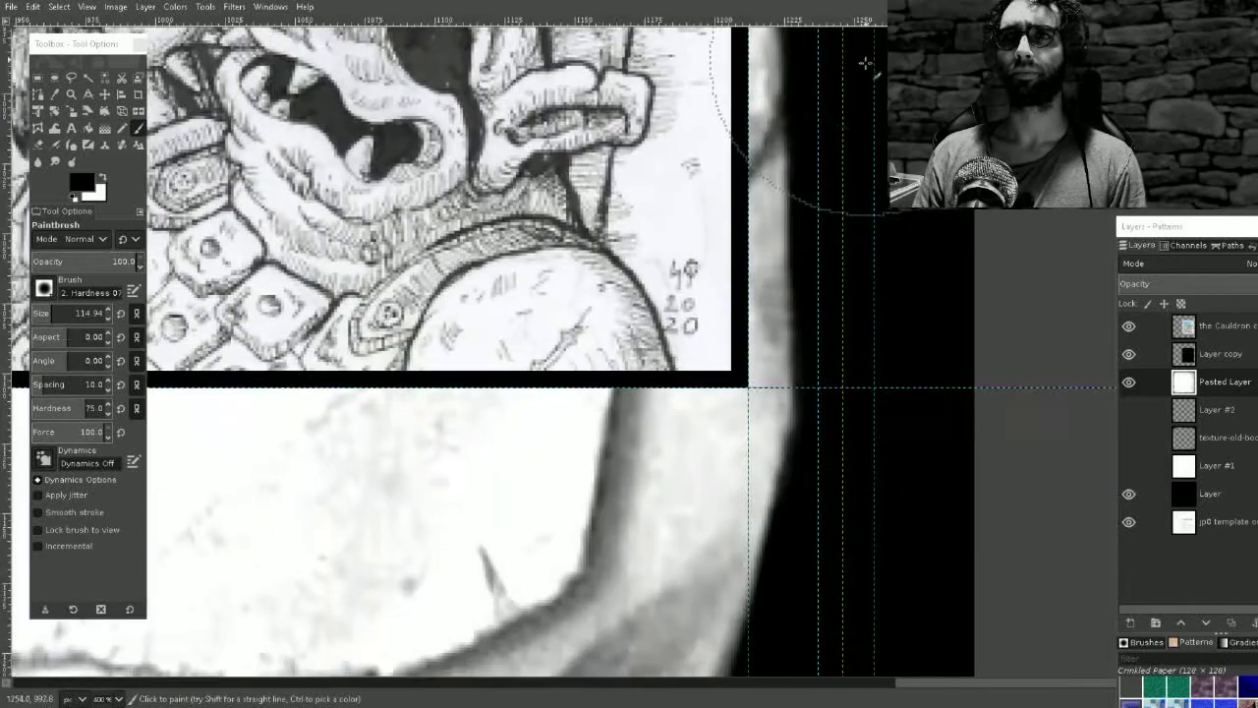
Step: Dab black paint along the right edge beside the artwork's lower-right corner
left_click(11, 7)
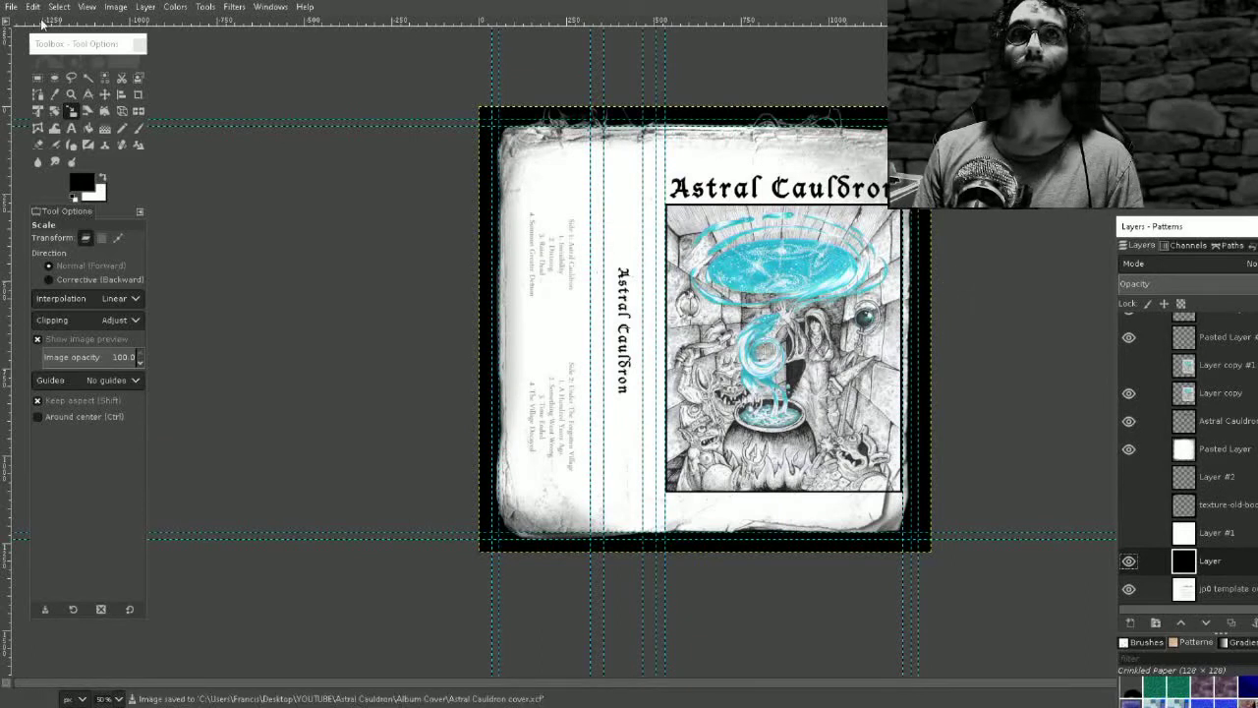
Step: Save the image as 'Astral Cauldron inside cover.xcf' in the Album Cover folder
left_click(11, 6)
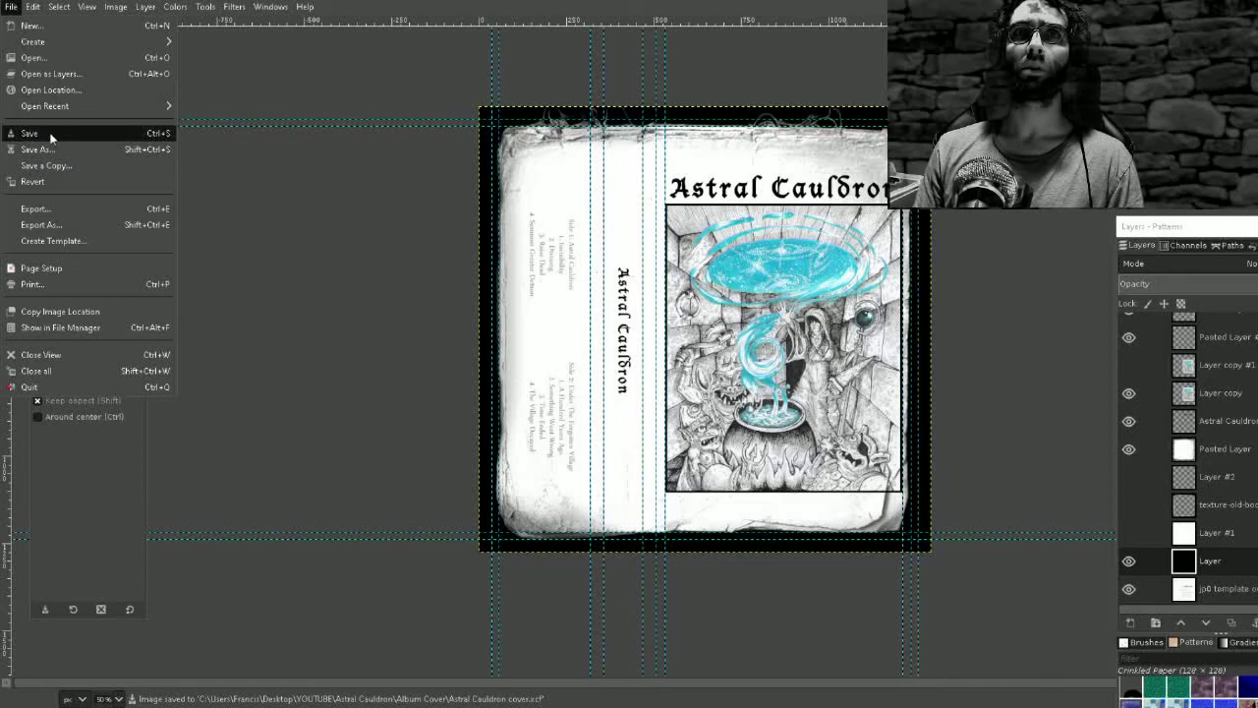
left_click(37, 149)
type("Astral Cauldron inside cover.xcf")
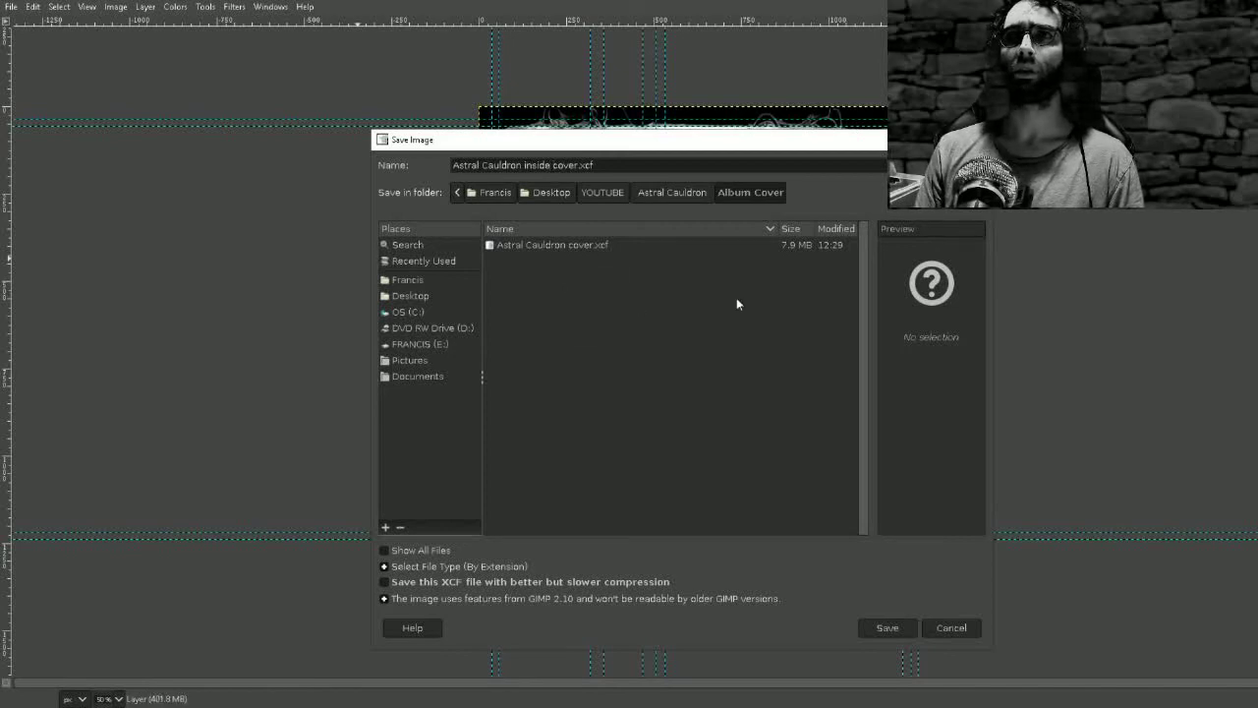
left_click(886, 627)
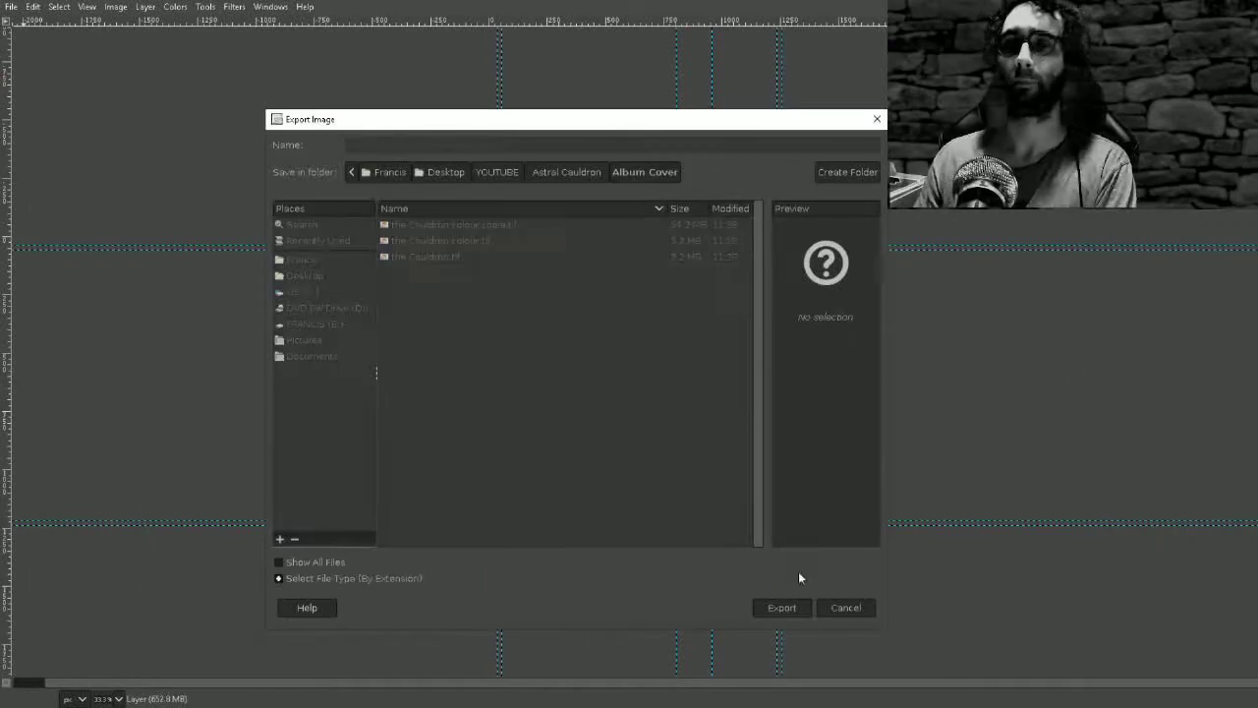
Step: Export the inside cover as 'Astral Cauldron inside cover.pdf', confirming the PDF export options
left_click(781, 607)
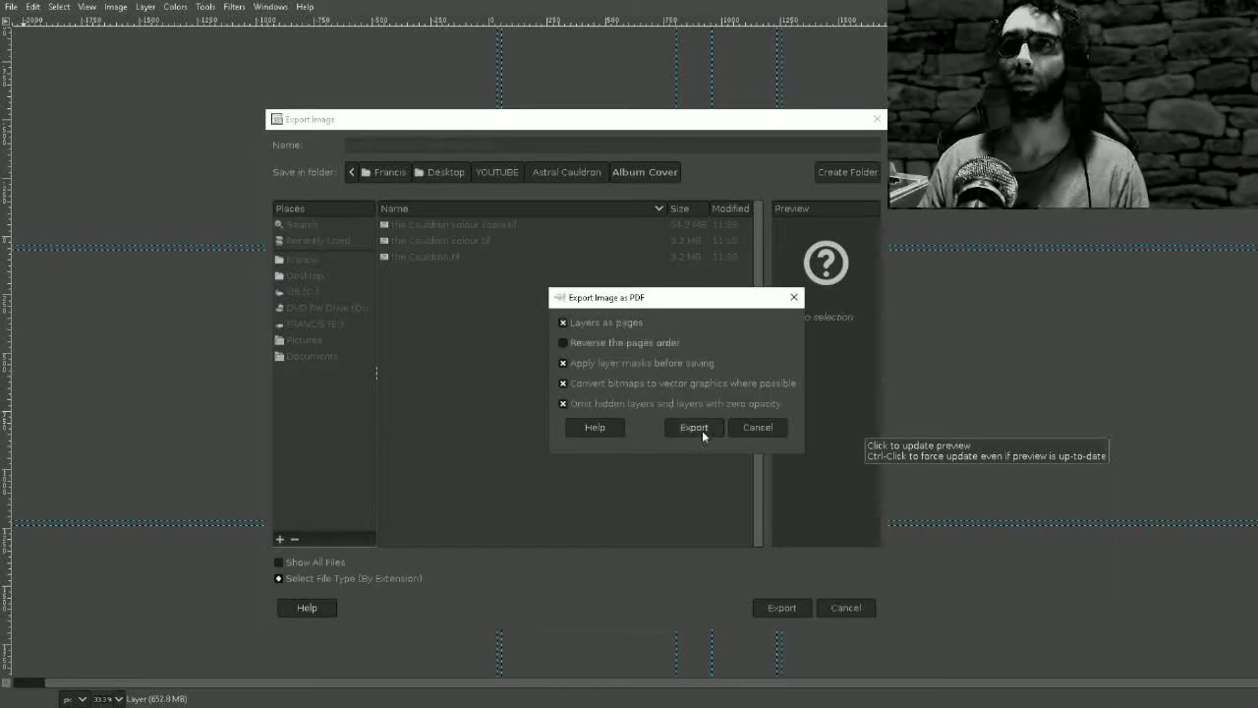
left_click(692, 426)
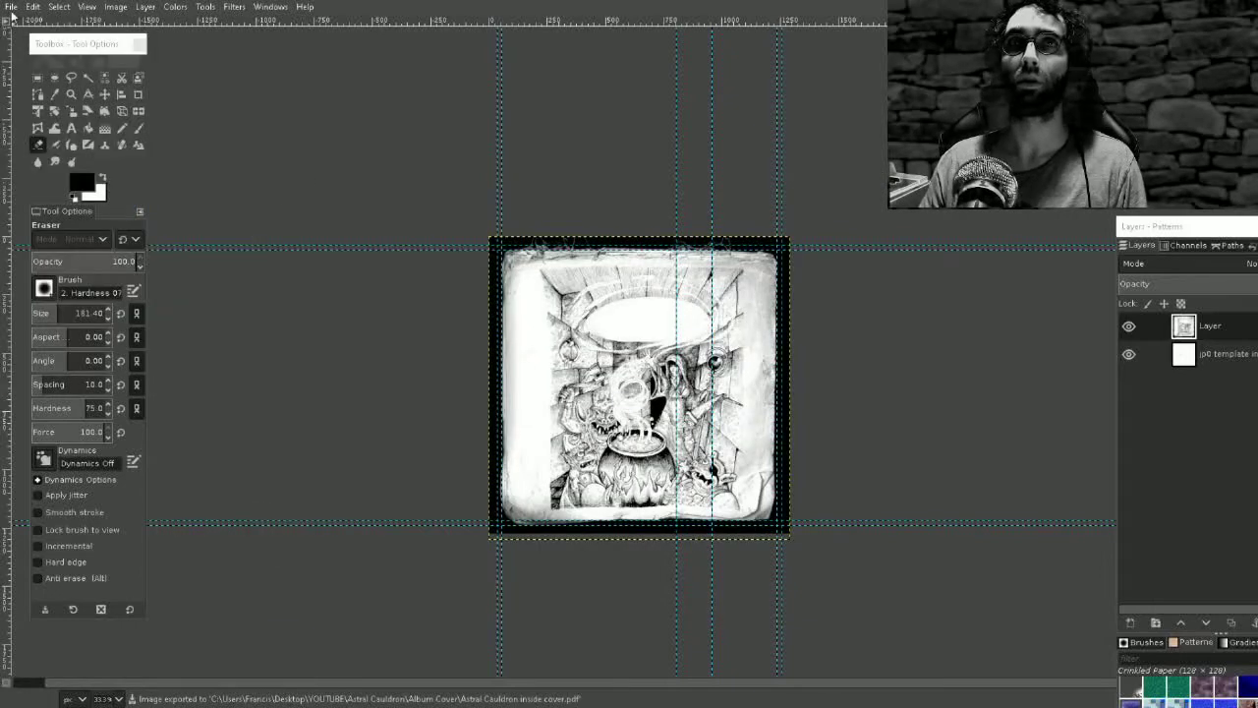
Step: Open 'Astral Cauldron cover.xcf', select the spine title layer, and type a 'made in cana' text note
left_click(11, 7)
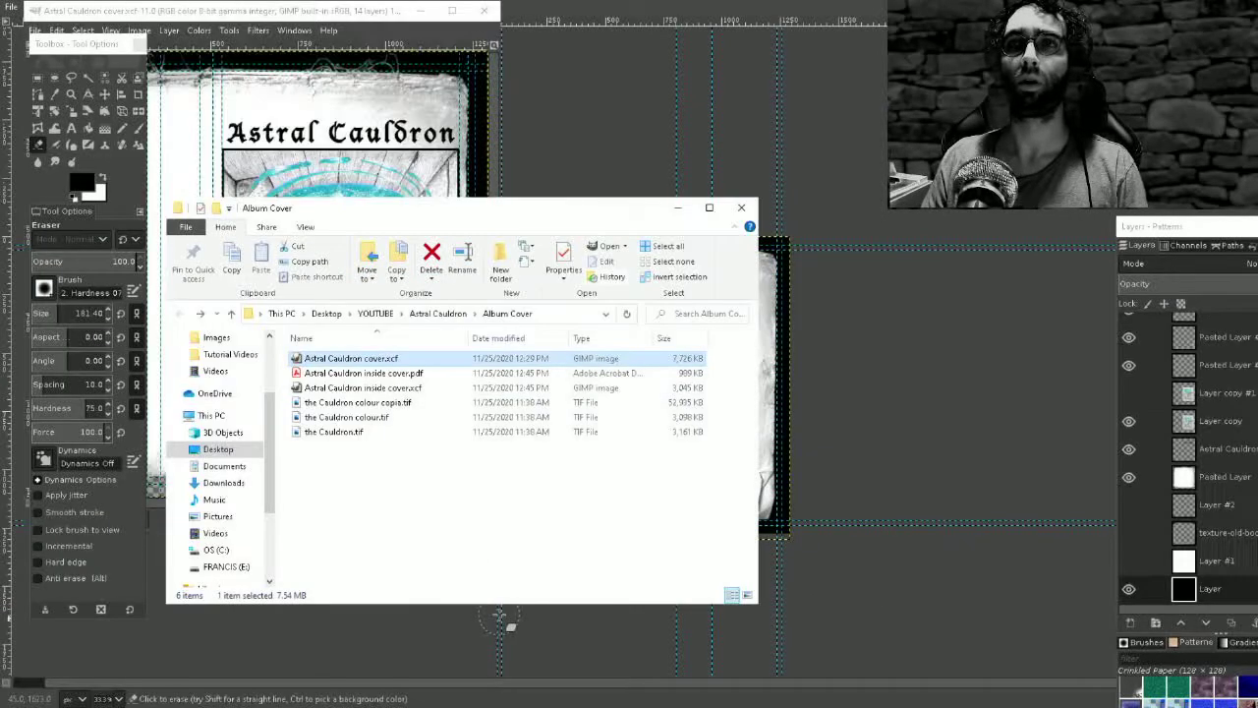
double_click(350, 356)
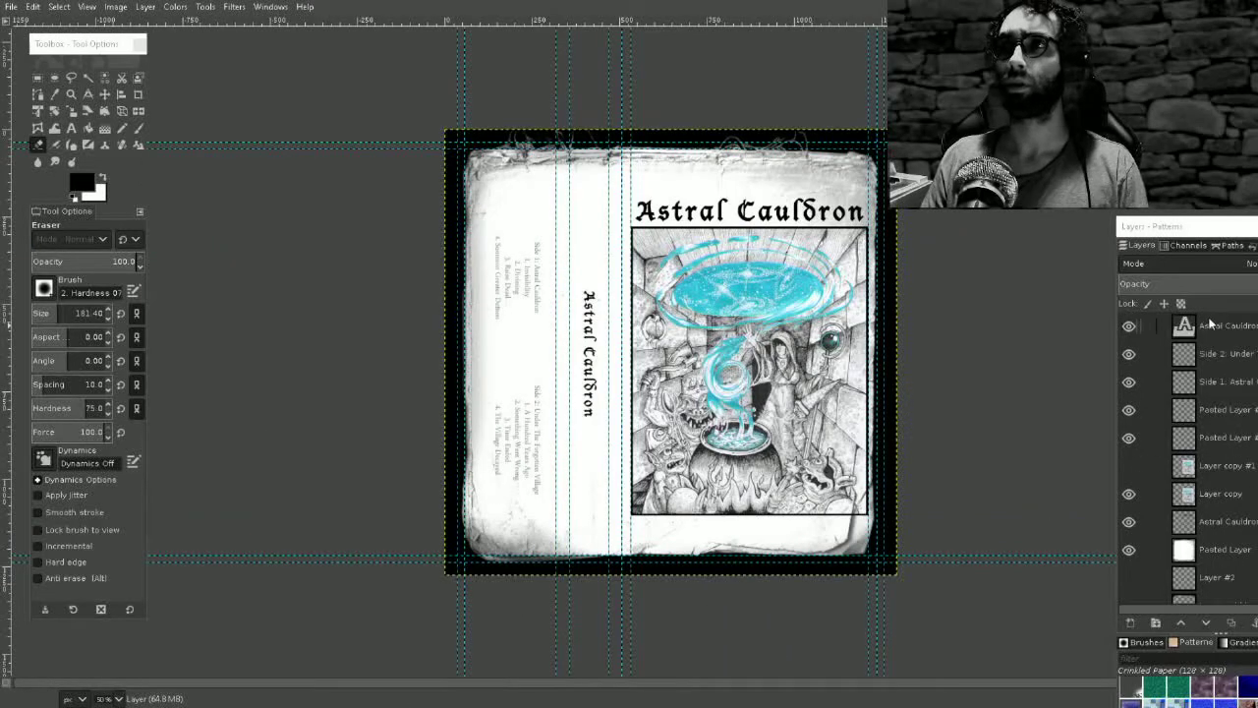
right_click(1223, 325)
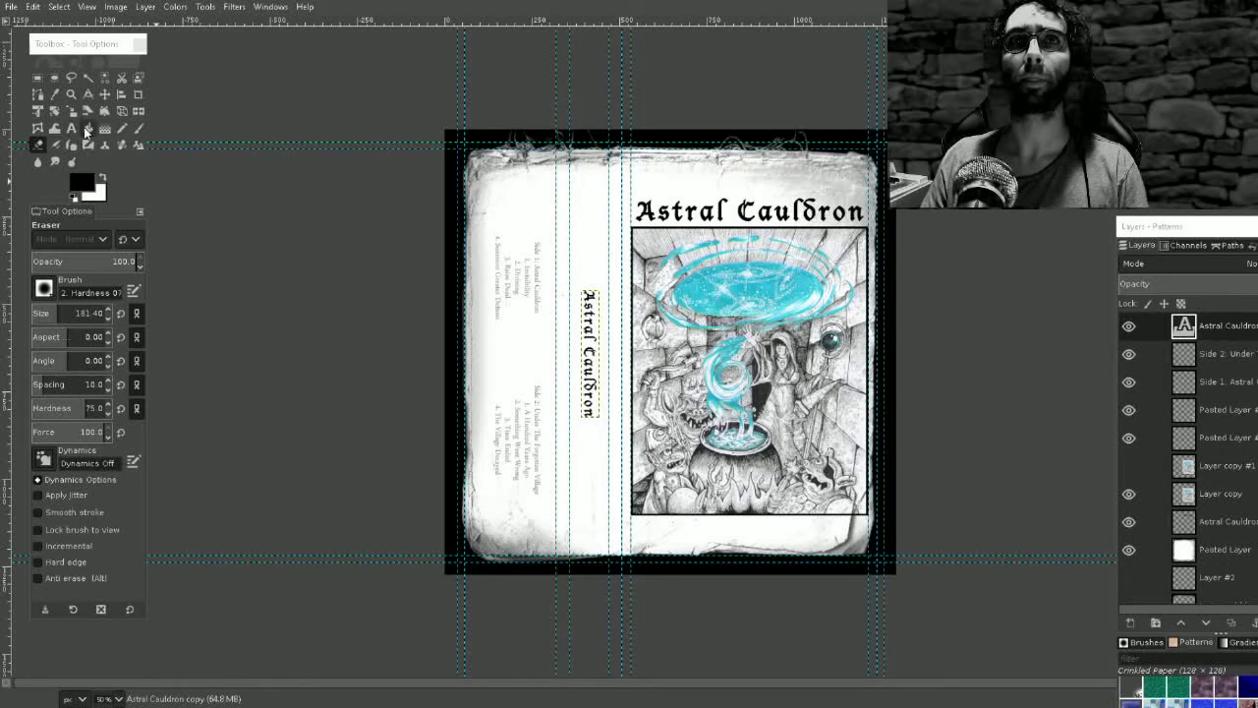
left_click(72, 128)
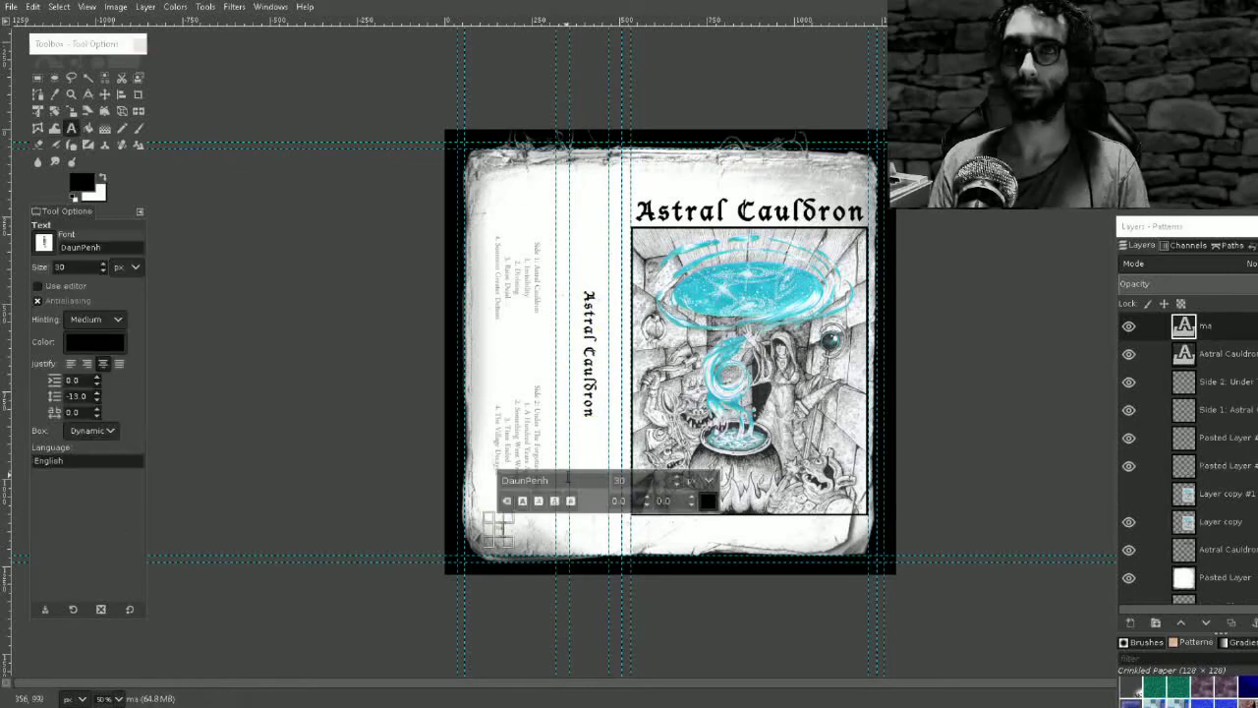
type("made in cana")
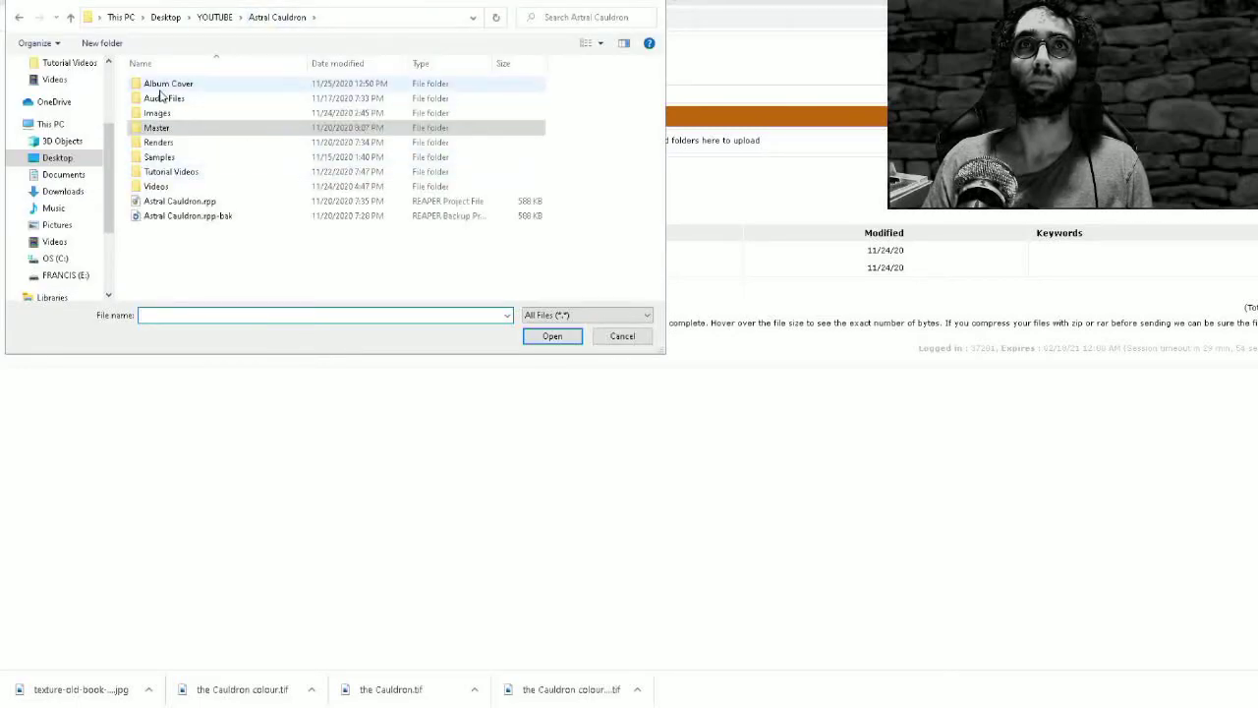
Step: Pick the cover and inside cover PDFs from the Album Cover folder for upload
double_click(167, 83)
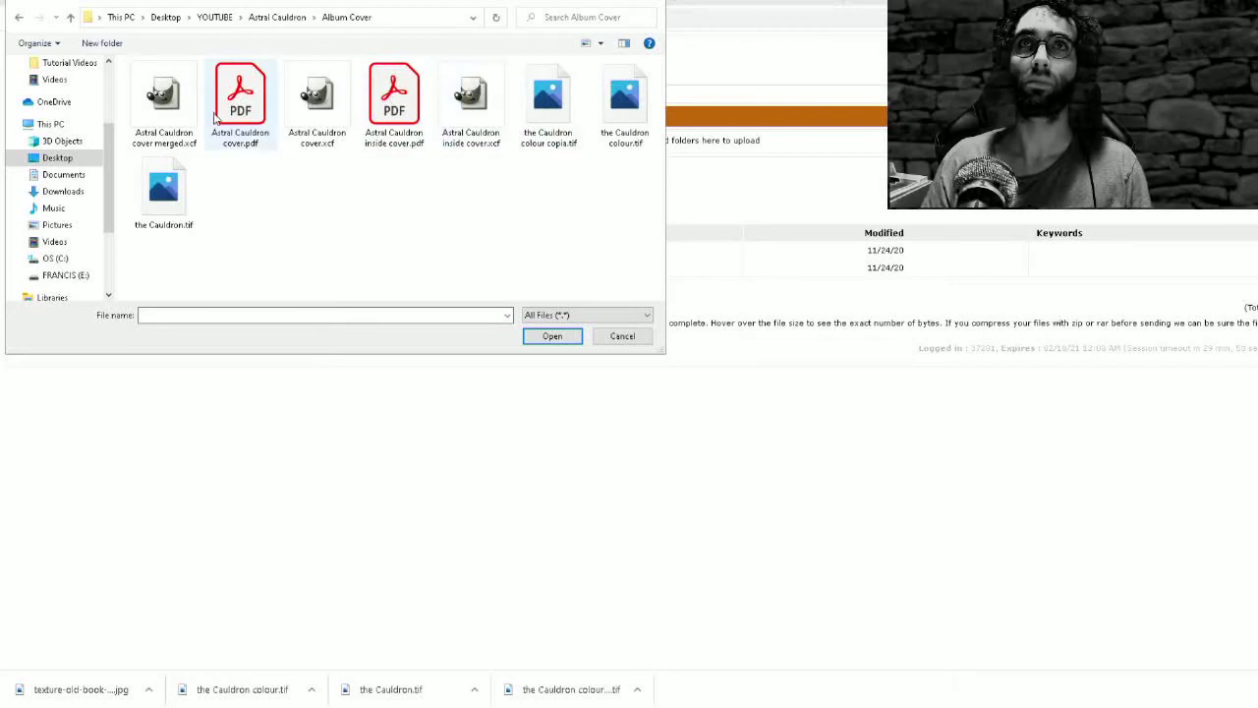
left_click(394, 94)
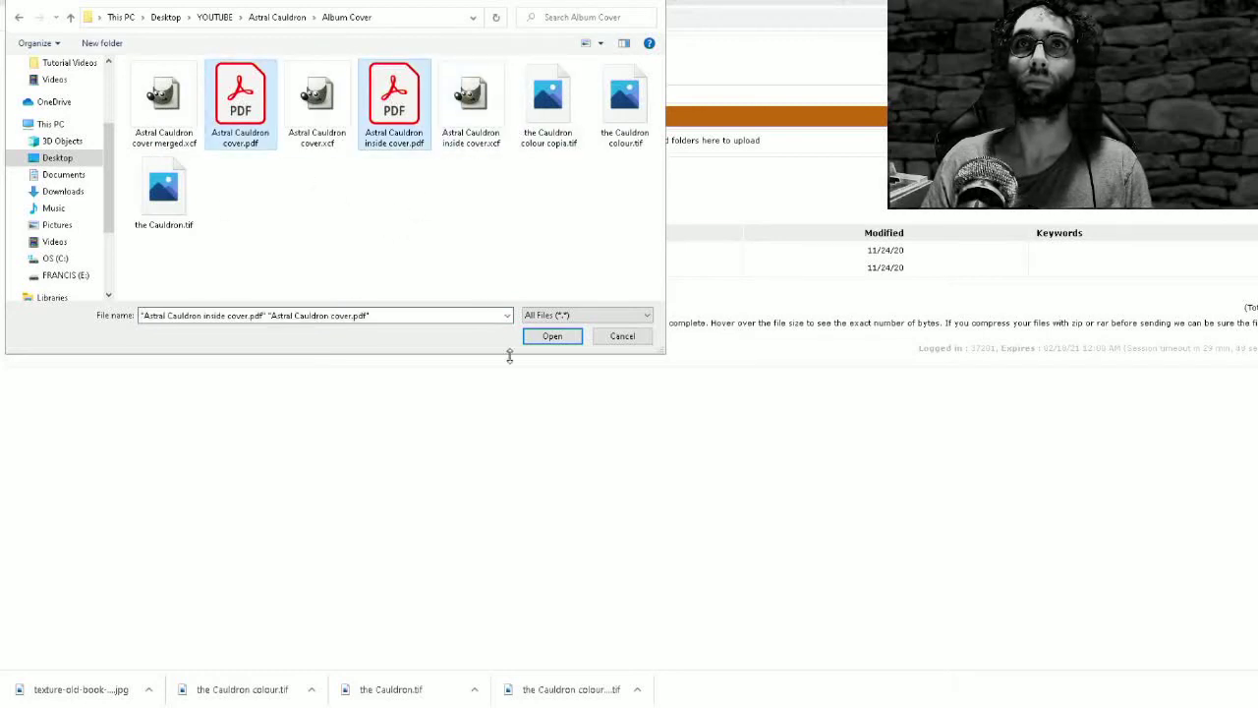
left_click(551, 335)
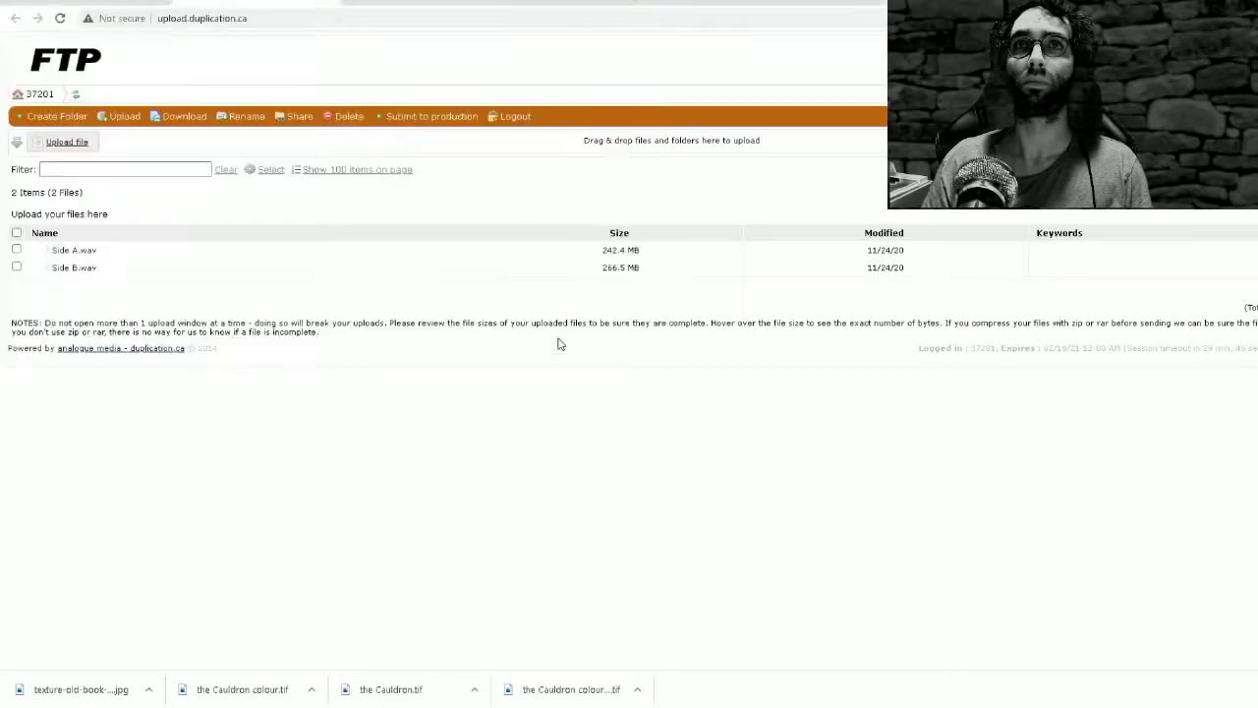
Step: Upload both Astral Cauldron PDFs to the FTP site and check them in the file list
left_click(67, 142)
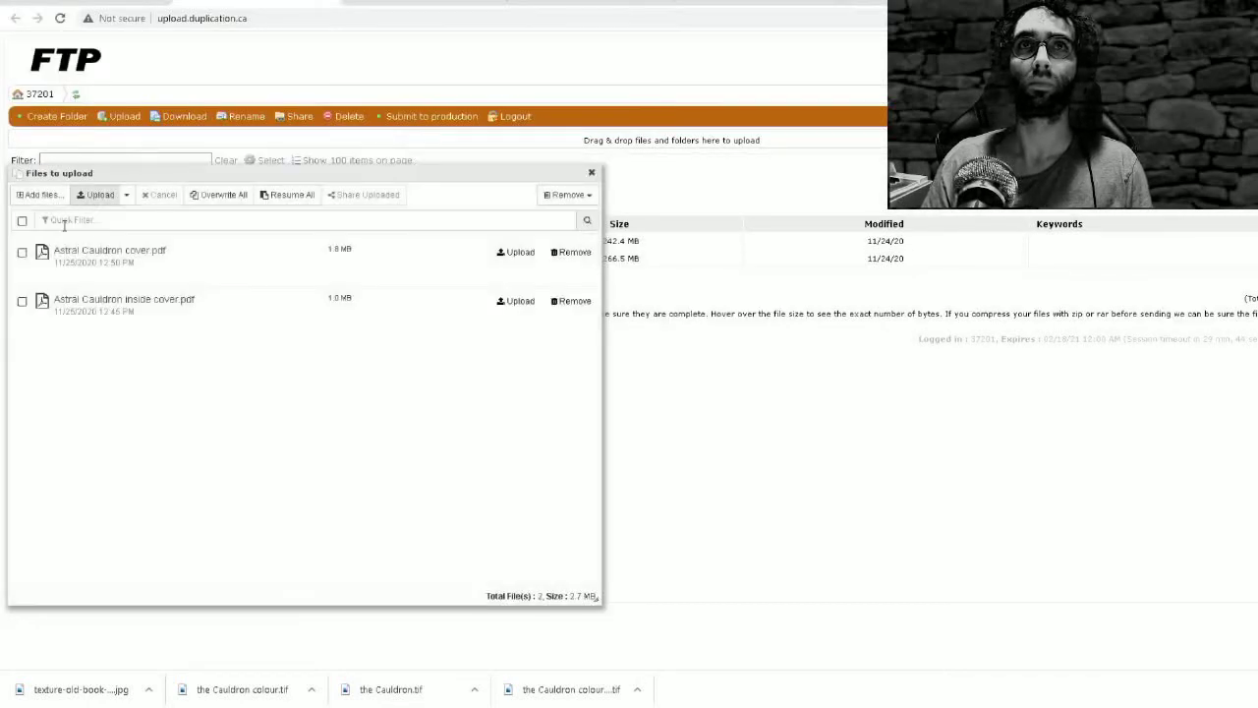
left_click(22, 251)
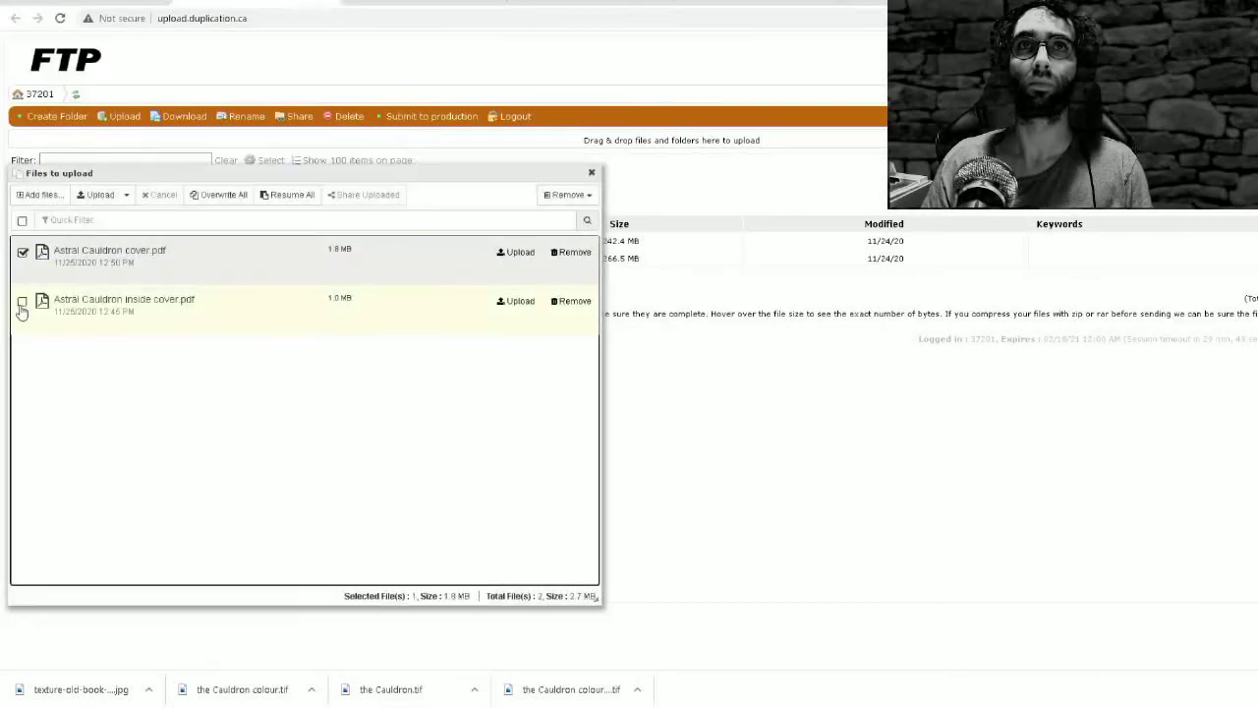
left_click(21, 301)
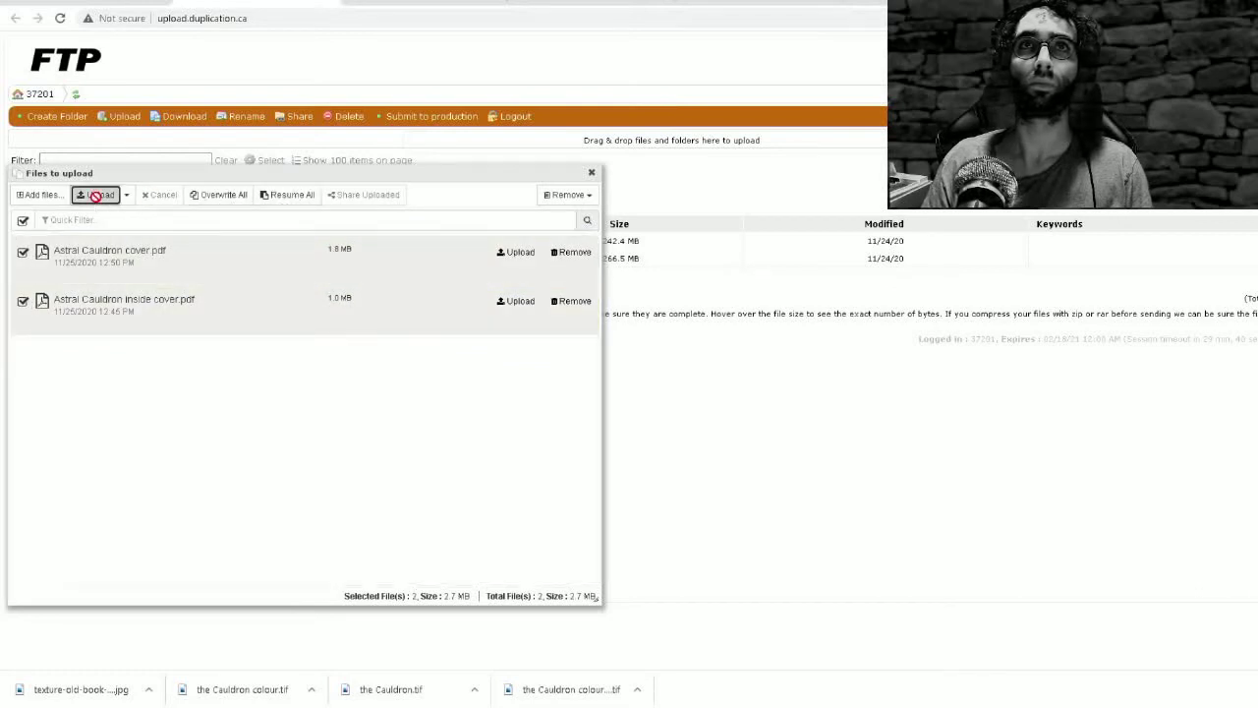
left_click(98, 195)
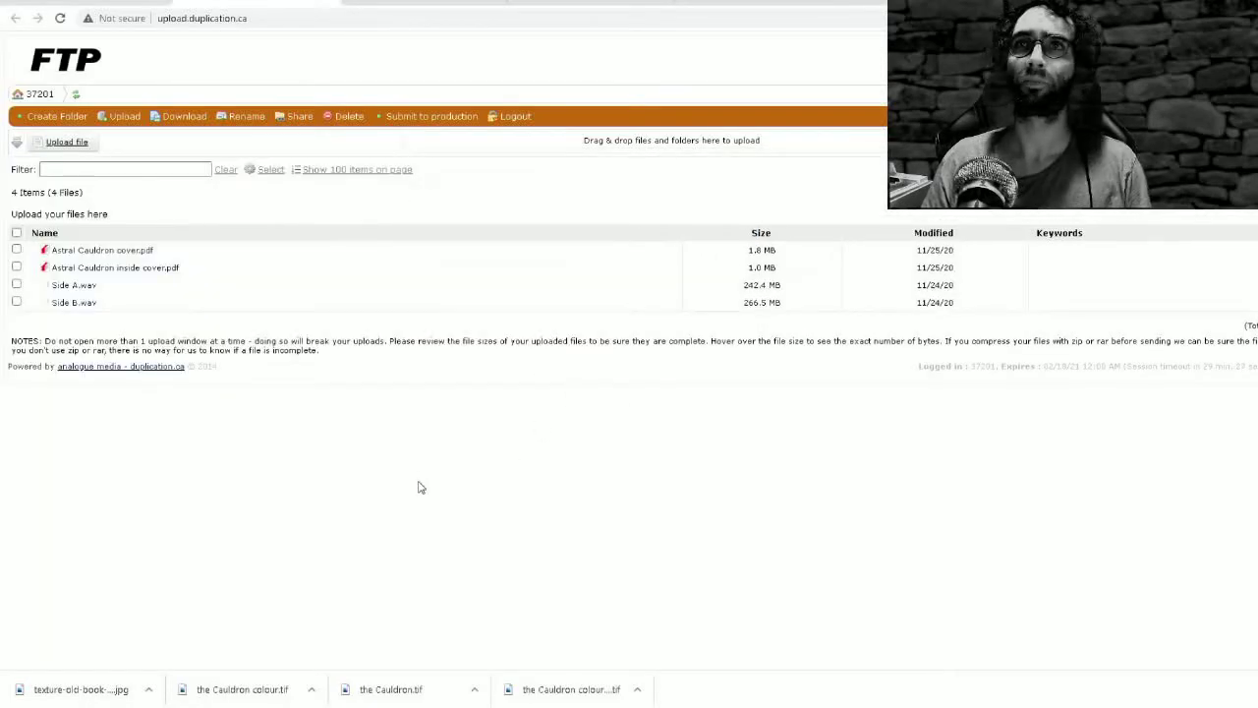
left_click(115, 267)
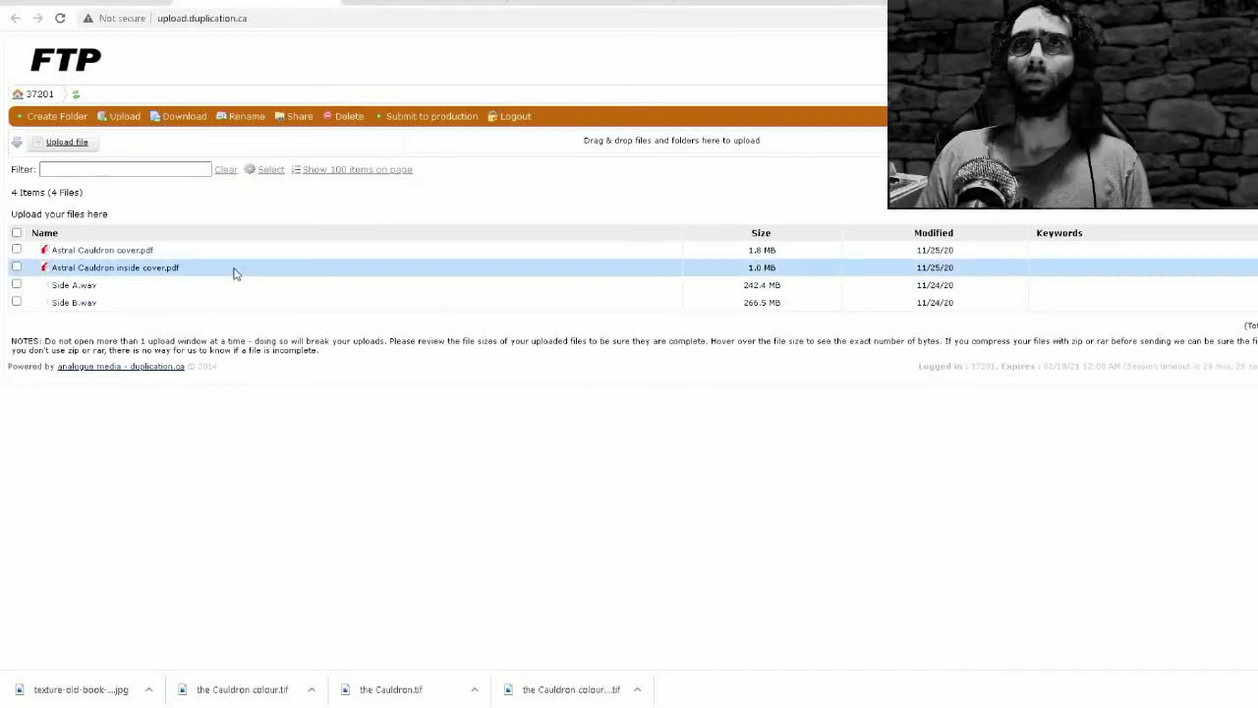